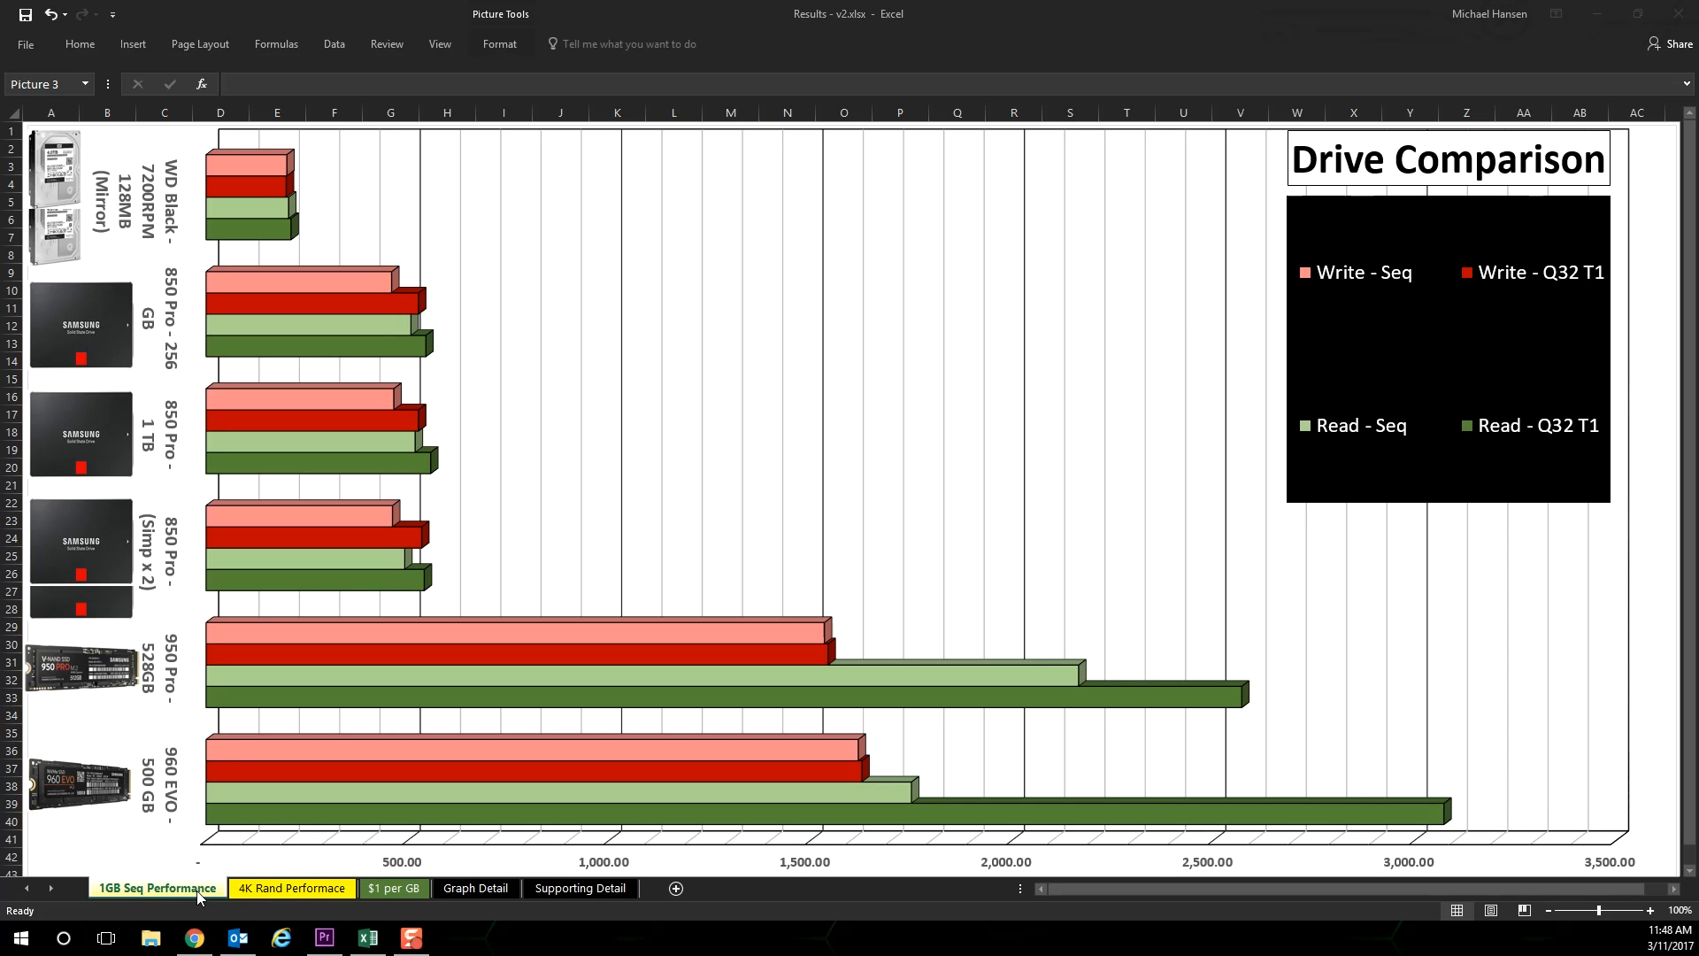
mouse_move(209, 897)
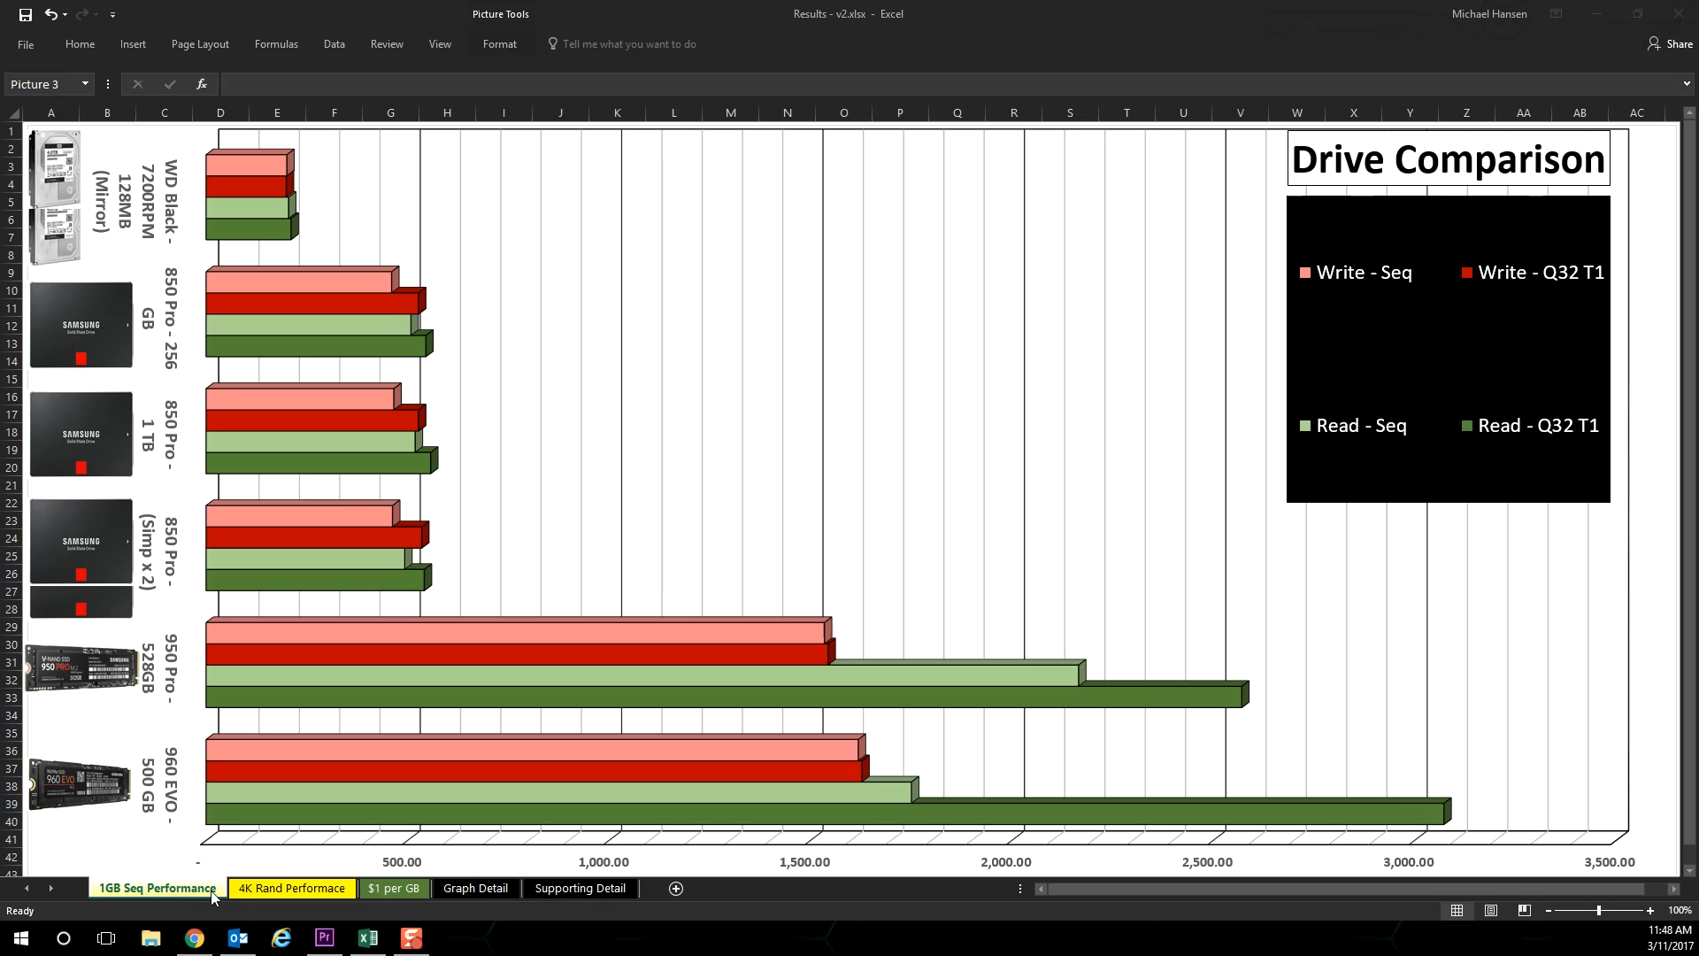
mouse_move(1345, 471)
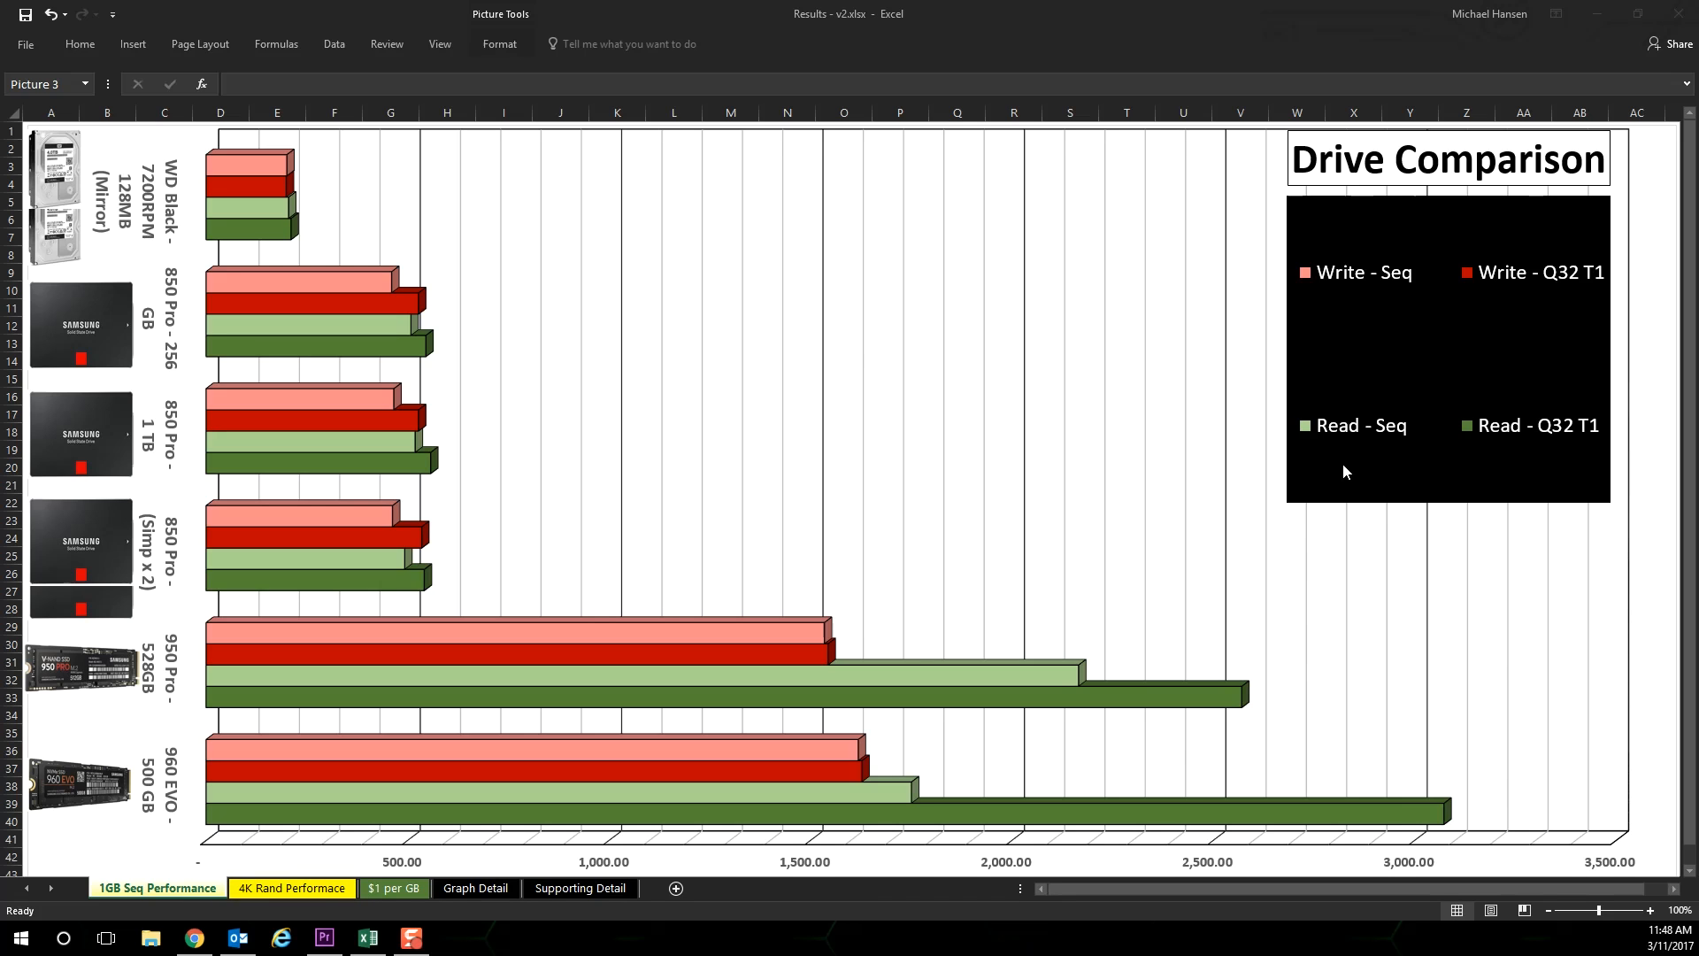
mouse_move(1374, 340)
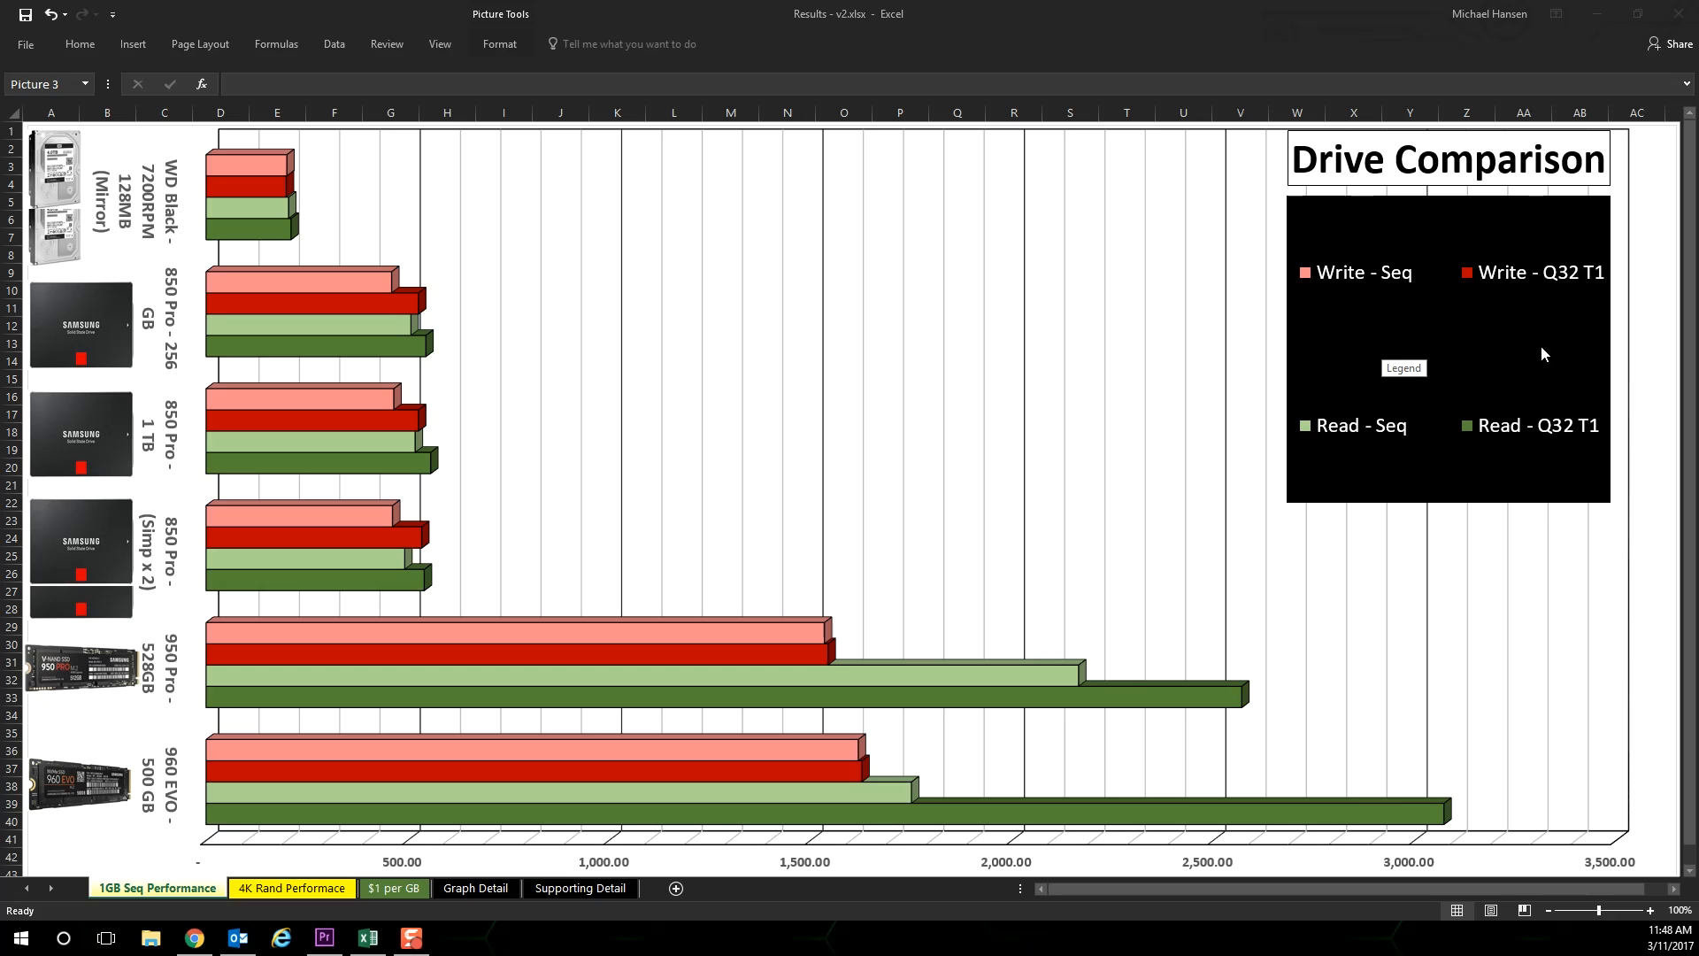
mouse_move(1409, 490)
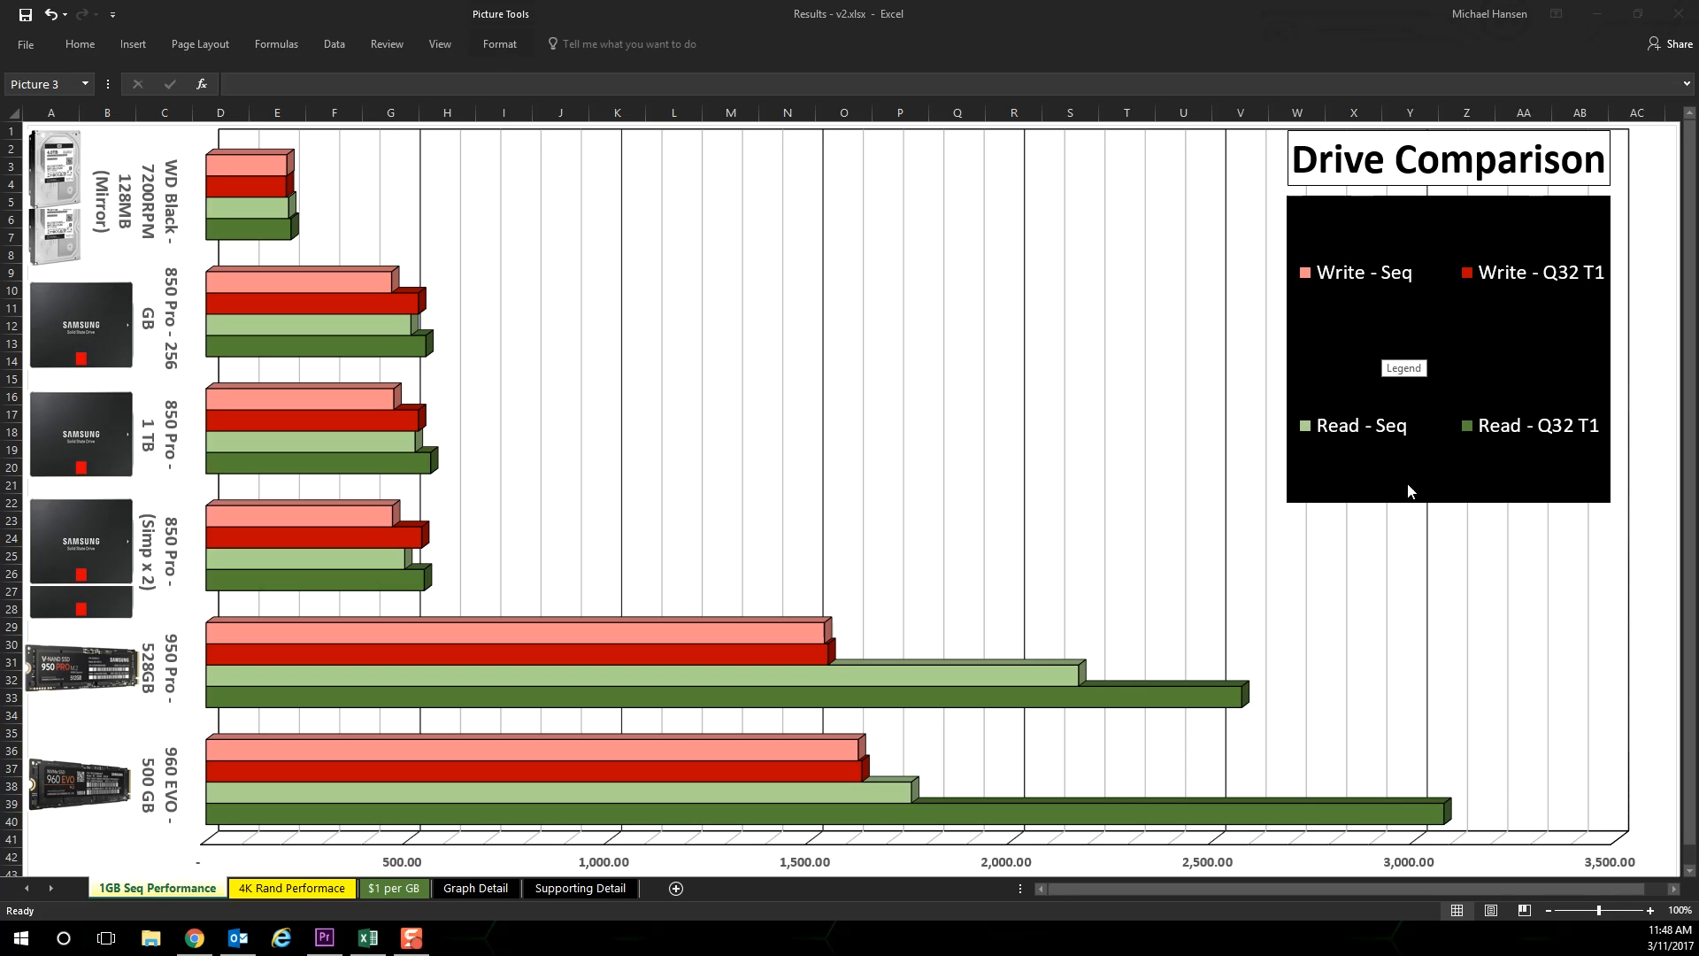
mouse_move(1257, 814)
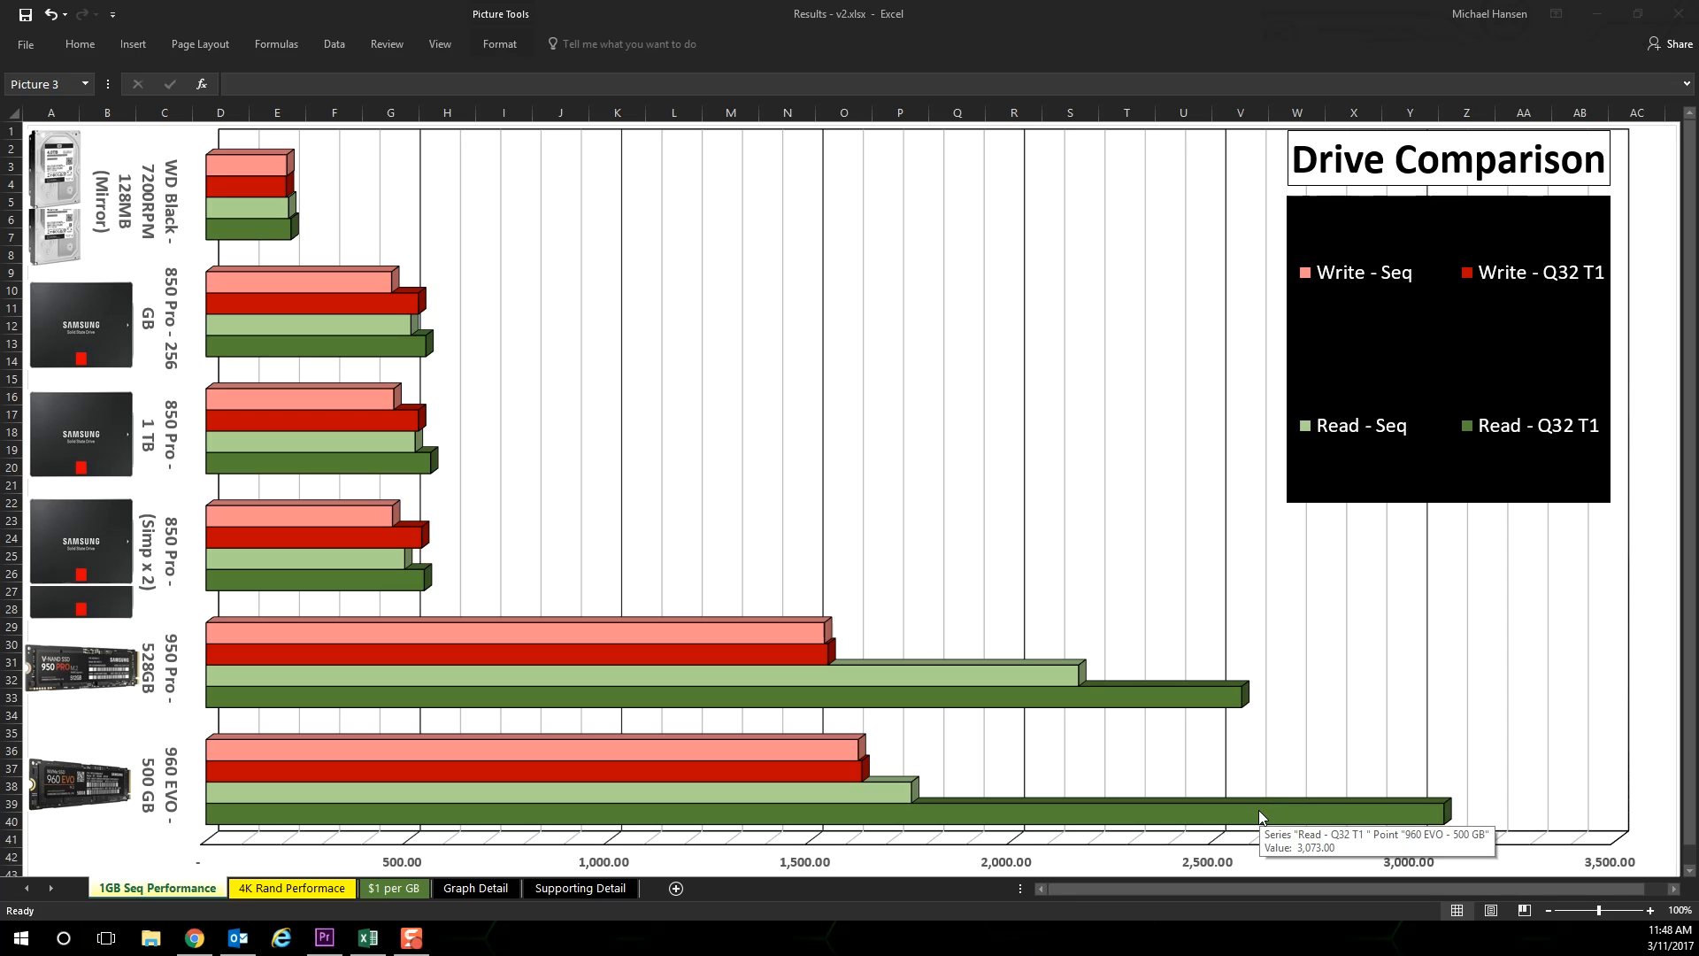
mouse_move(995, 680)
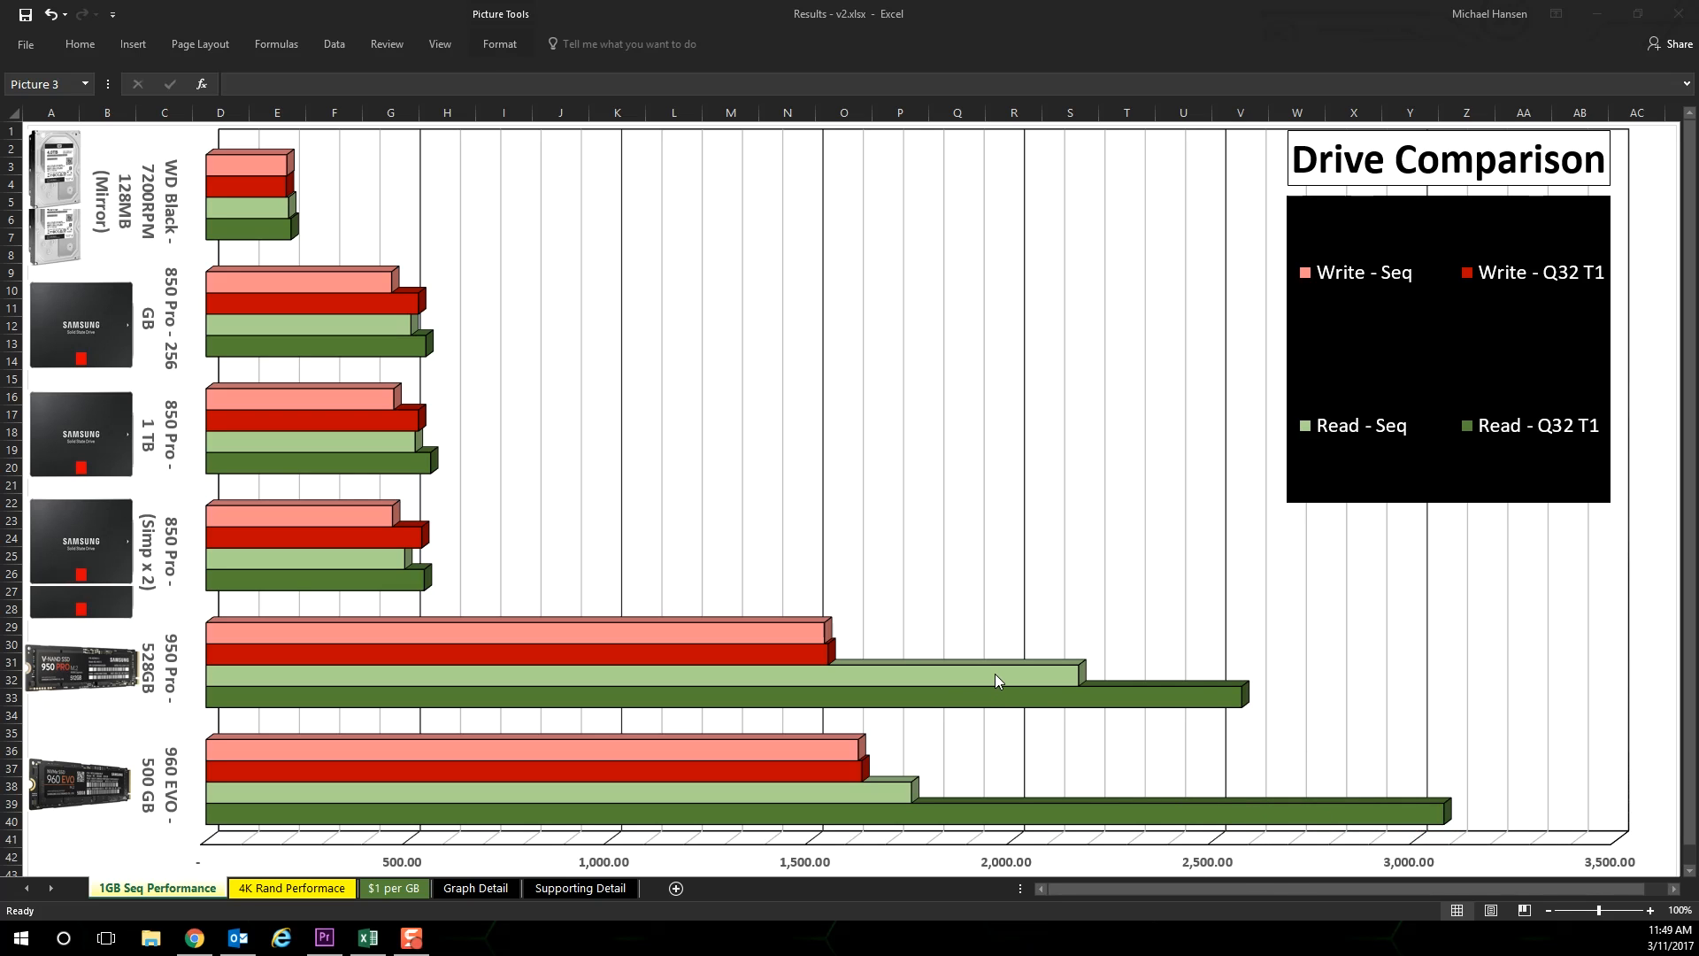
mouse_move(994, 680)
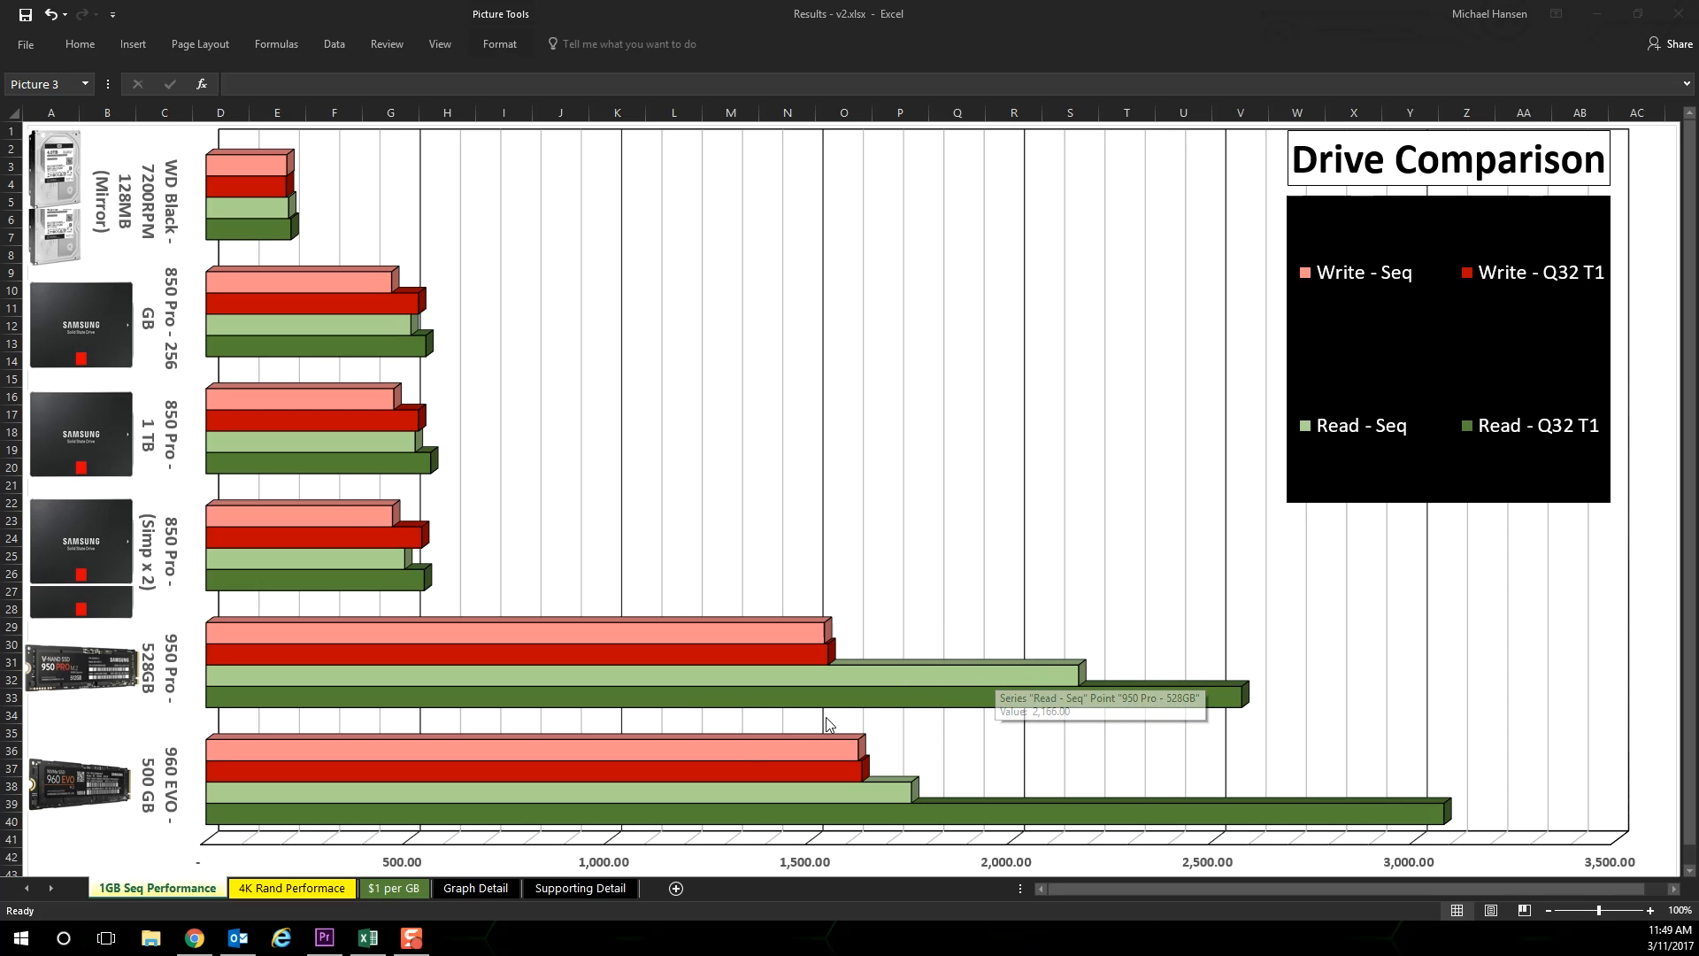
mouse_move(760, 774)
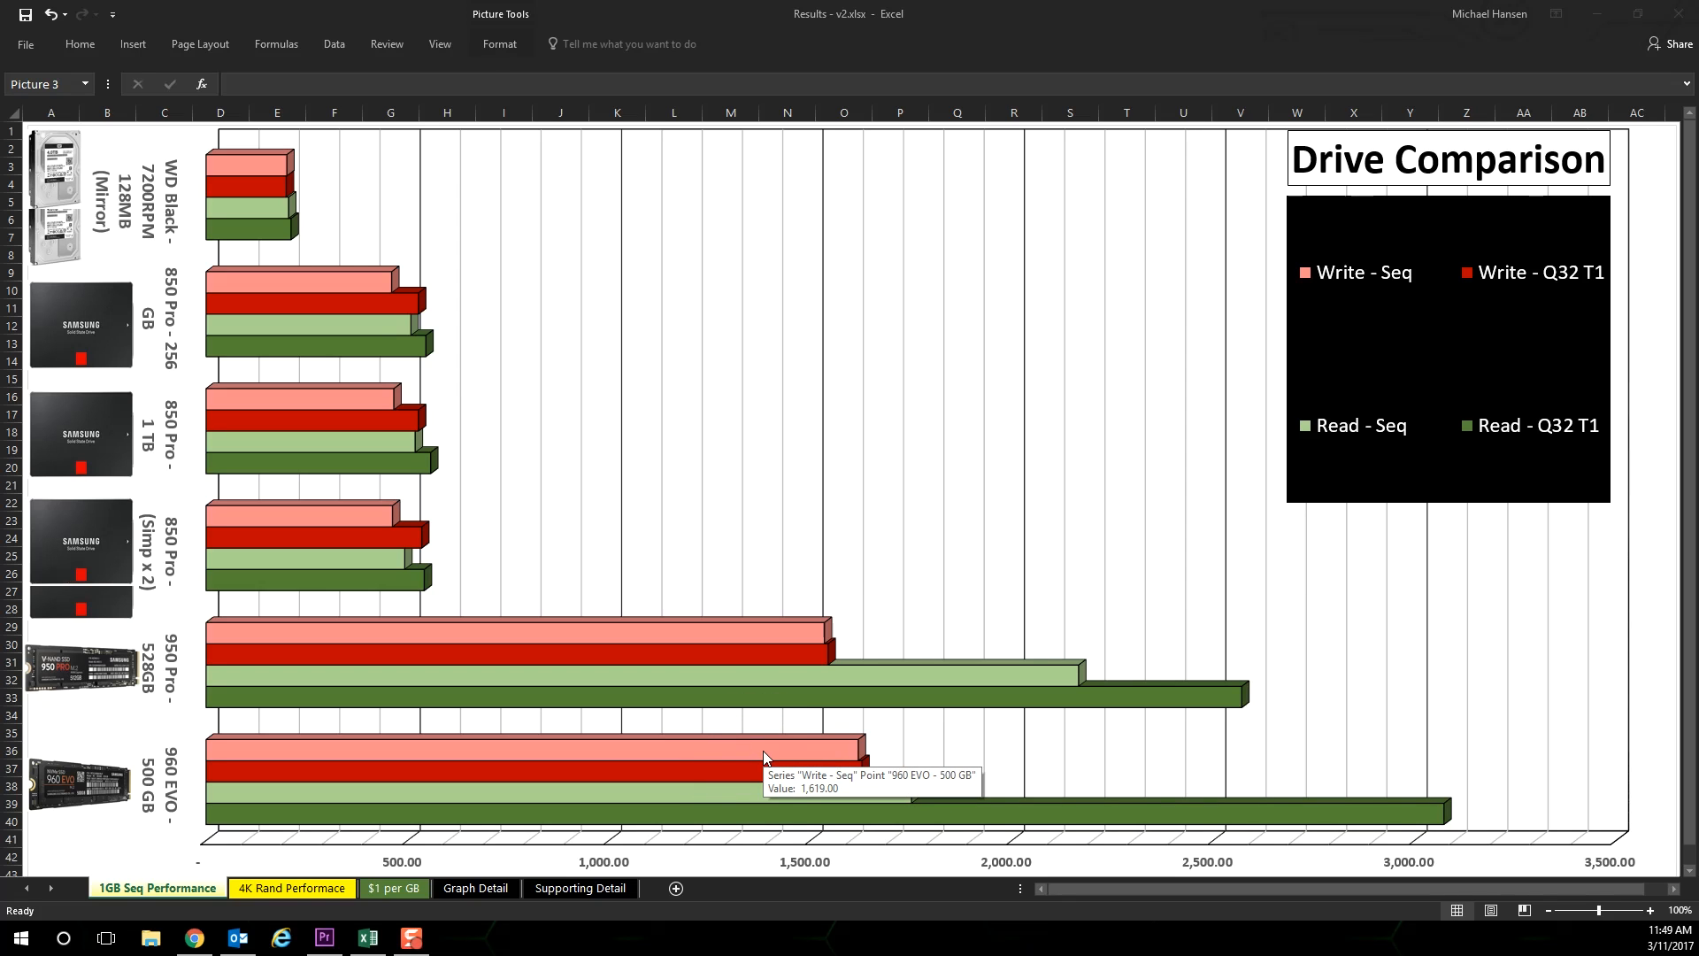
mouse_move(462, 648)
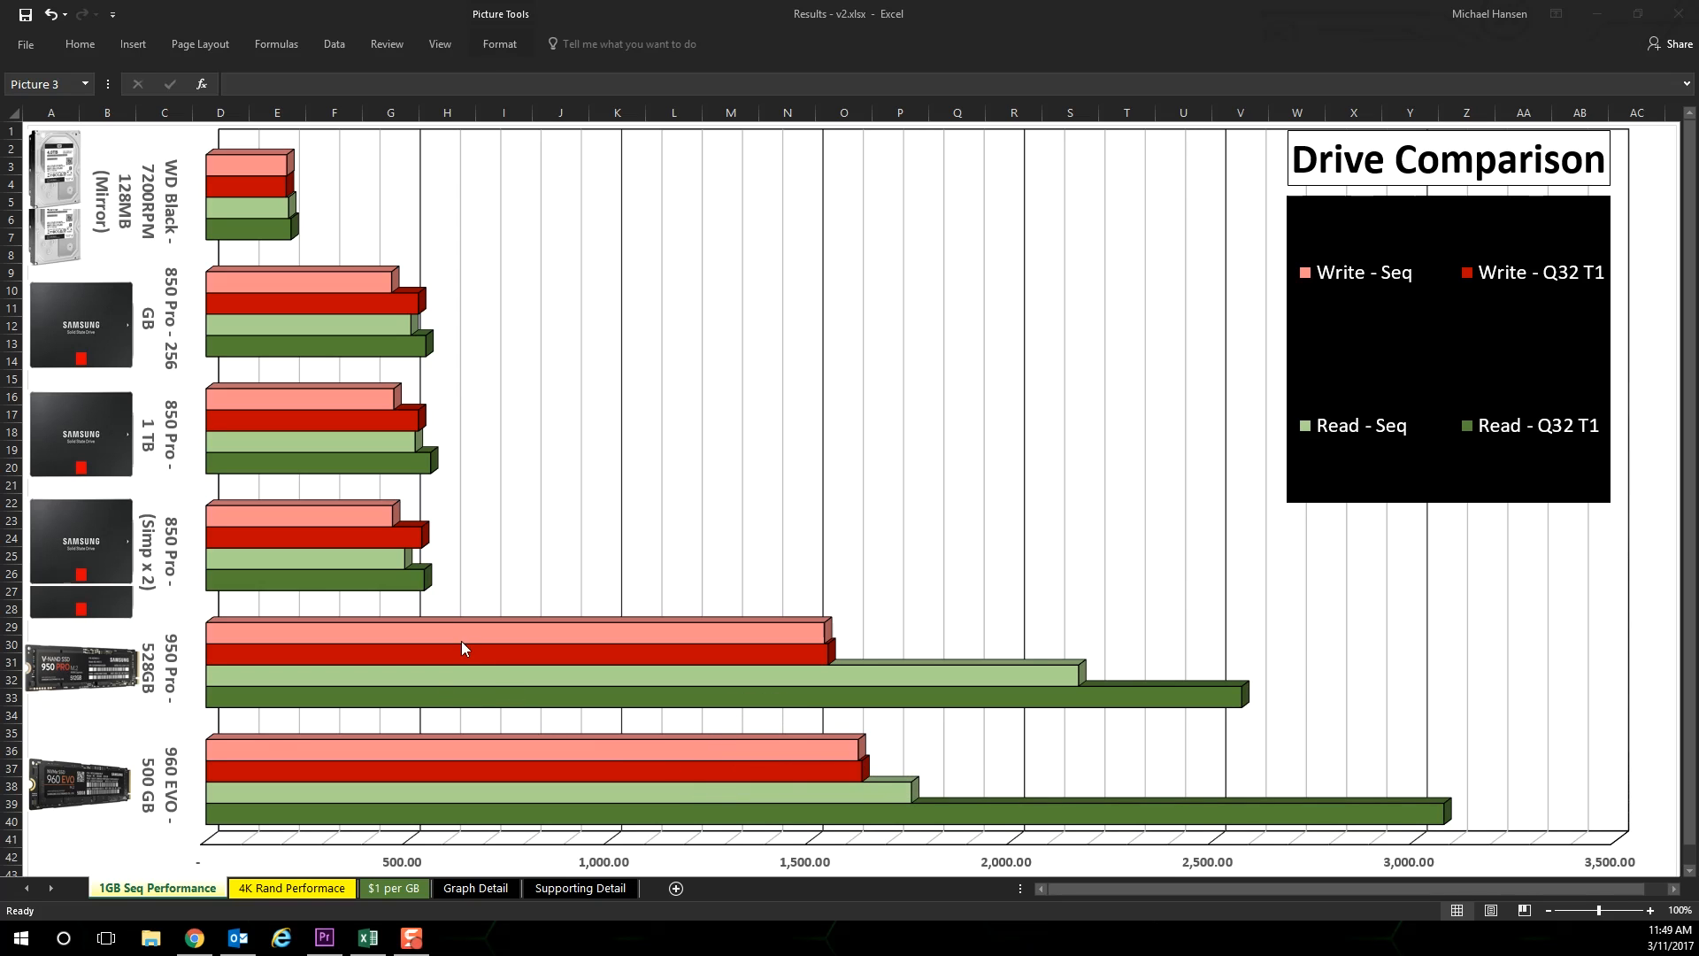
mouse_move(394, 585)
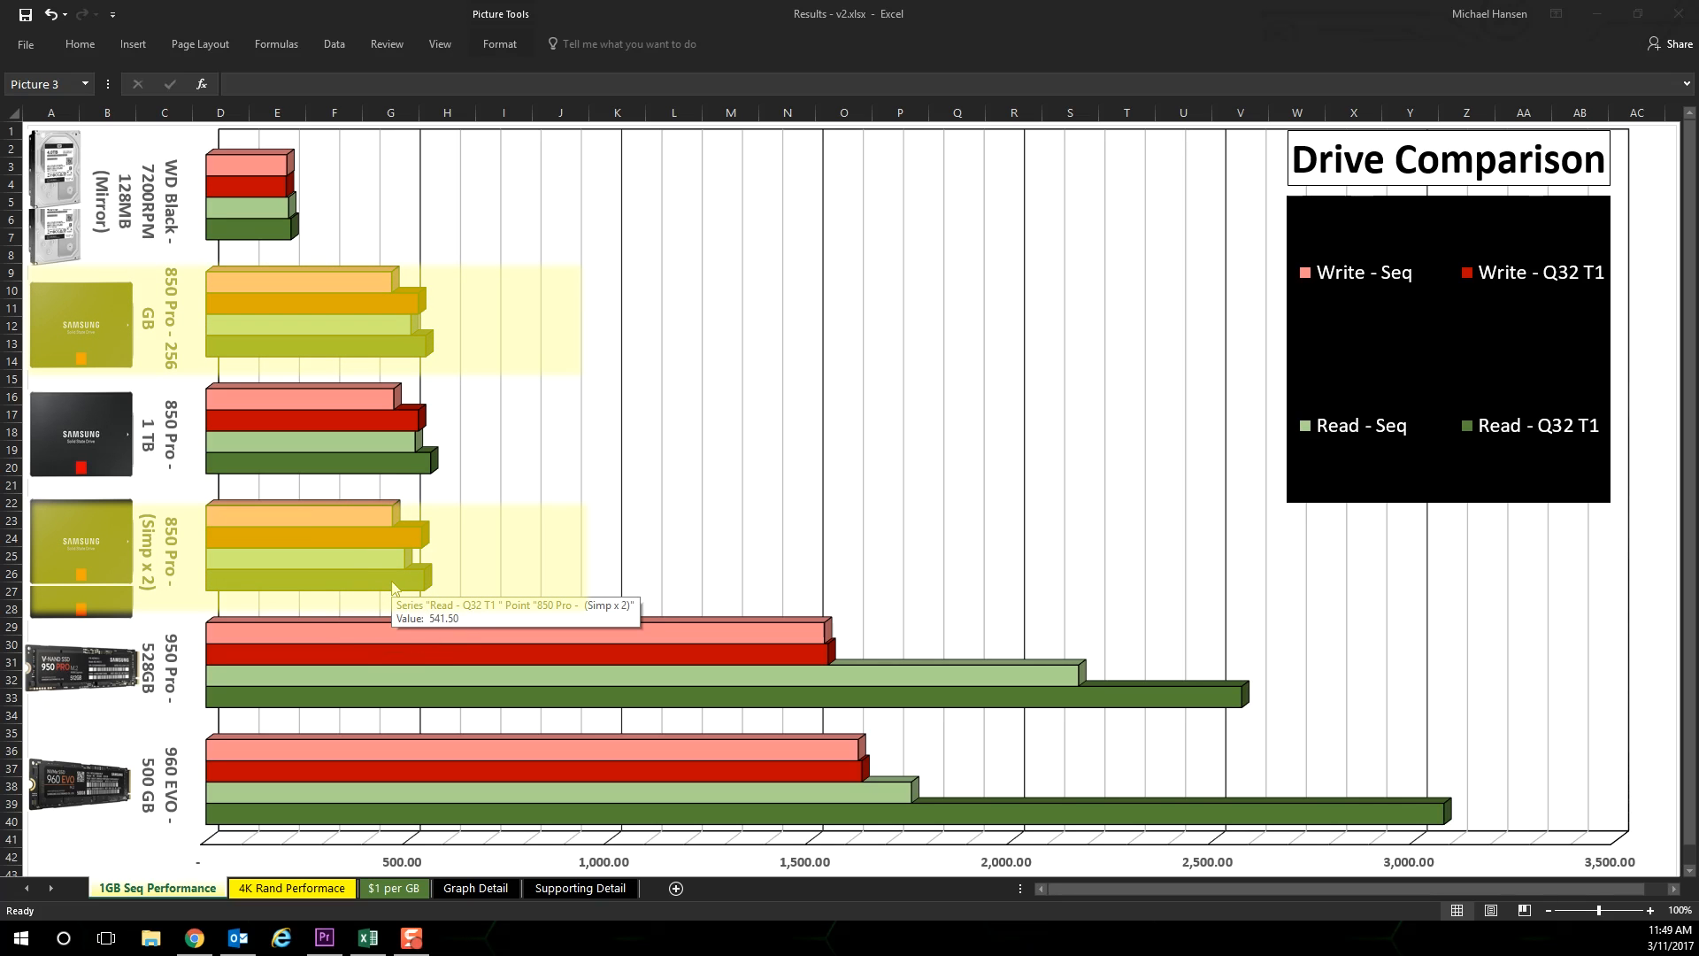
mouse_move(326, 315)
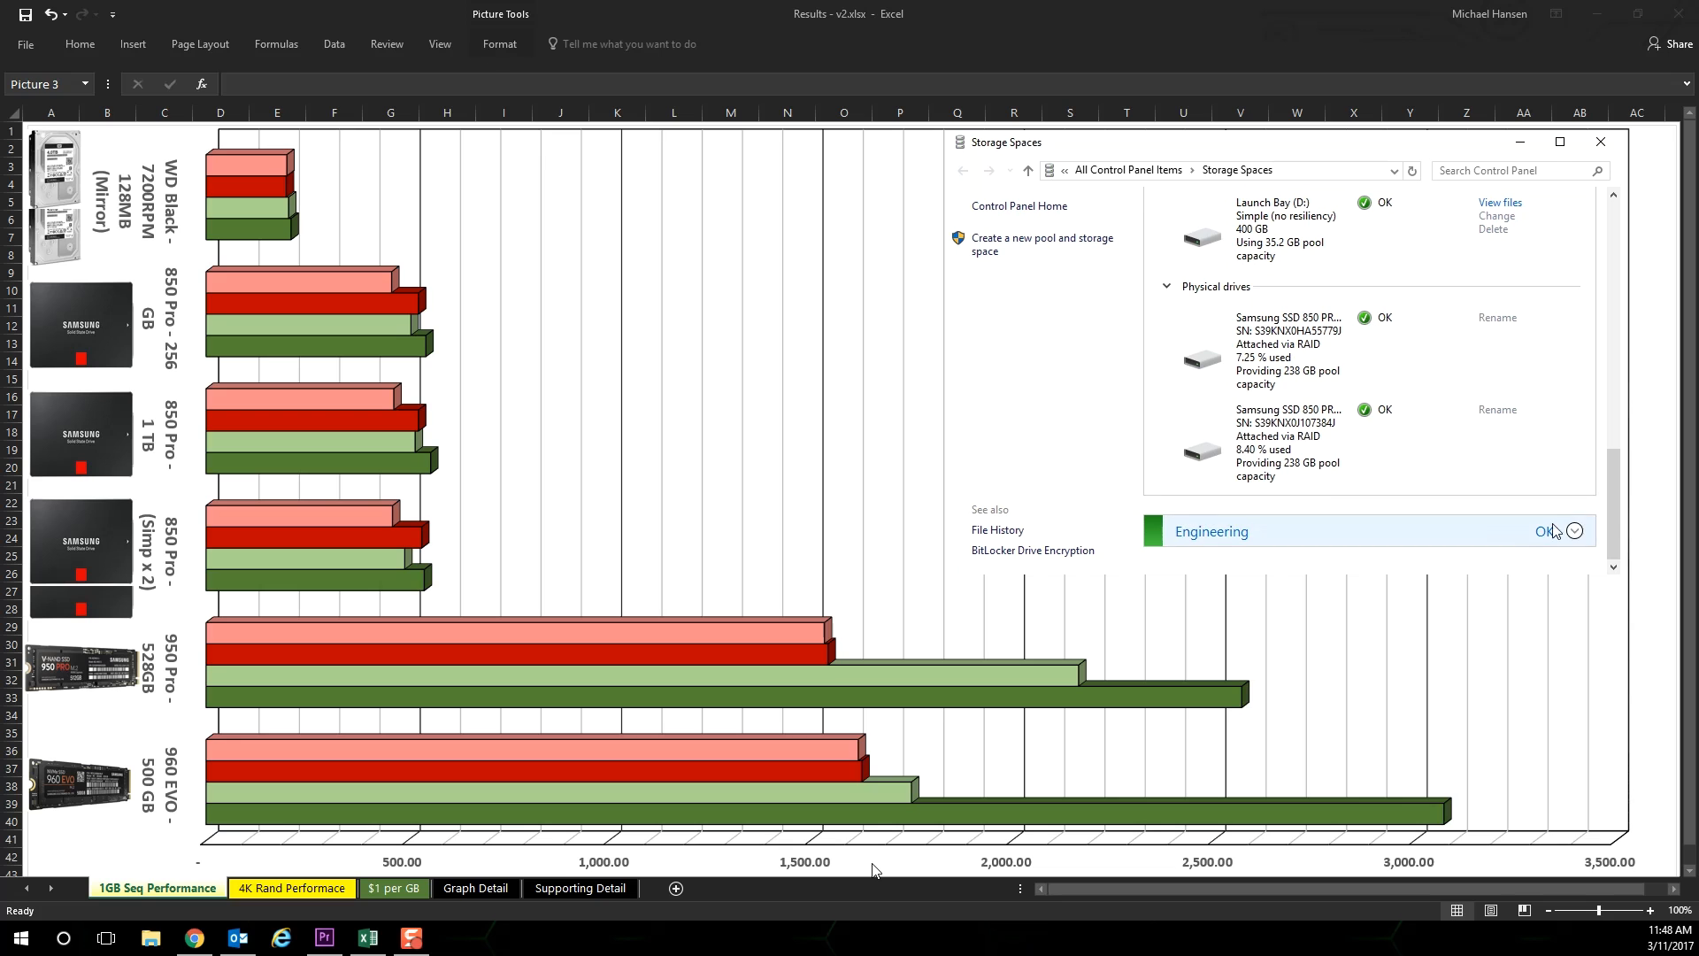
- Review the Engineering pool's storage spaces and physical drive, then close Storage Spaces to return to the chart
left_click(1575, 531)
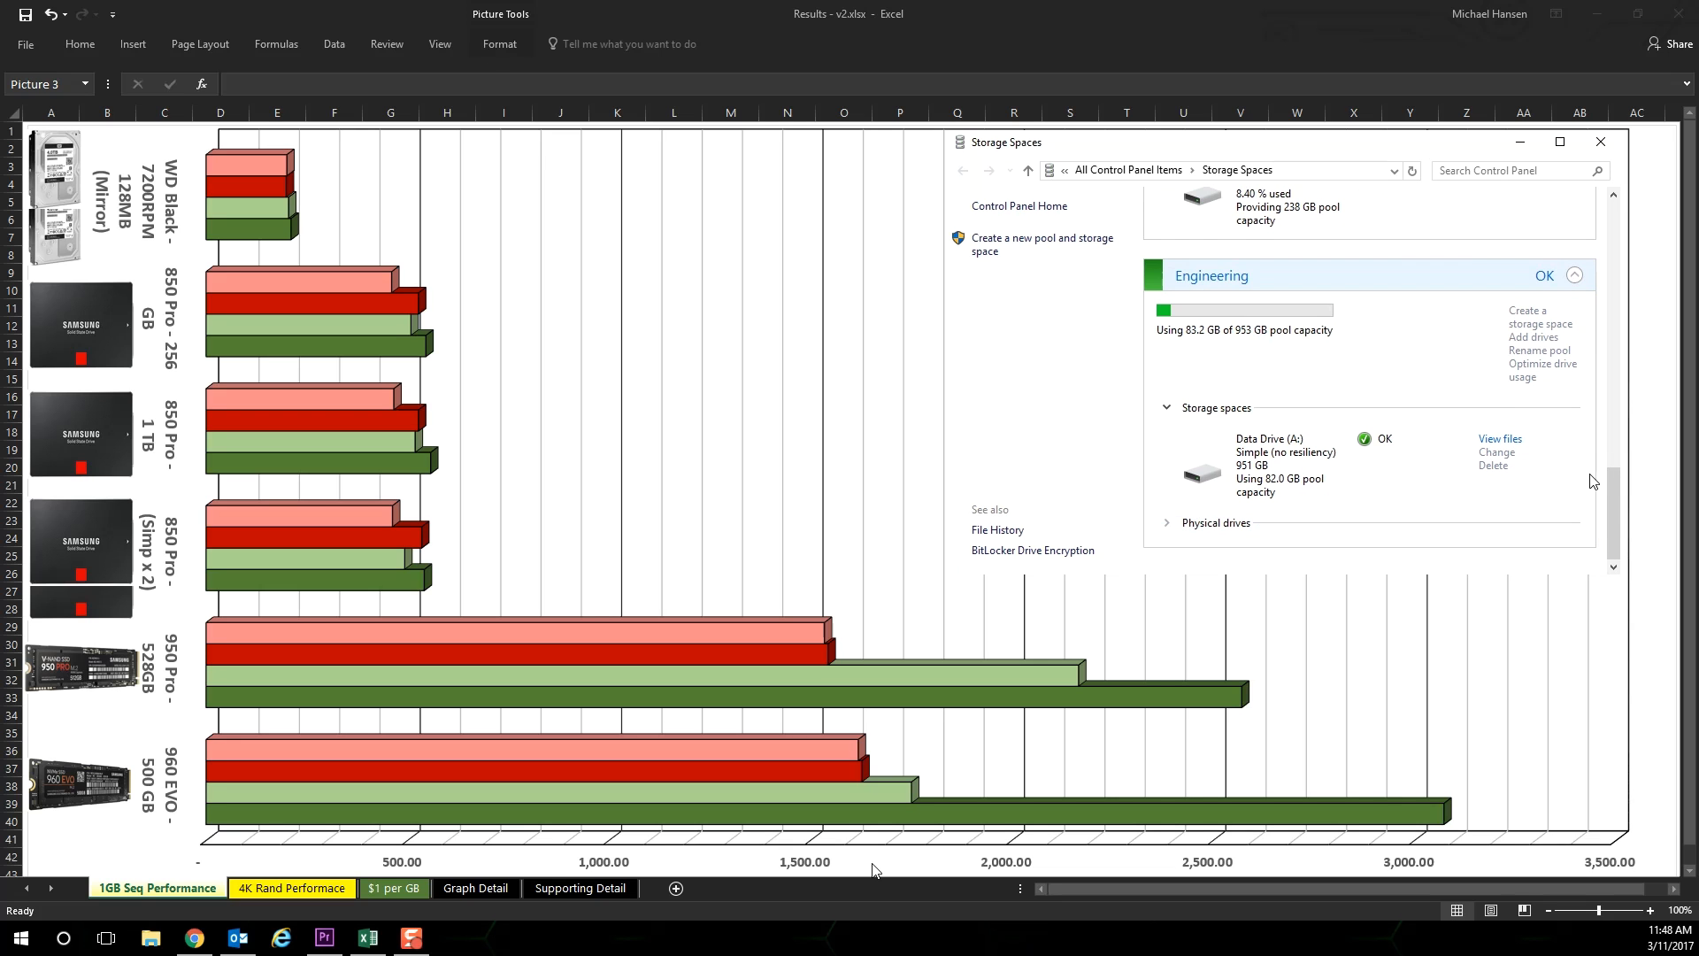
scroll("down", 3)
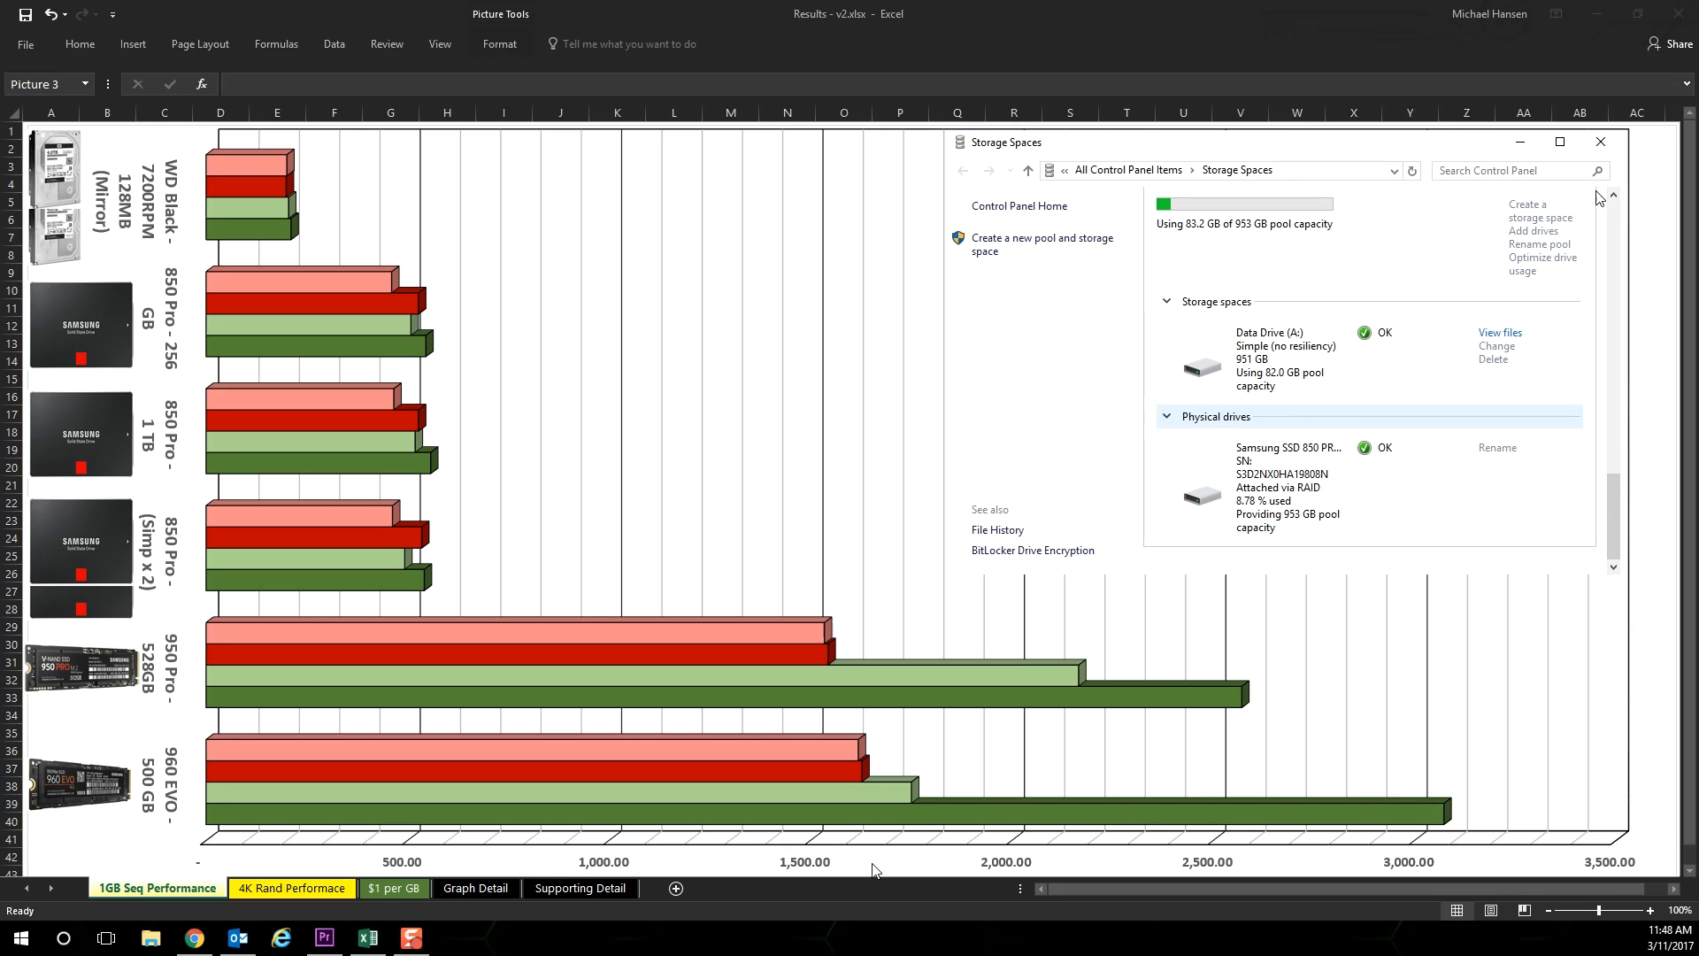
left_click(1600, 141)
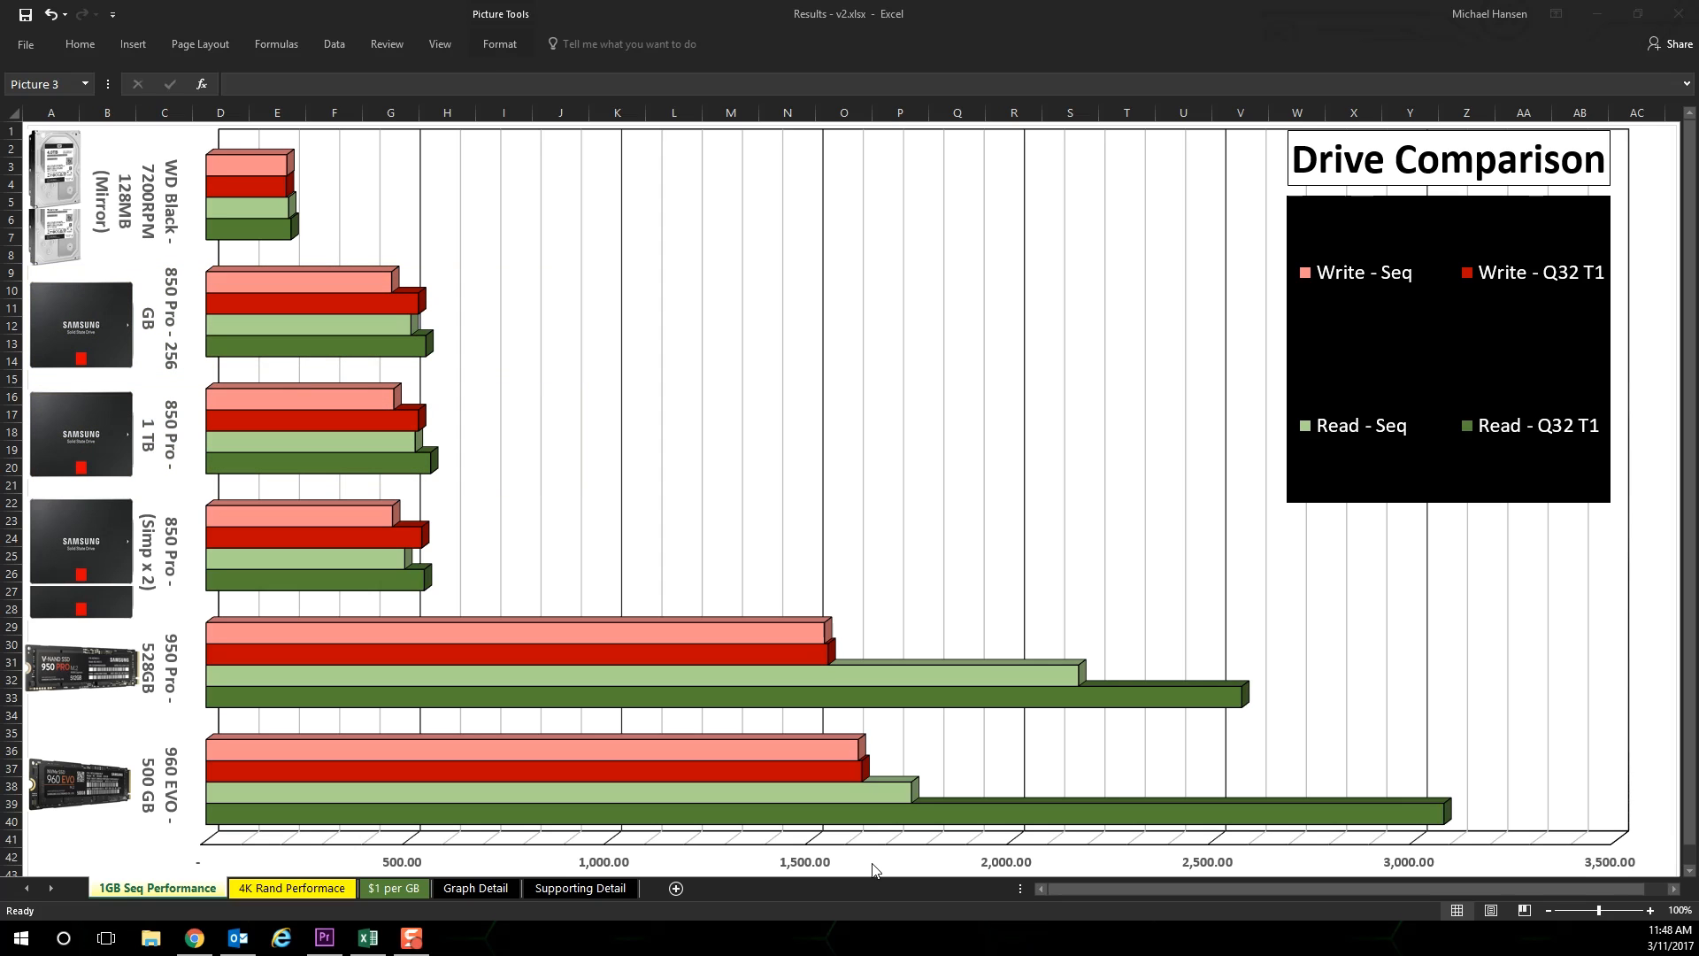
mouse_move(412, 283)
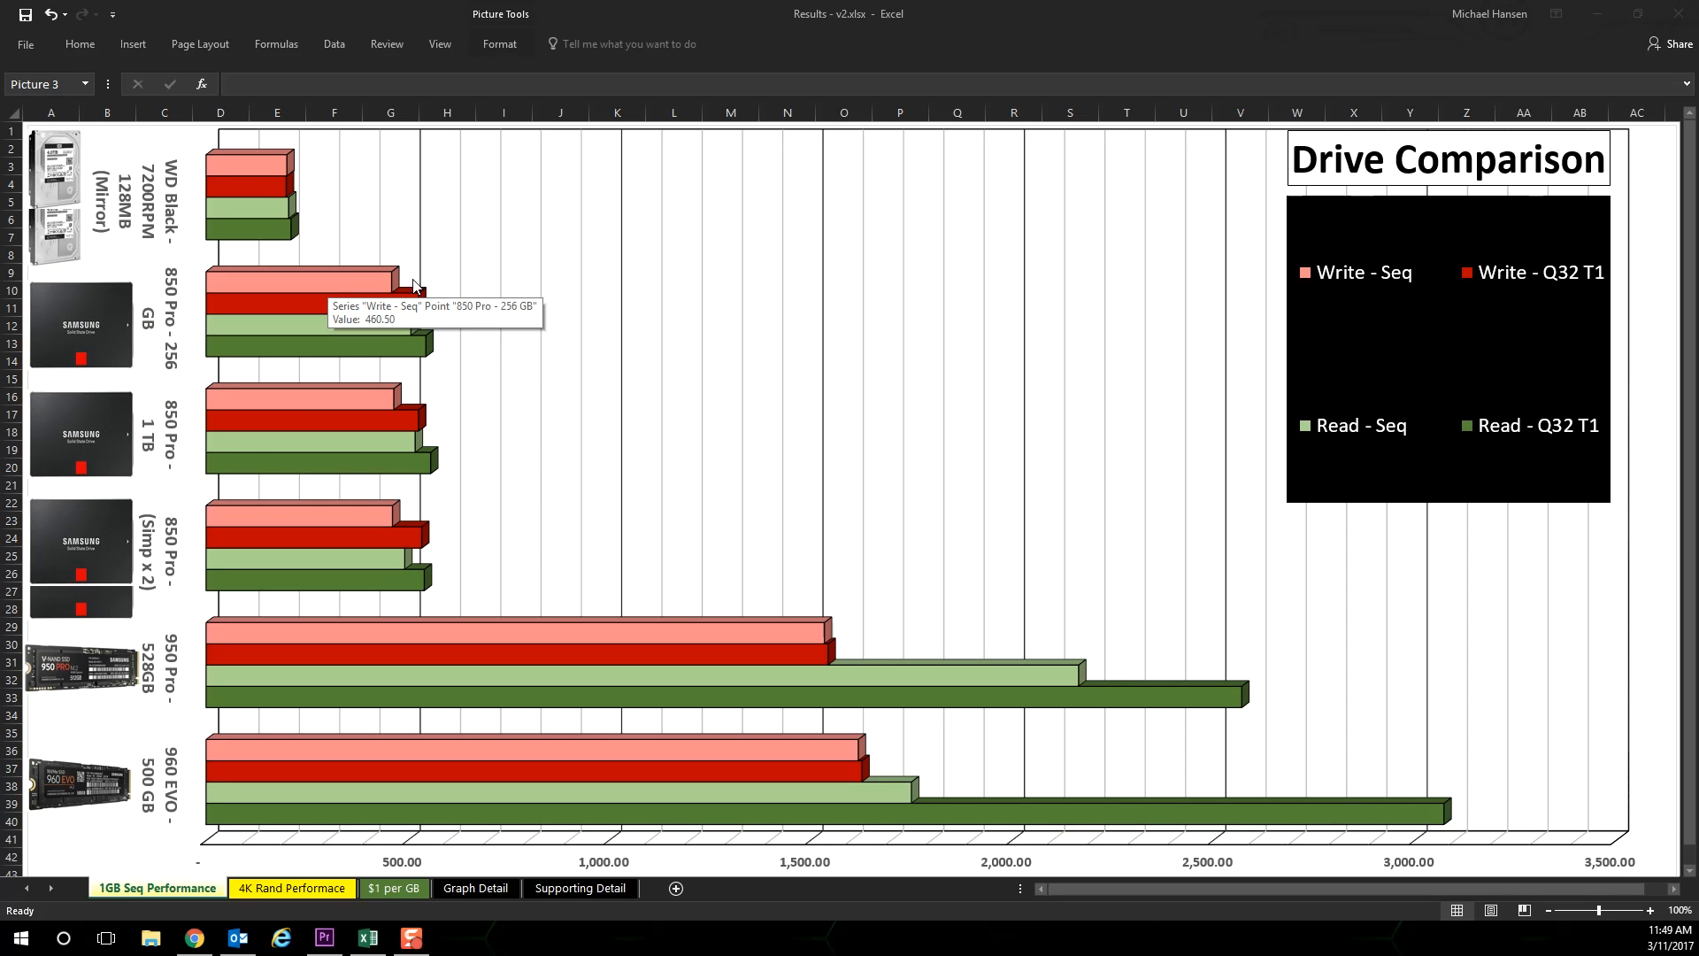
mouse_move(276, 235)
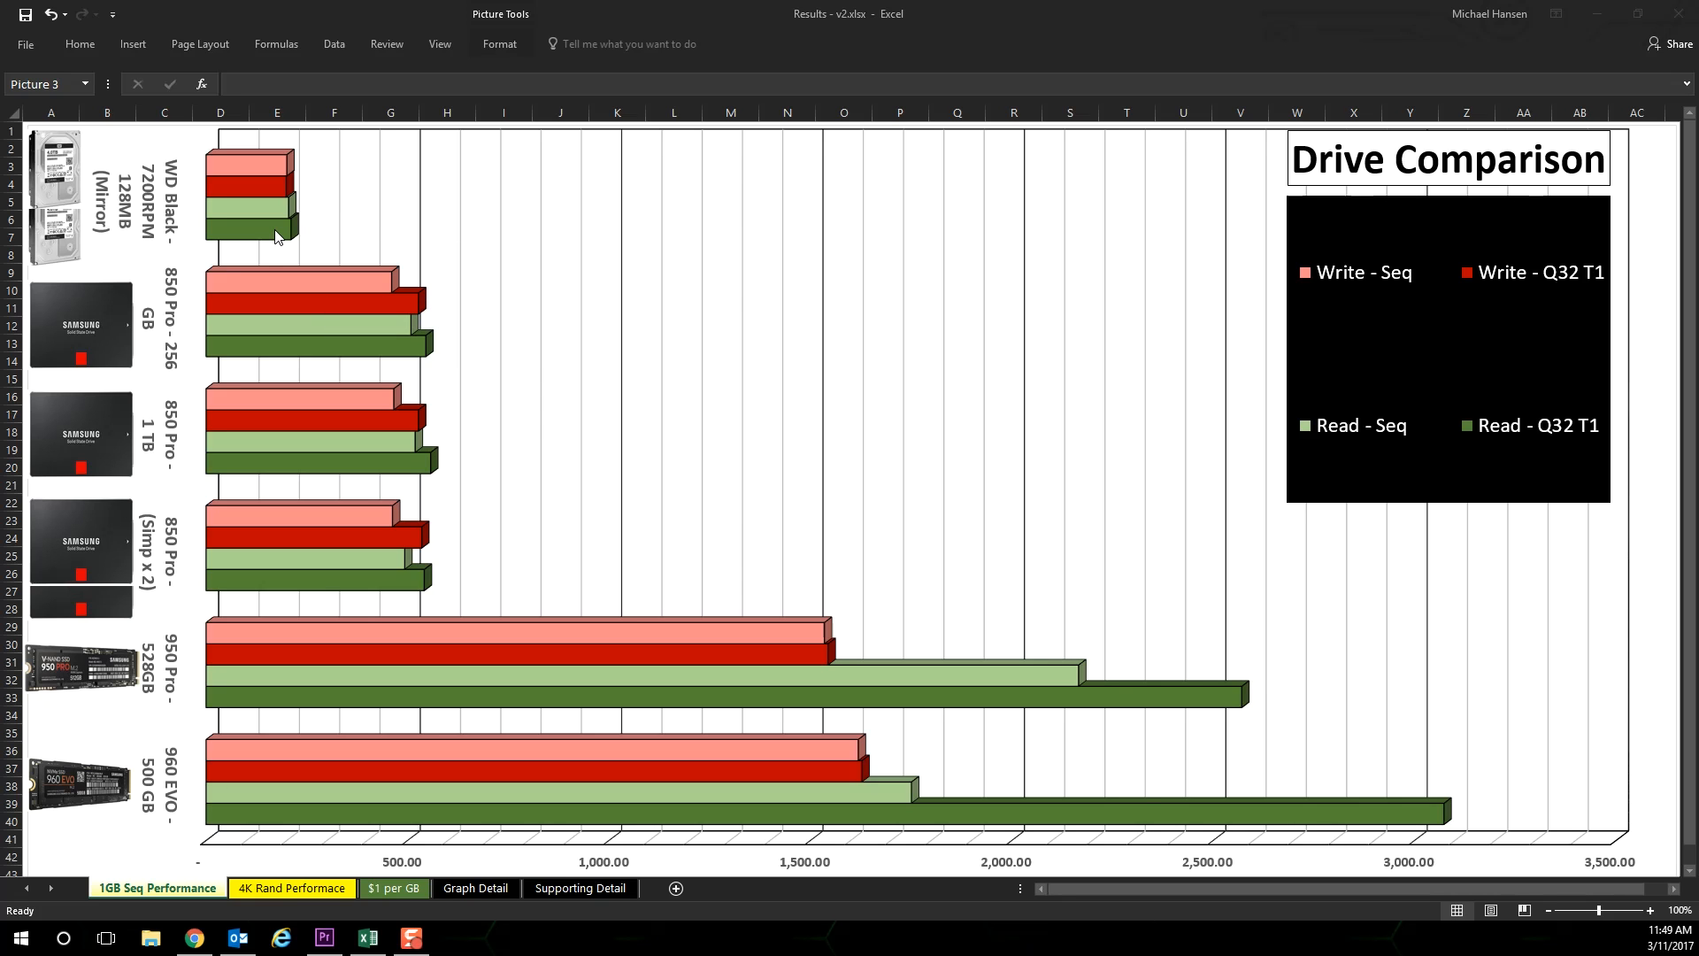
mouse_move(267, 231)
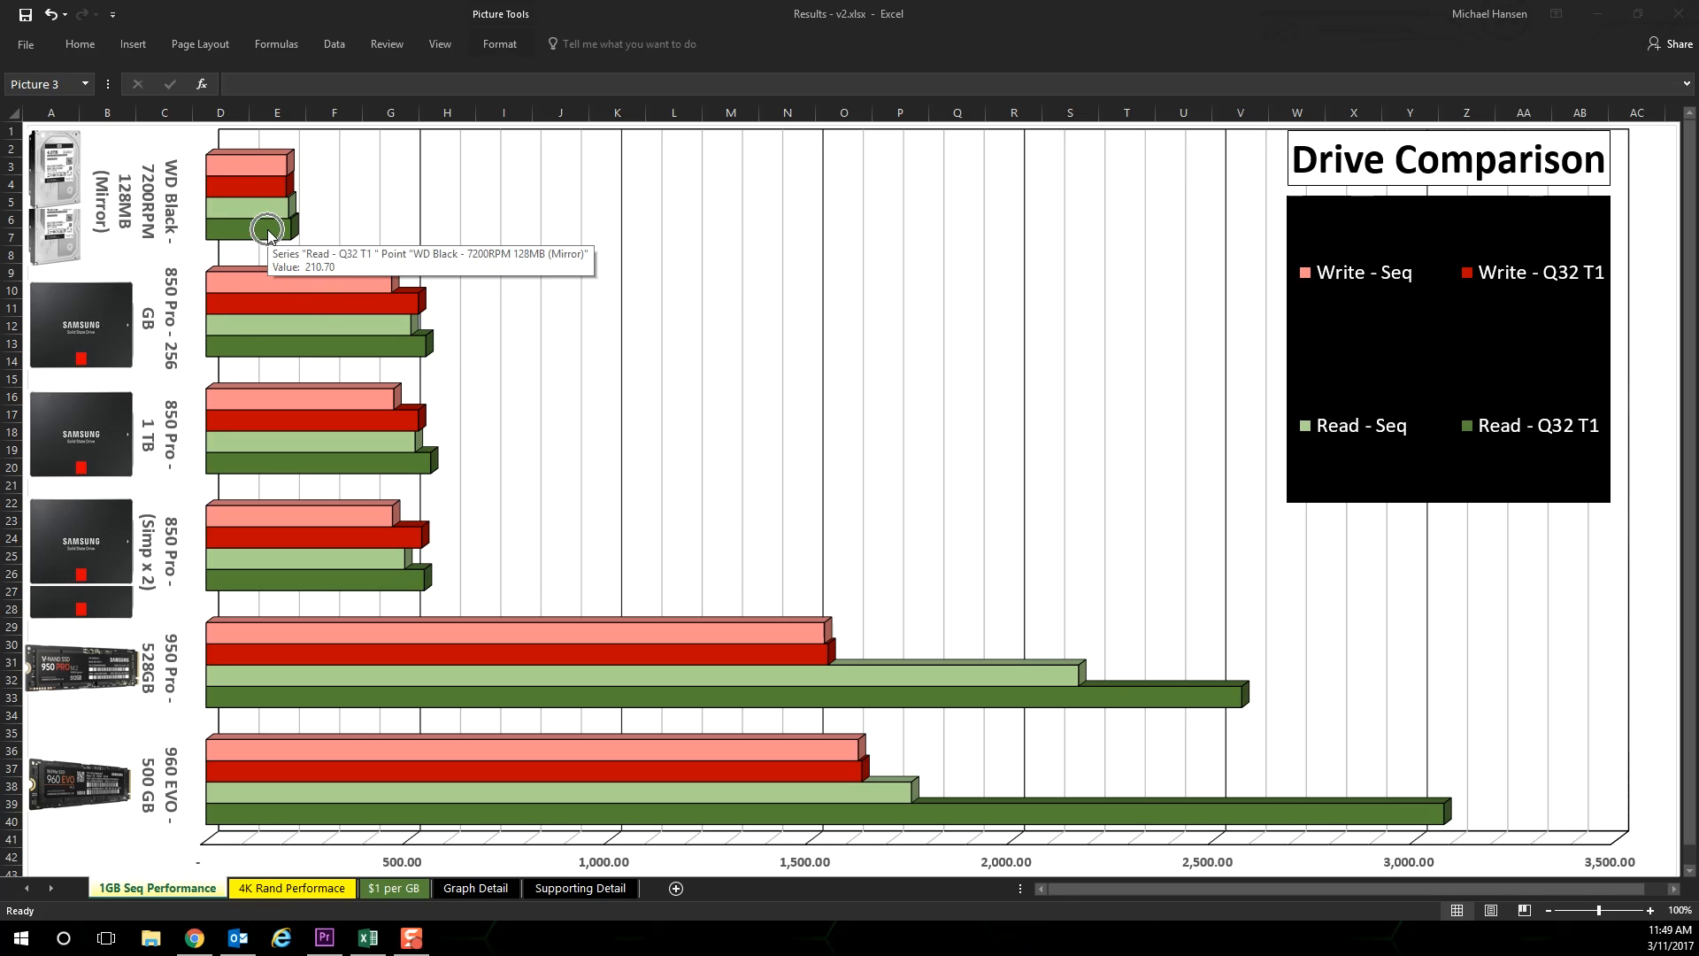
mouse_move(269, 216)
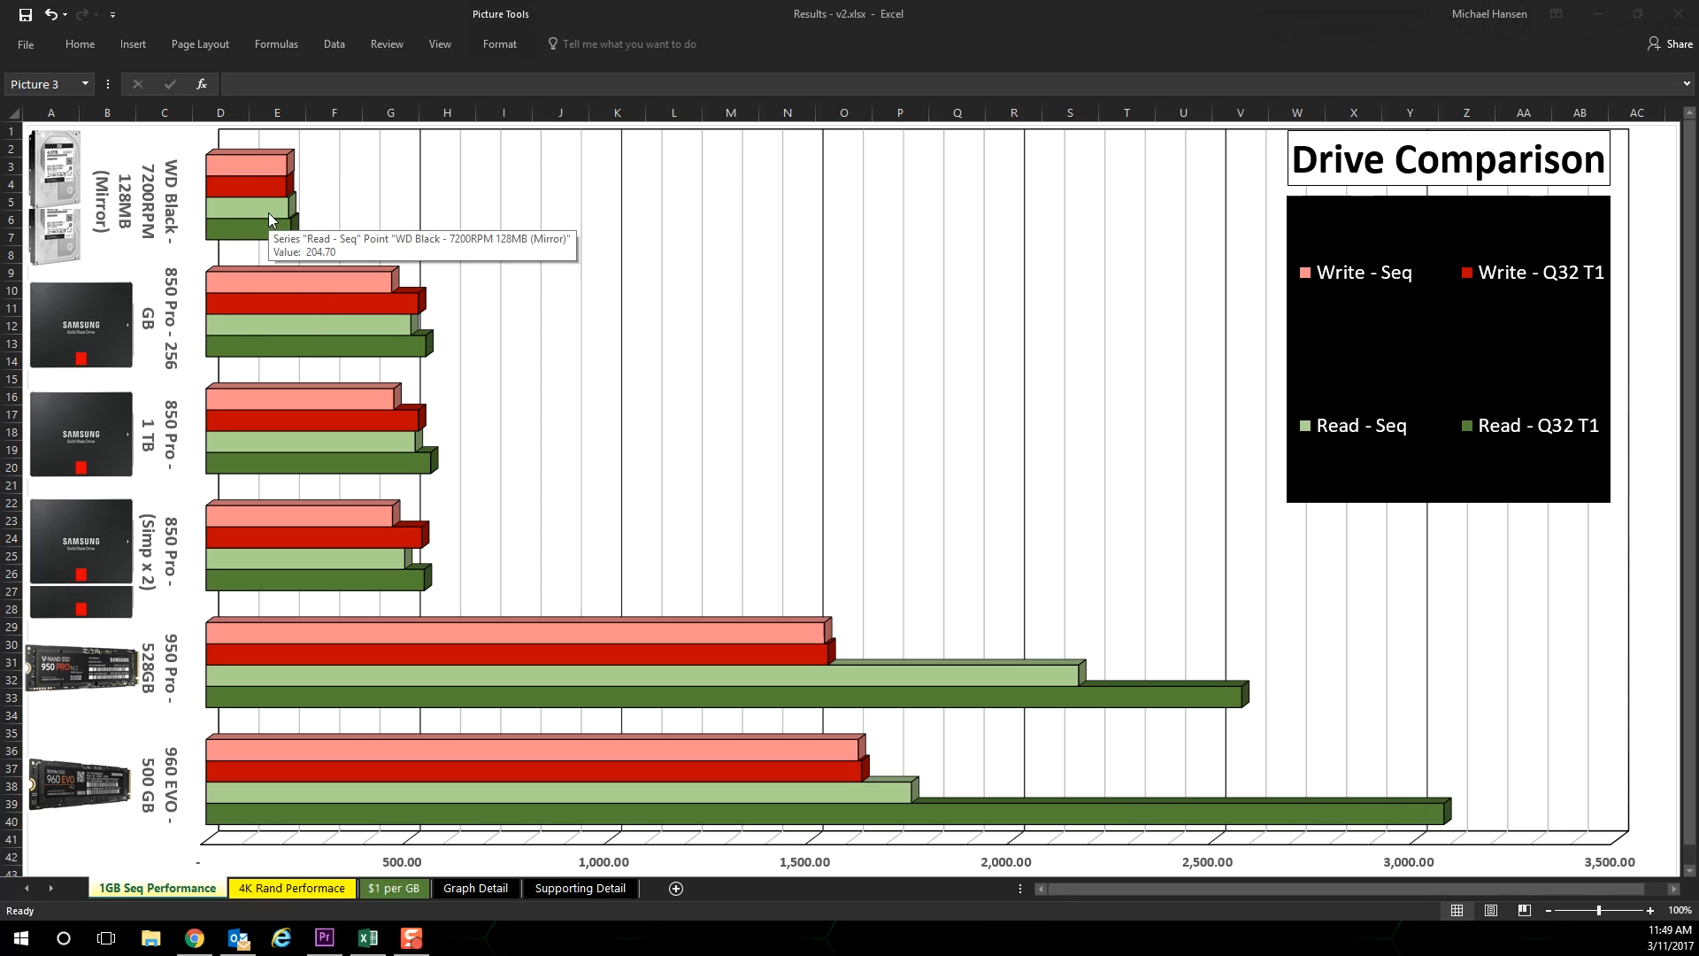
mouse_move(268, 172)
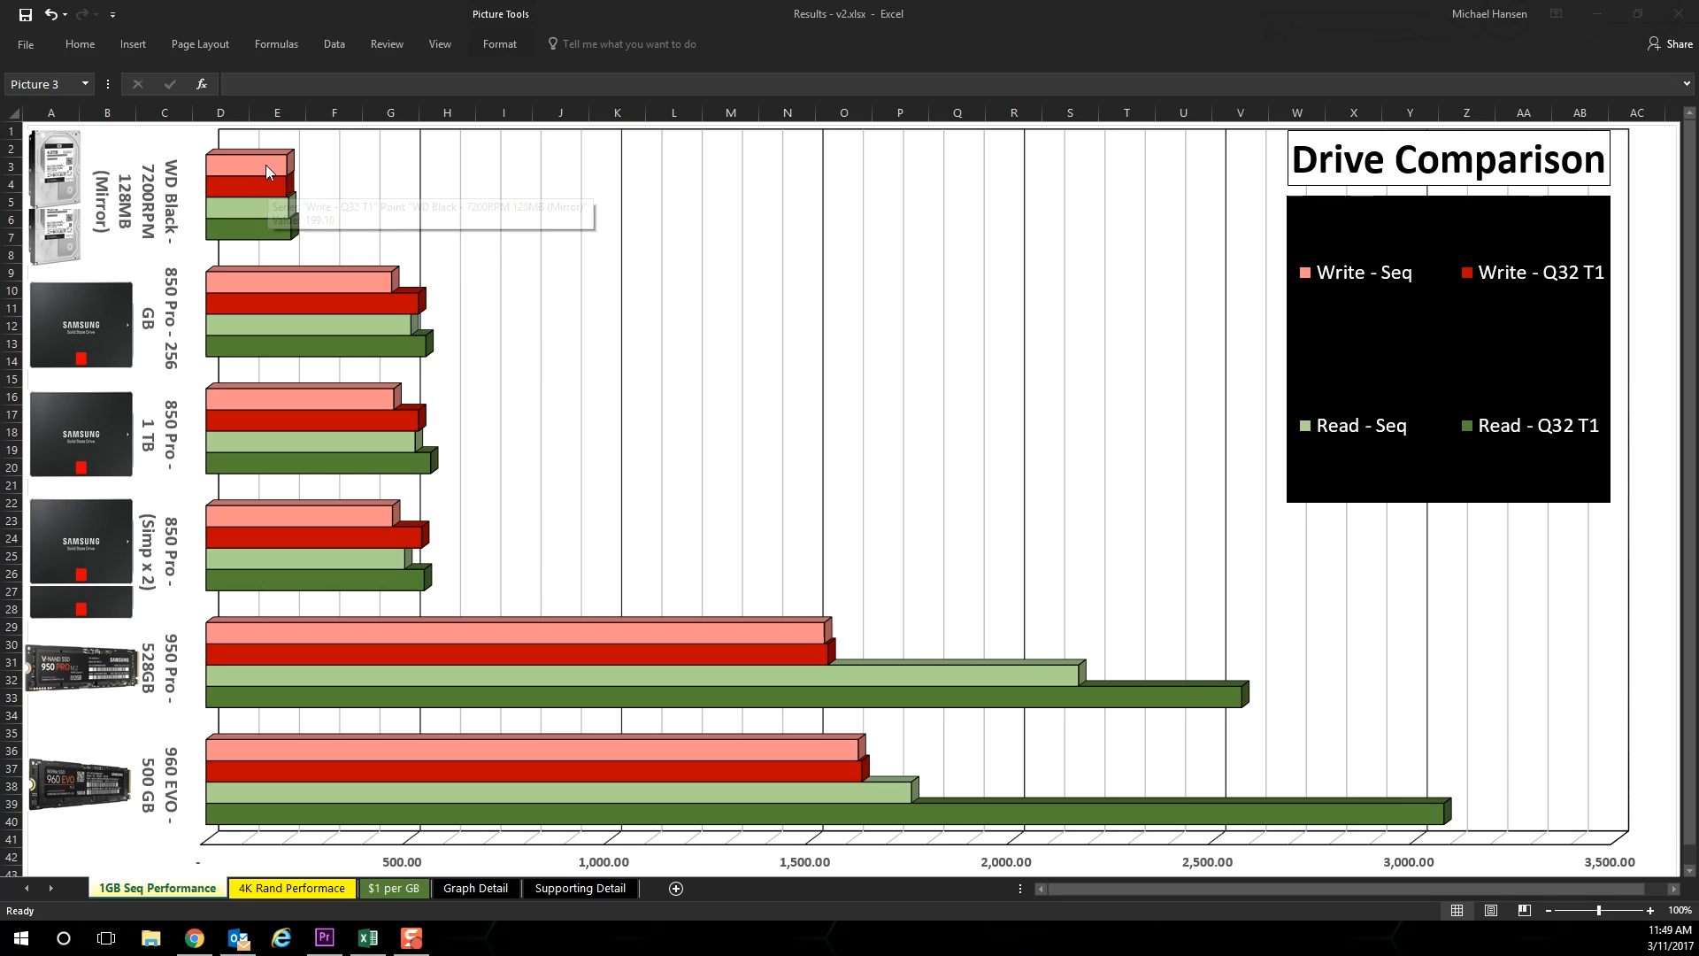
mouse_move(261, 173)
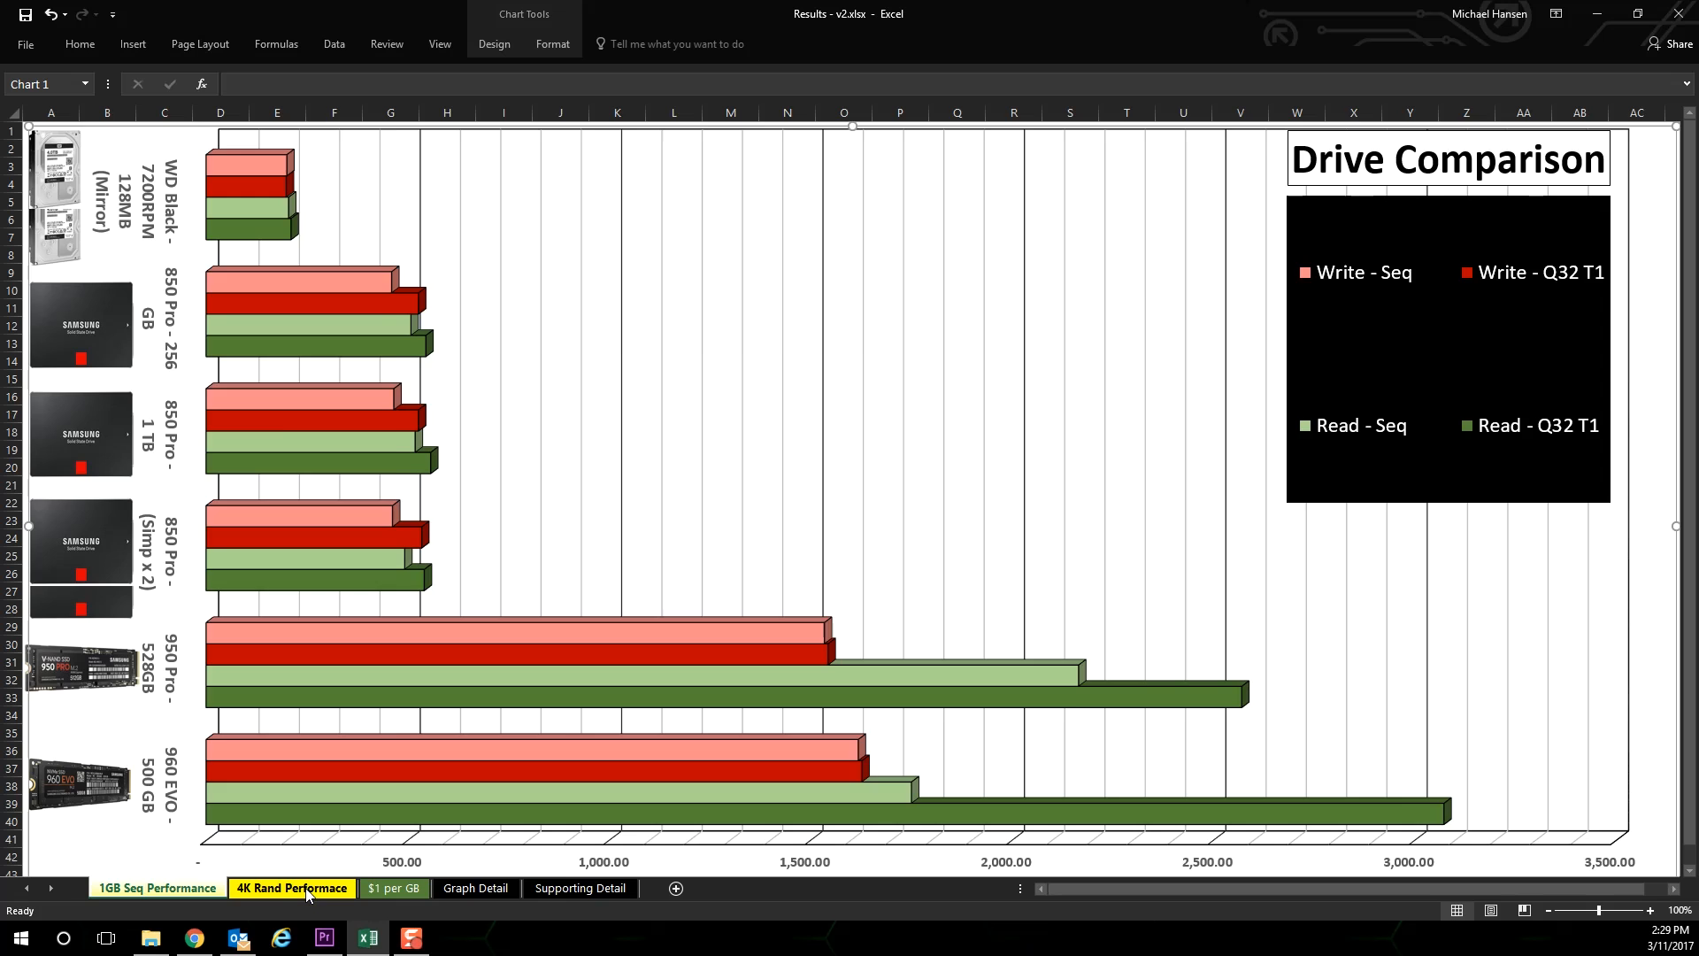
- Switch to the '4K Rand Performace' sheet showing its drive comparison chart
left_click(291, 886)
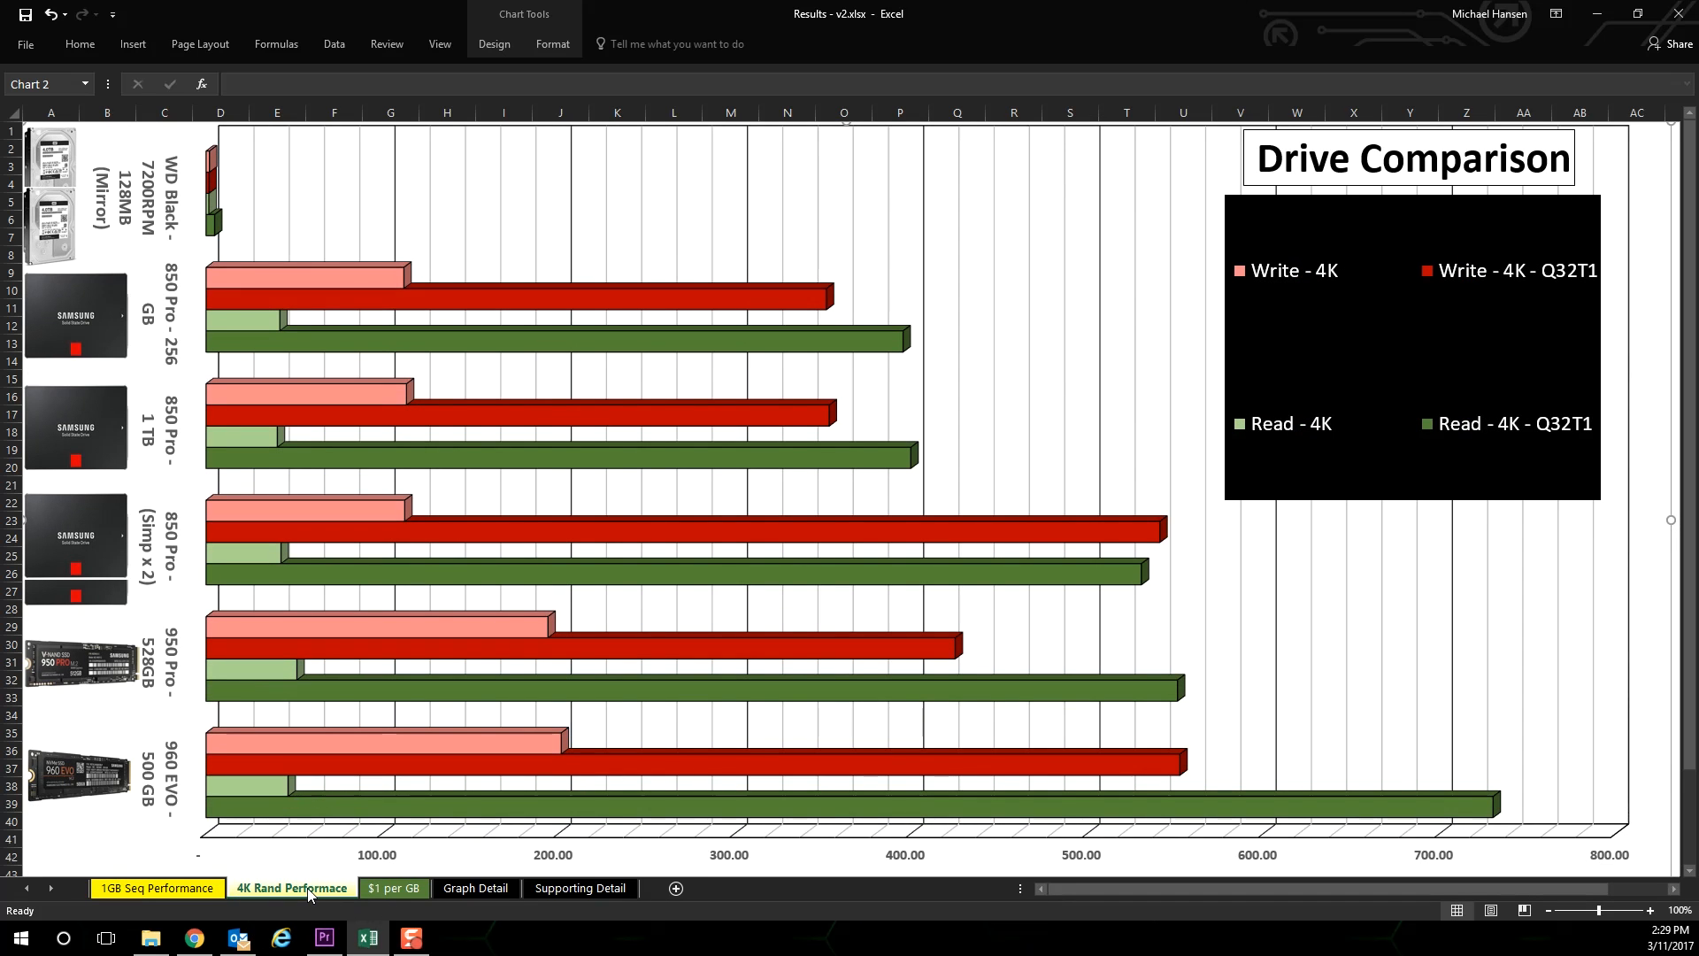
mouse_move(423, 588)
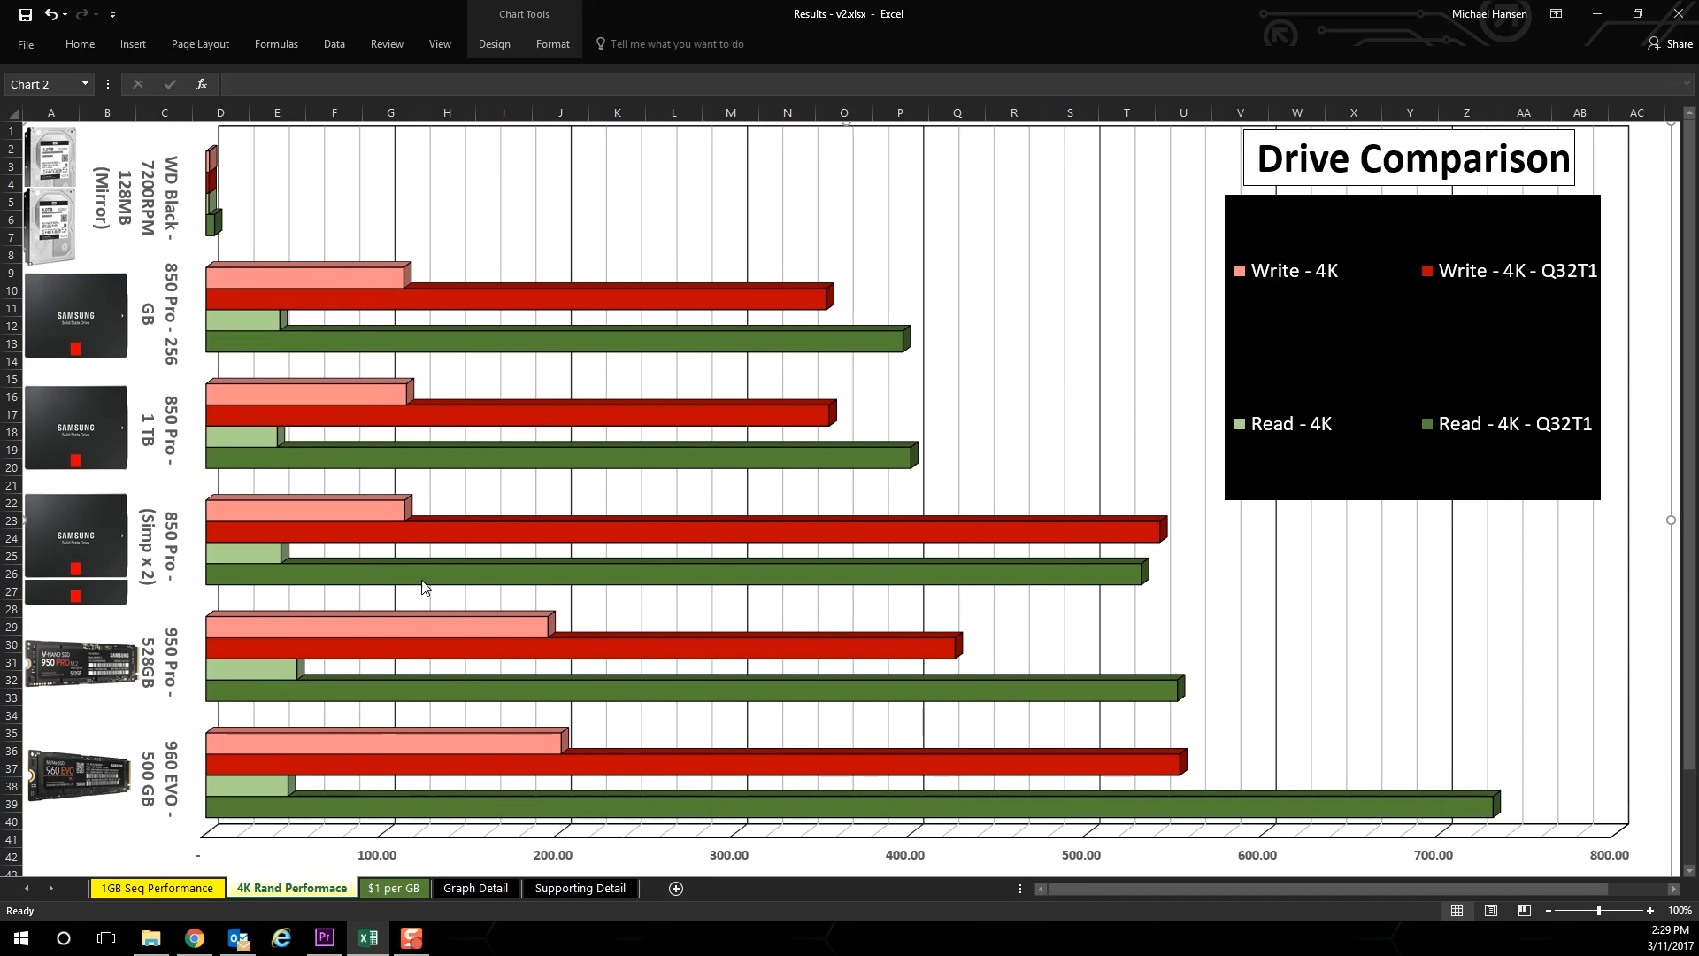
mouse_move(242, 184)
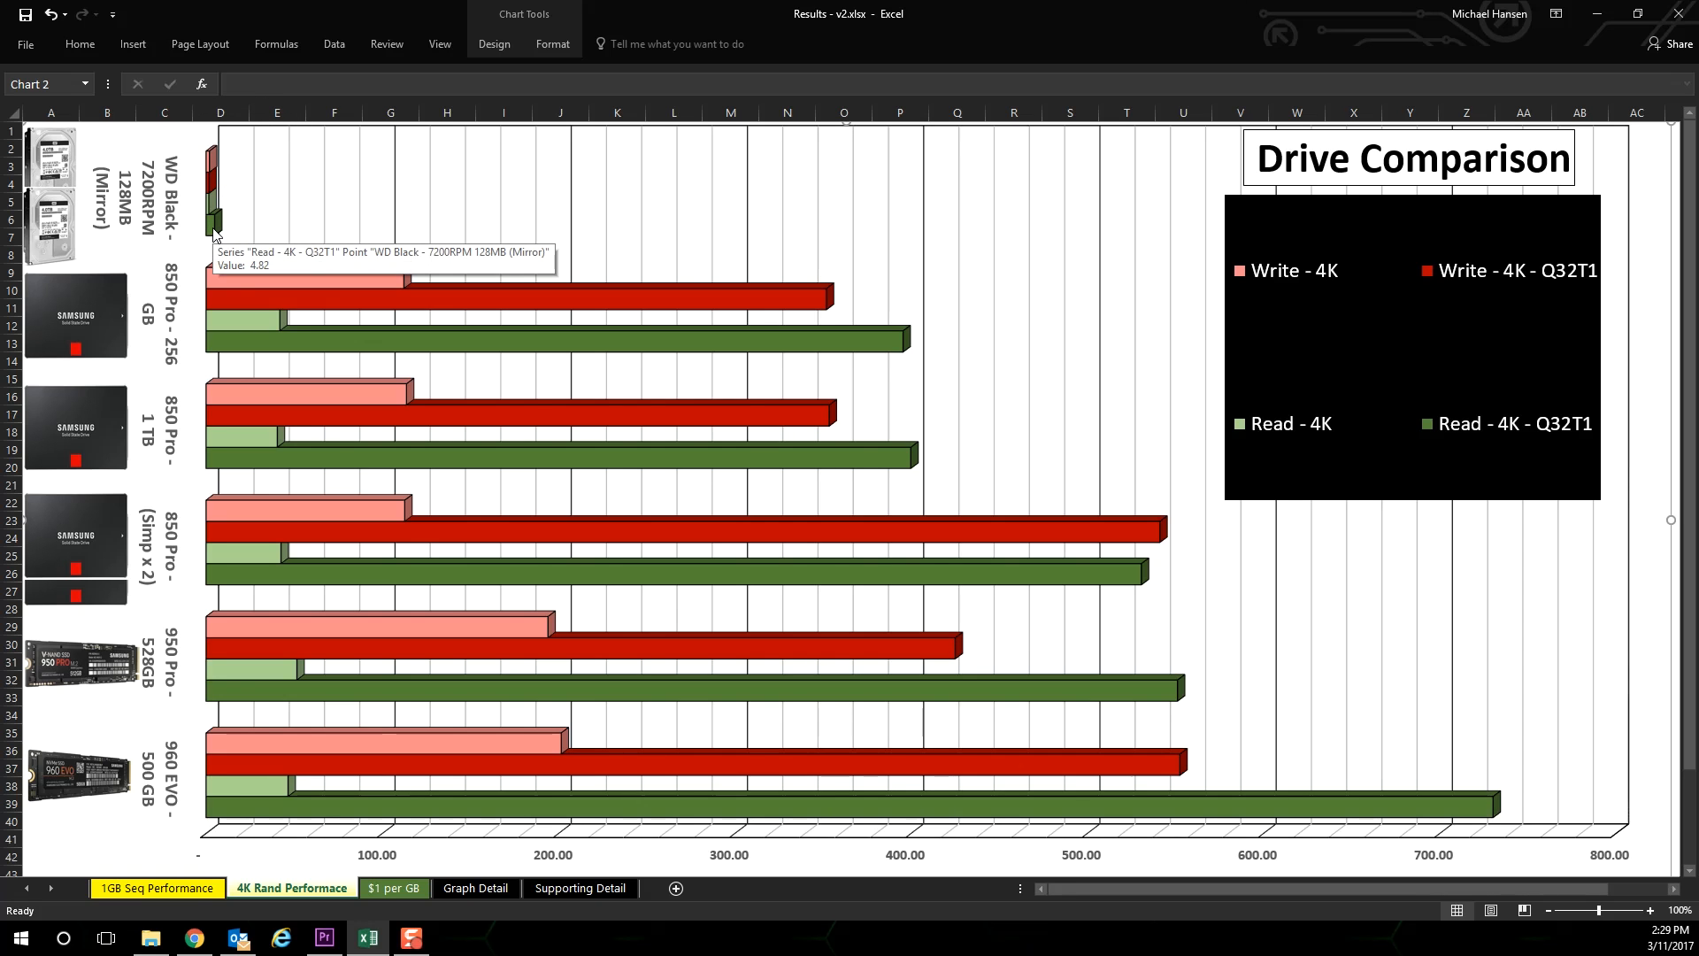
mouse_move(370, 276)
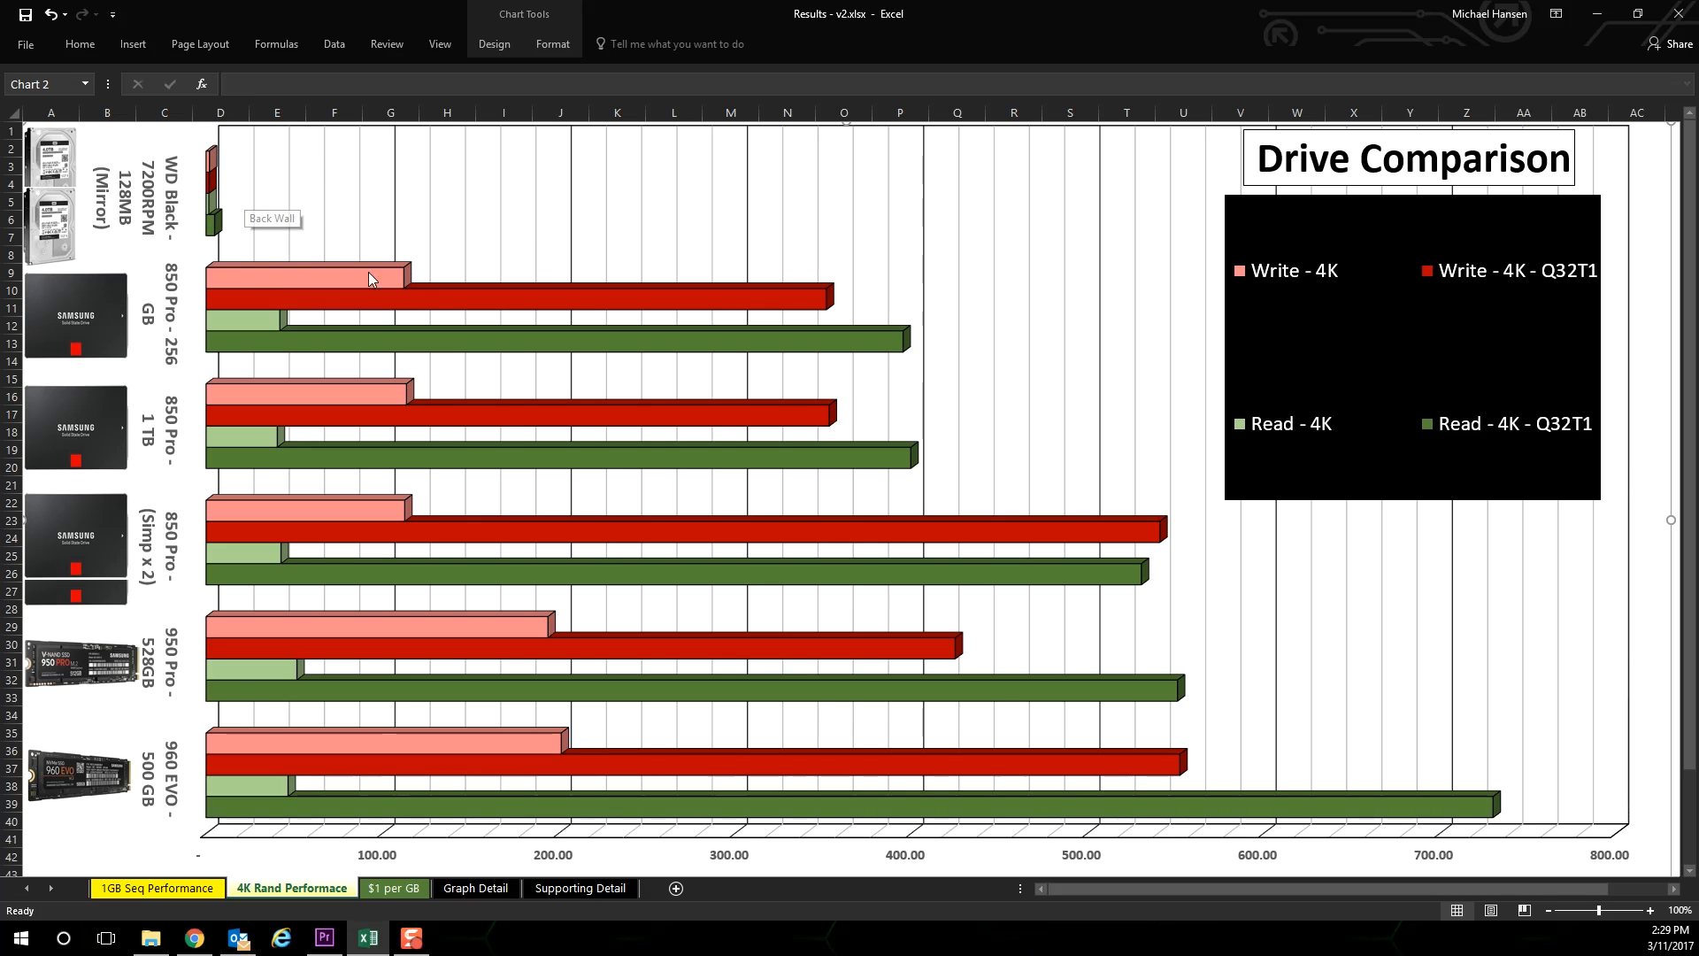
mouse_move(1296, 814)
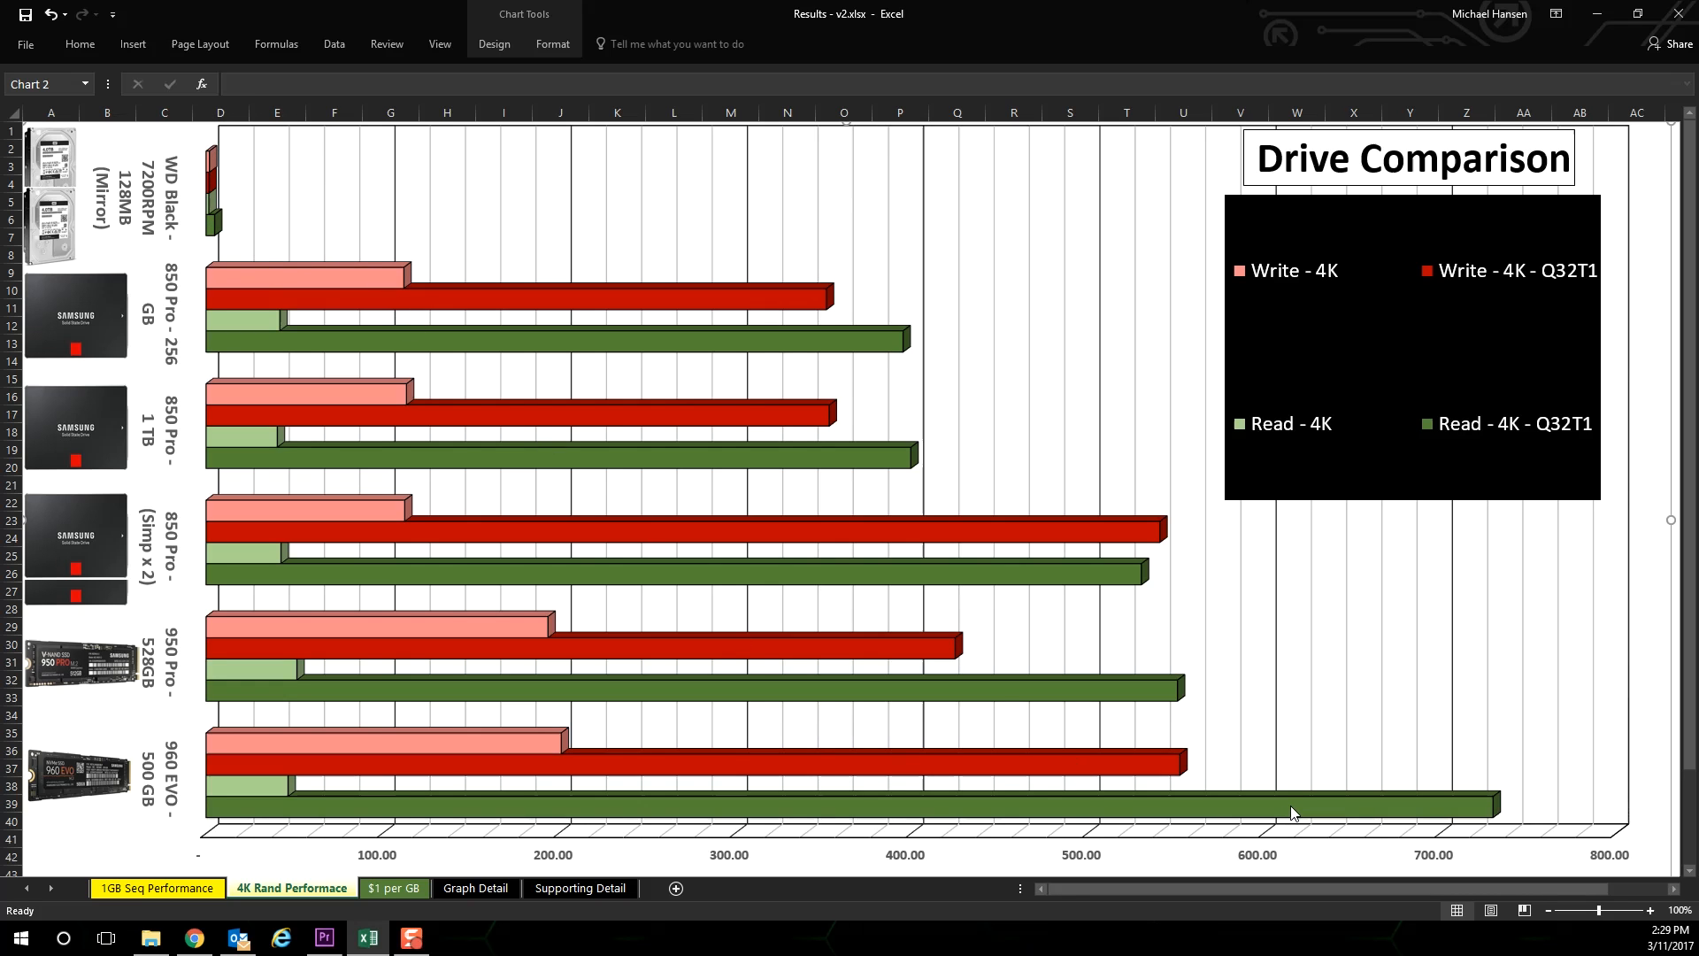
mouse_move(1296, 807)
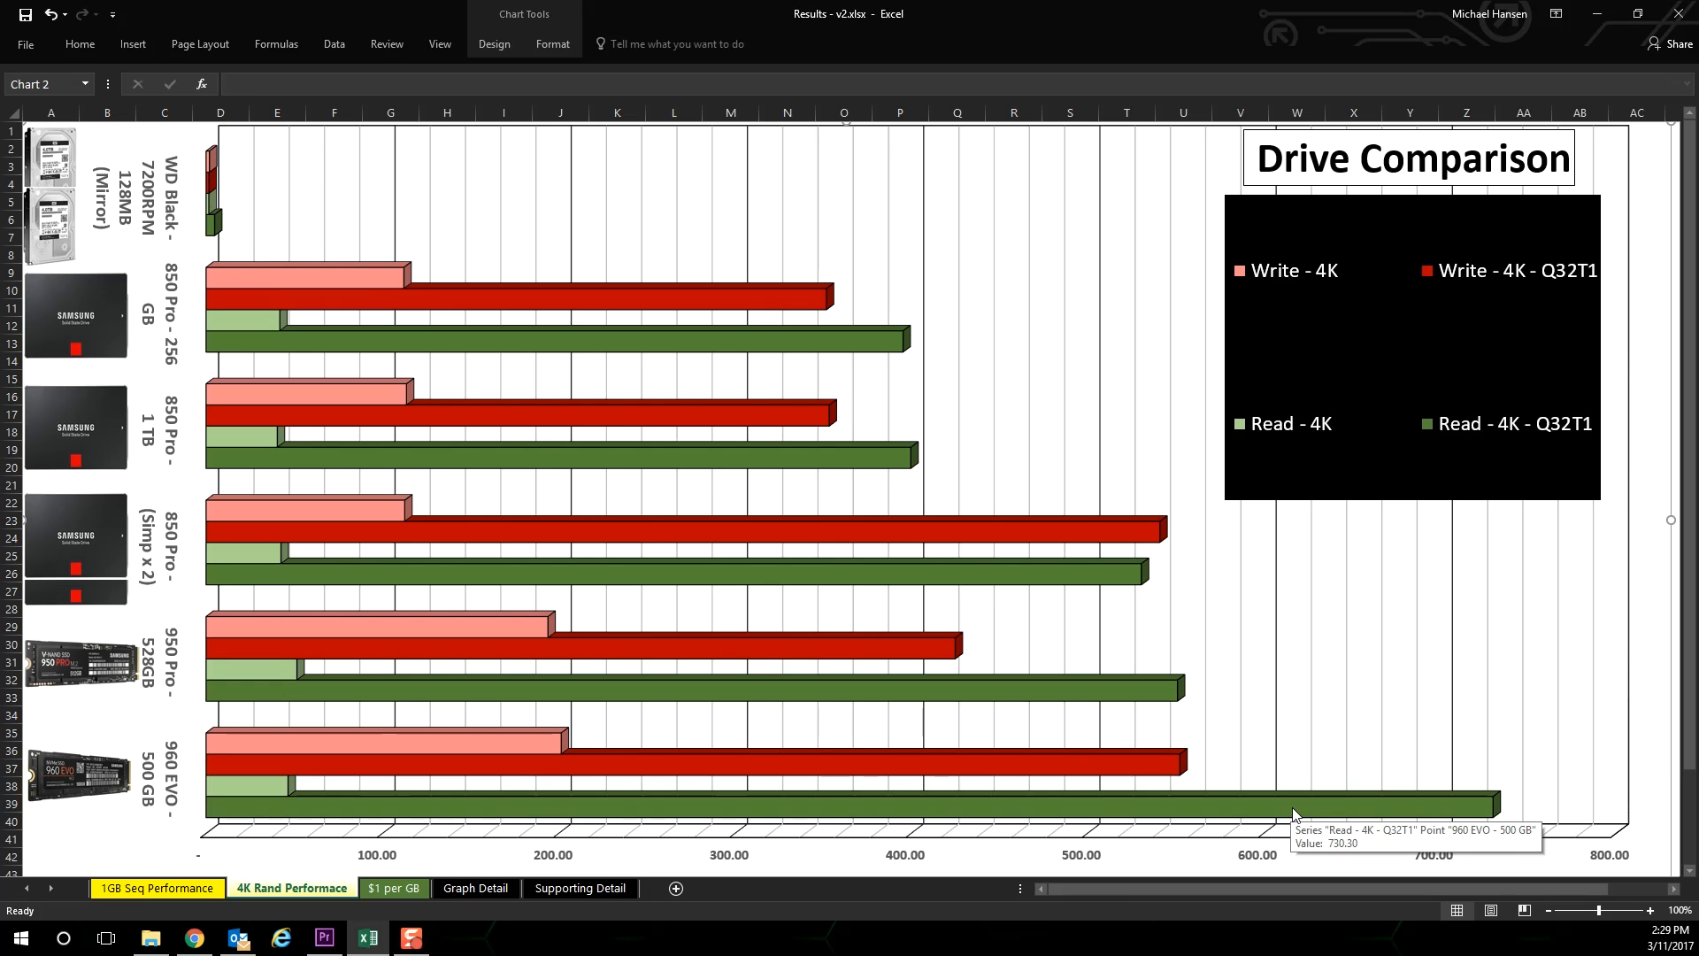
mouse_move(1308, 726)
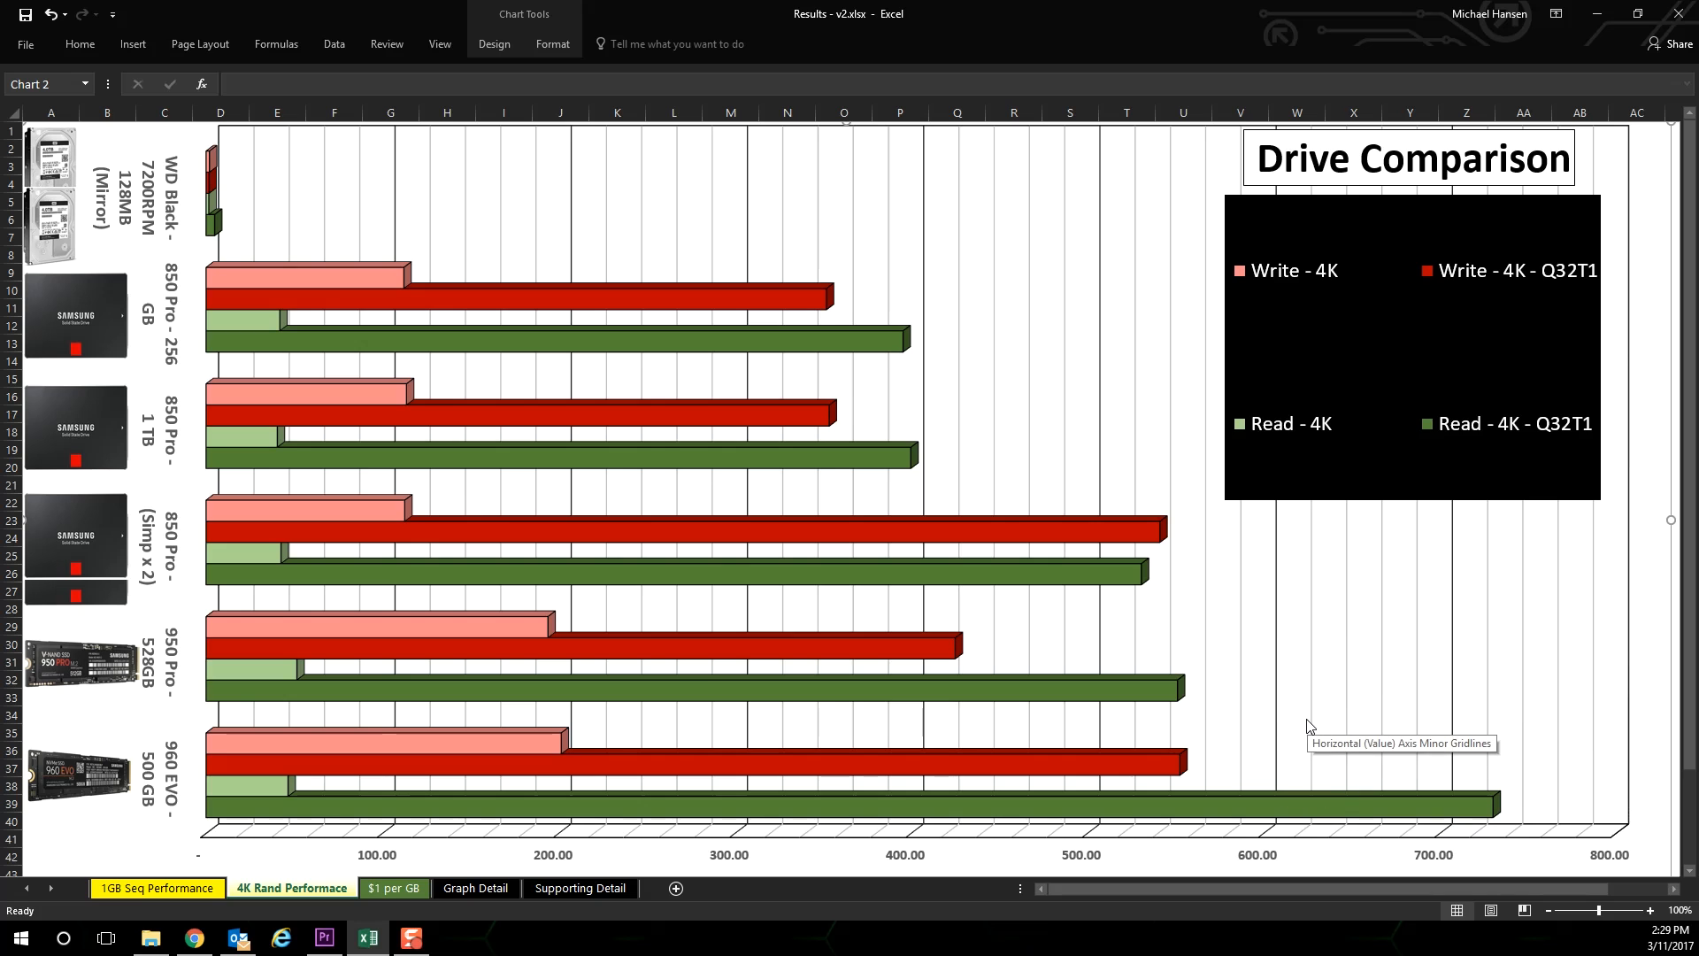
mouse_move(1181, 558)
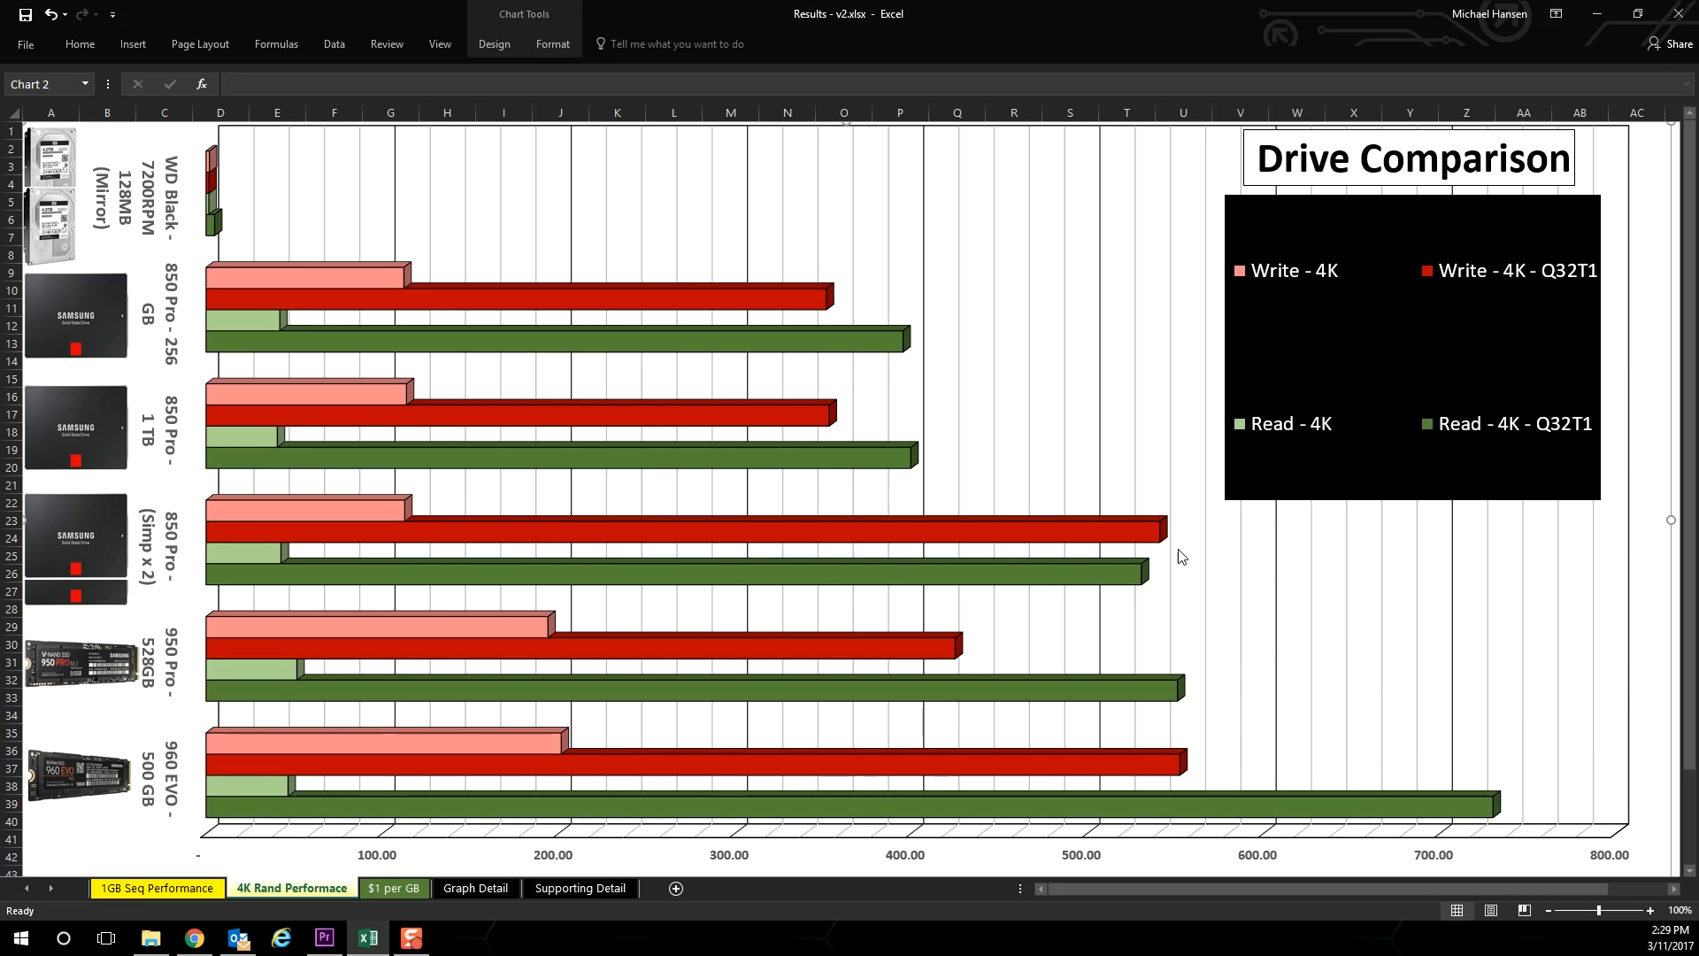
mouse_move(972, 423)
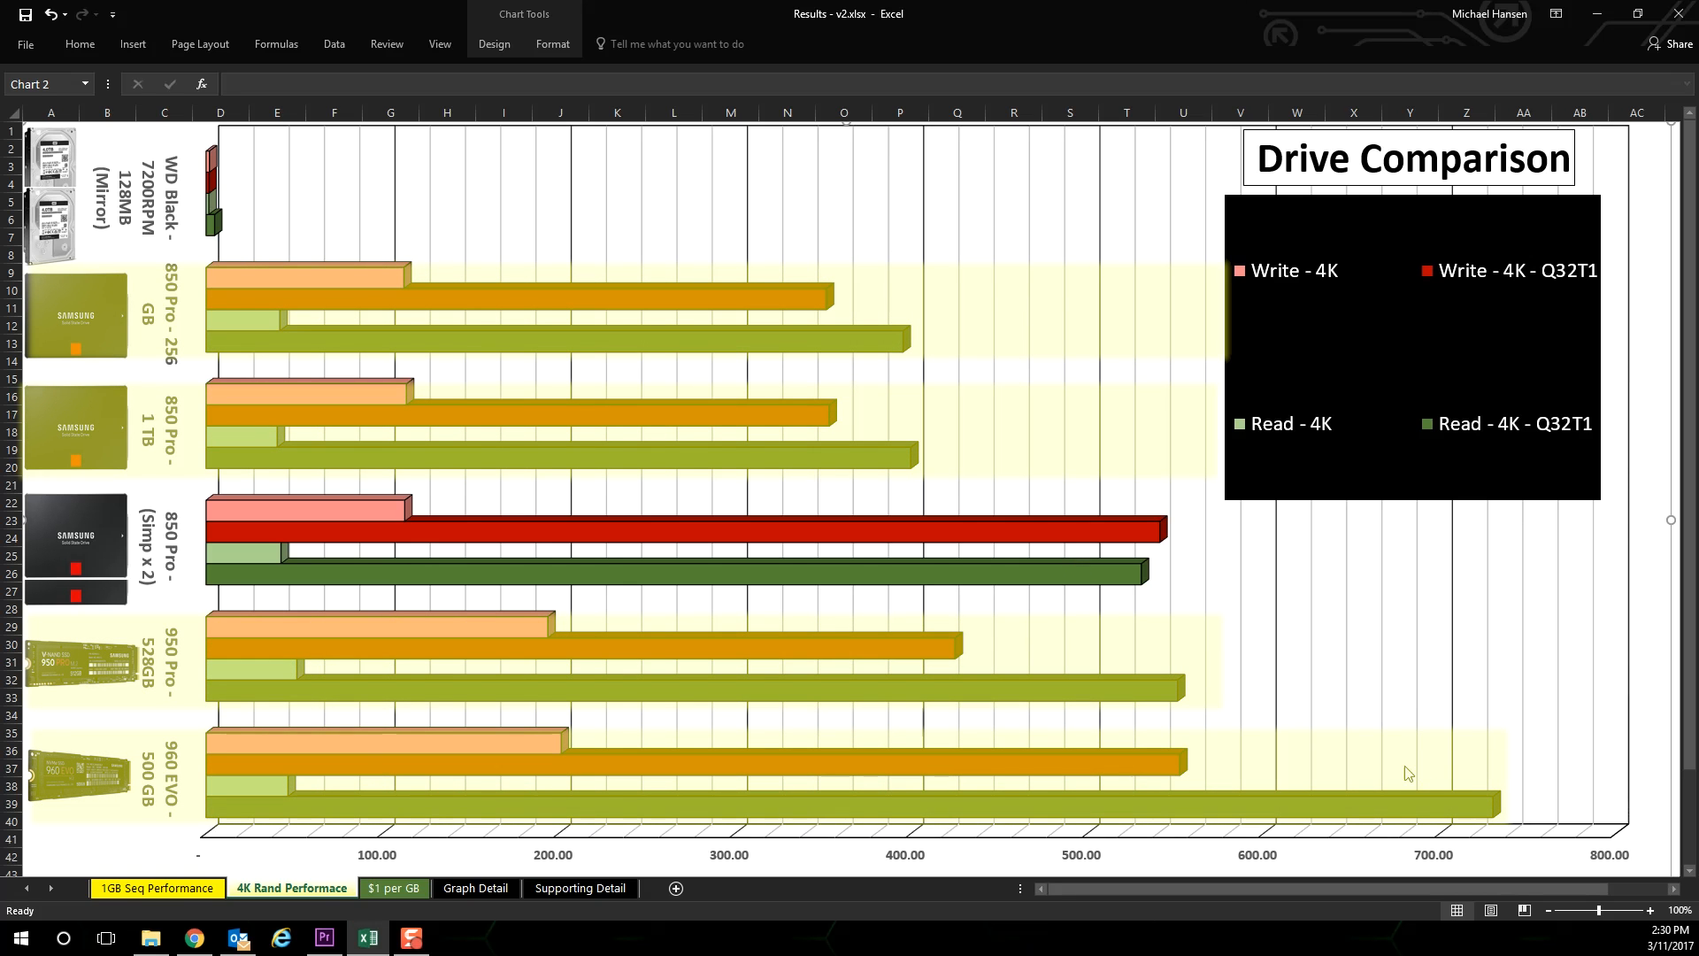
mouse_move(1407, 770)
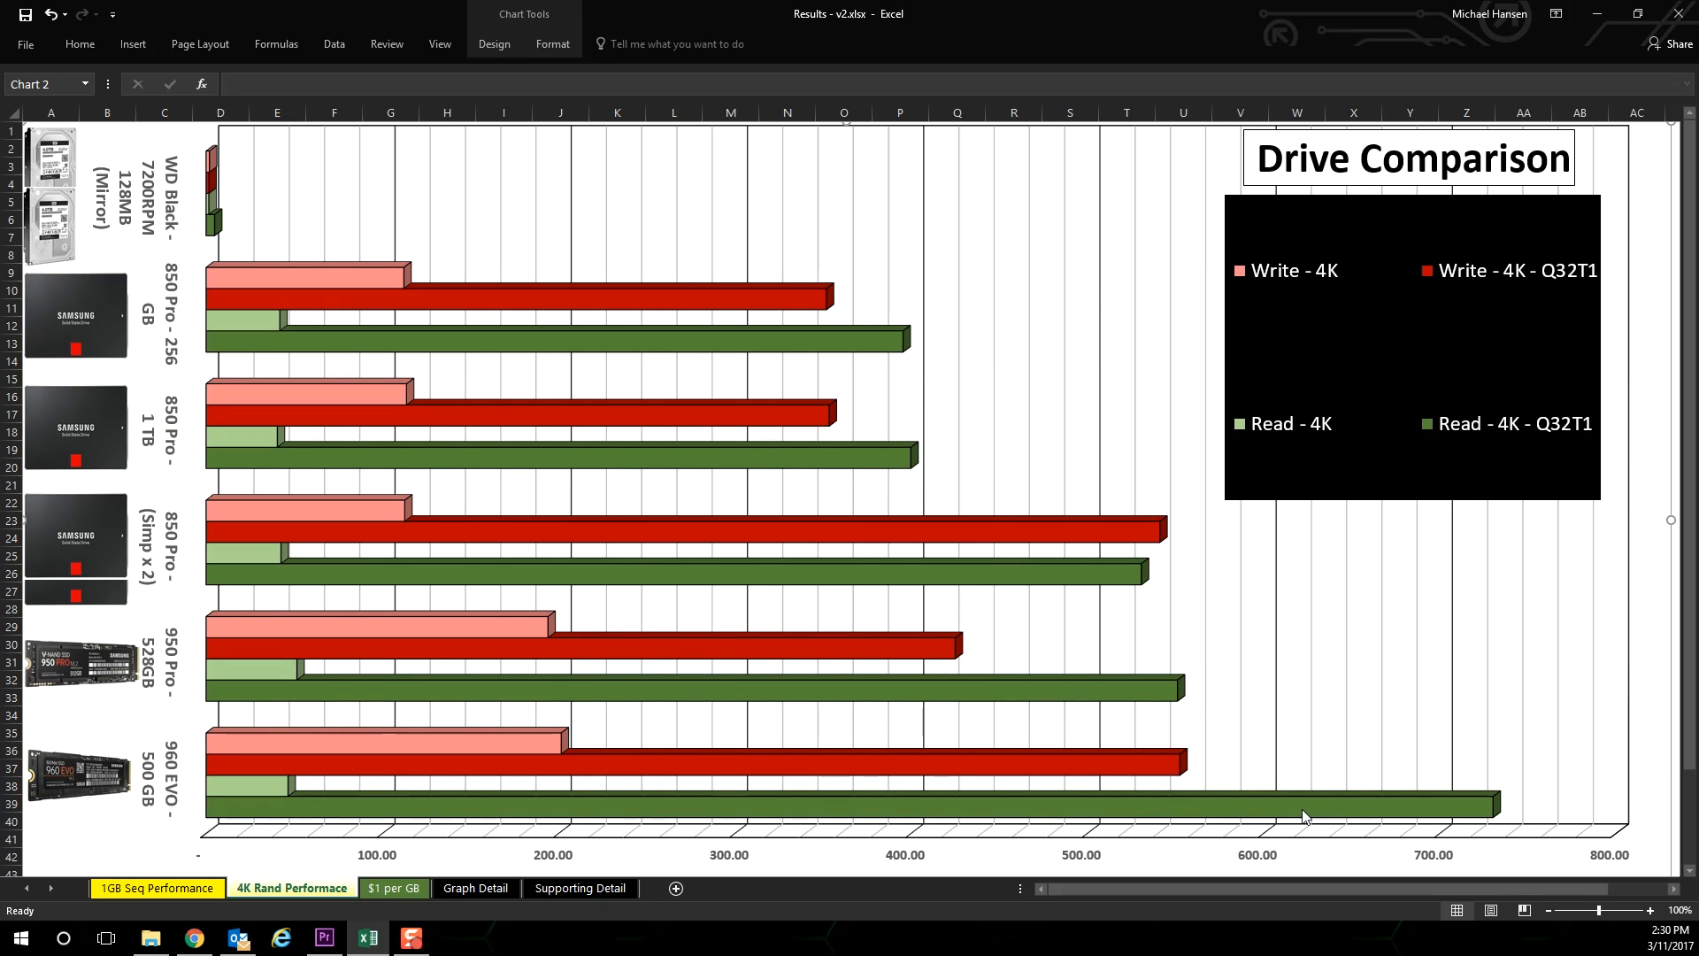
mouse_move(1307, 808)
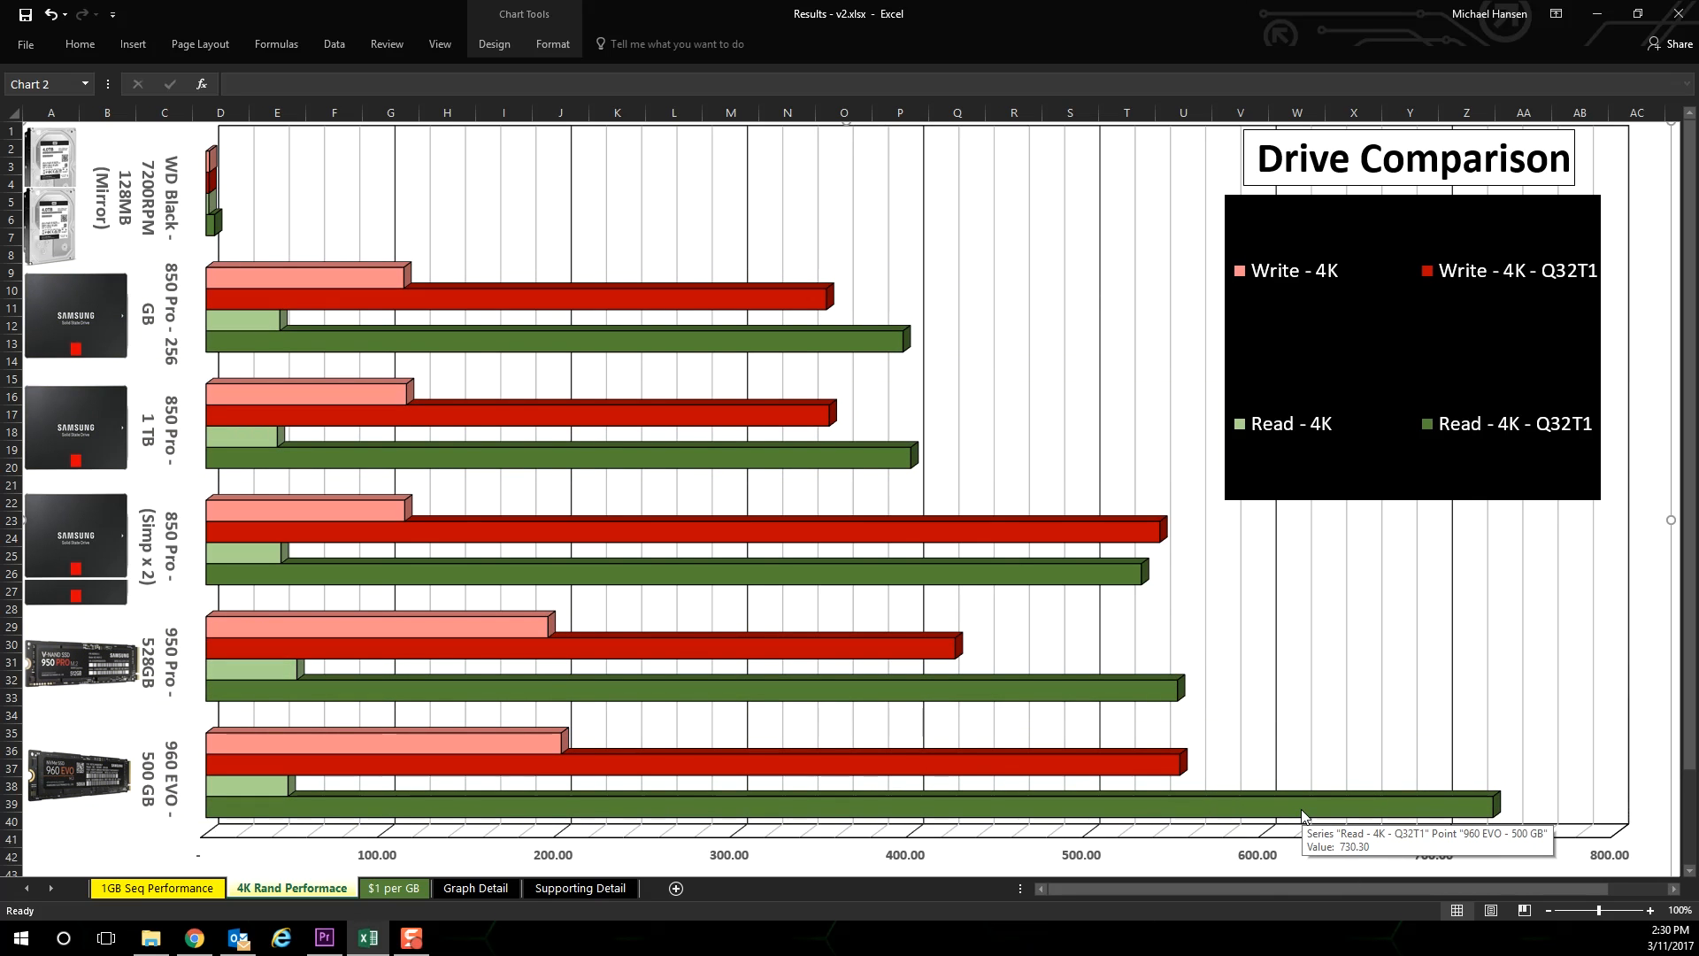
mouse_move(1148, 644)
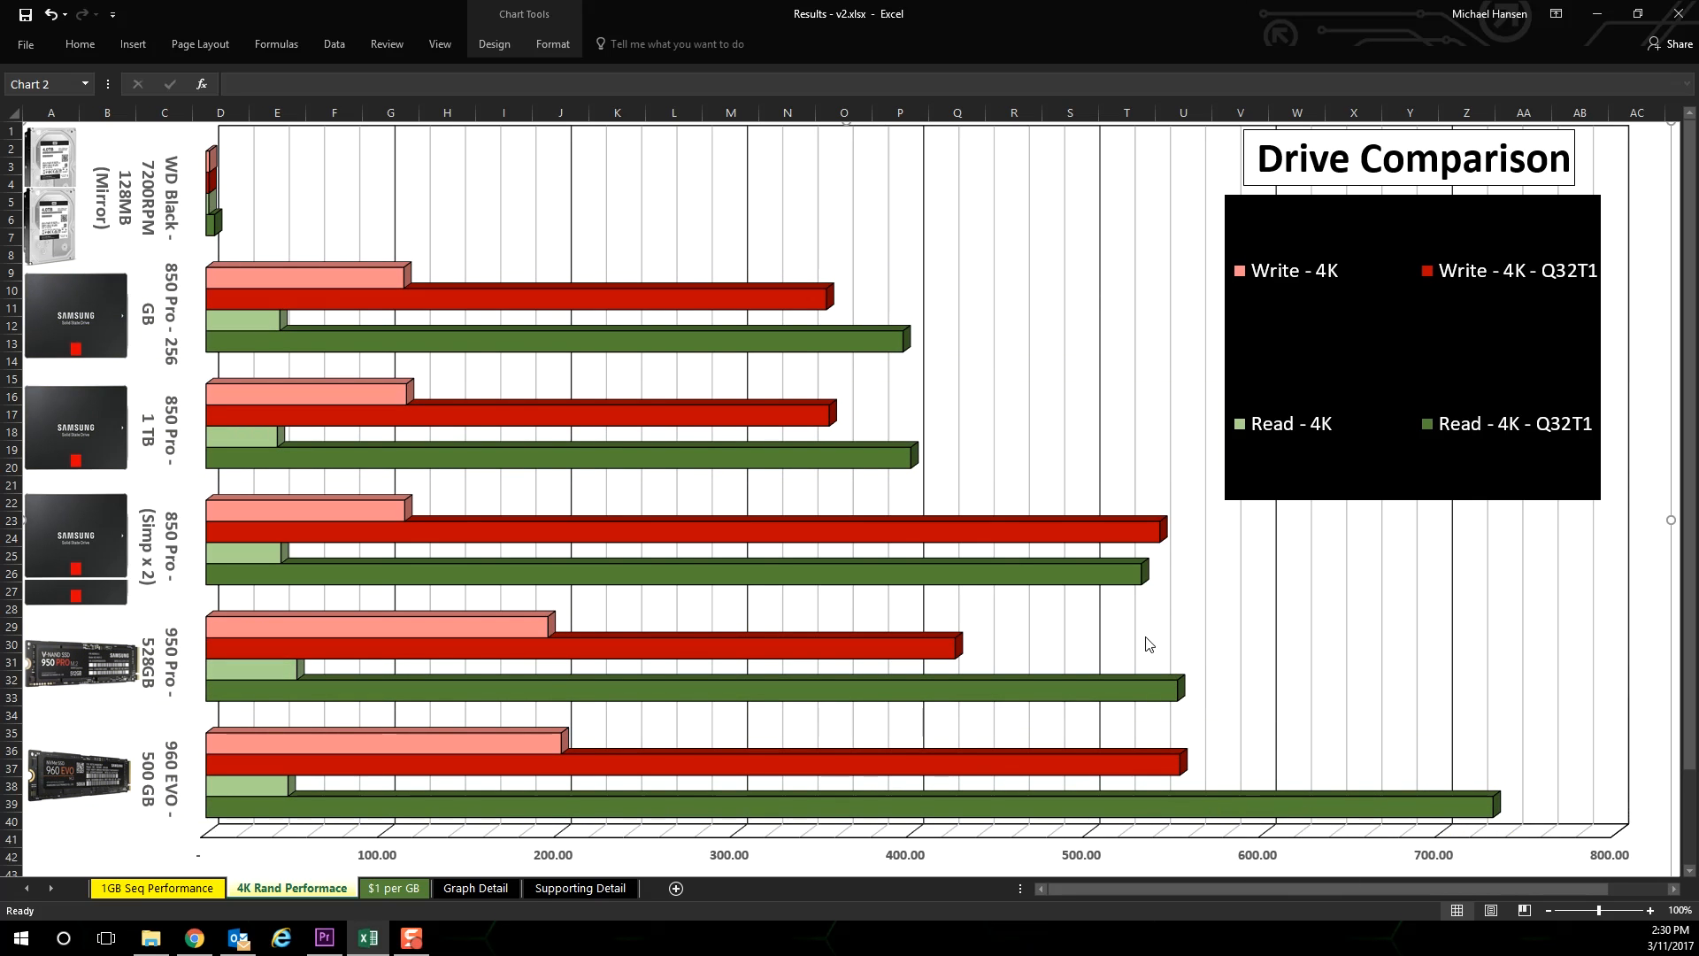
mouse_move(1093, 536)
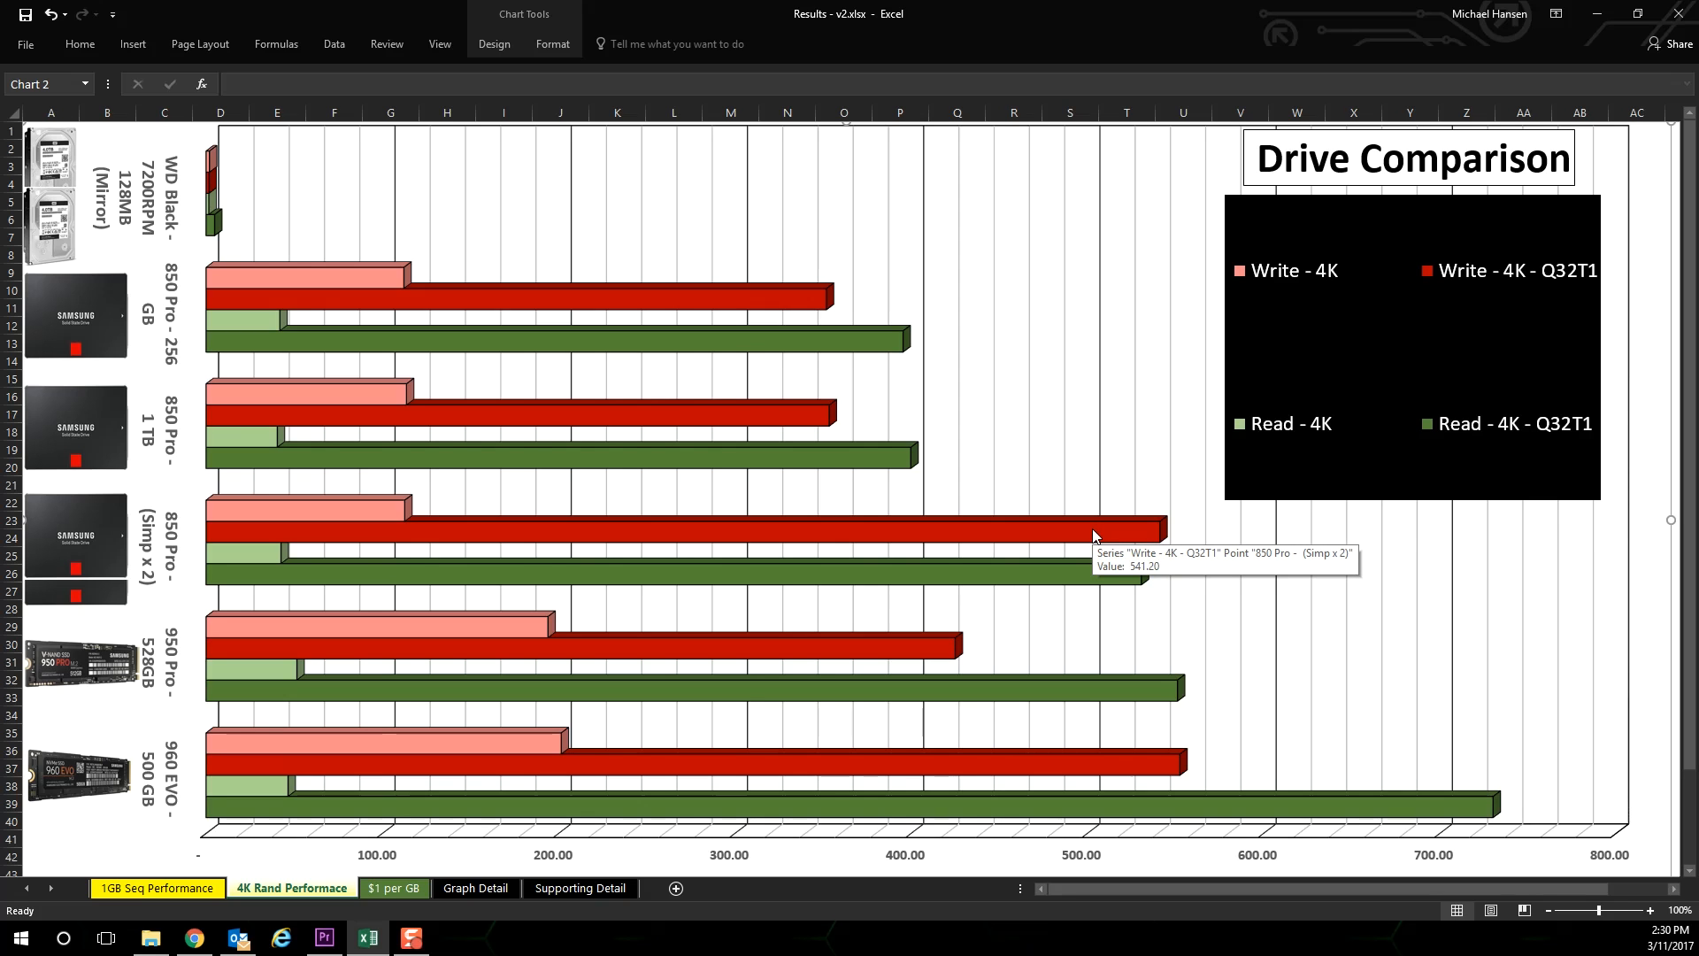
mouse_move(1086, 768)
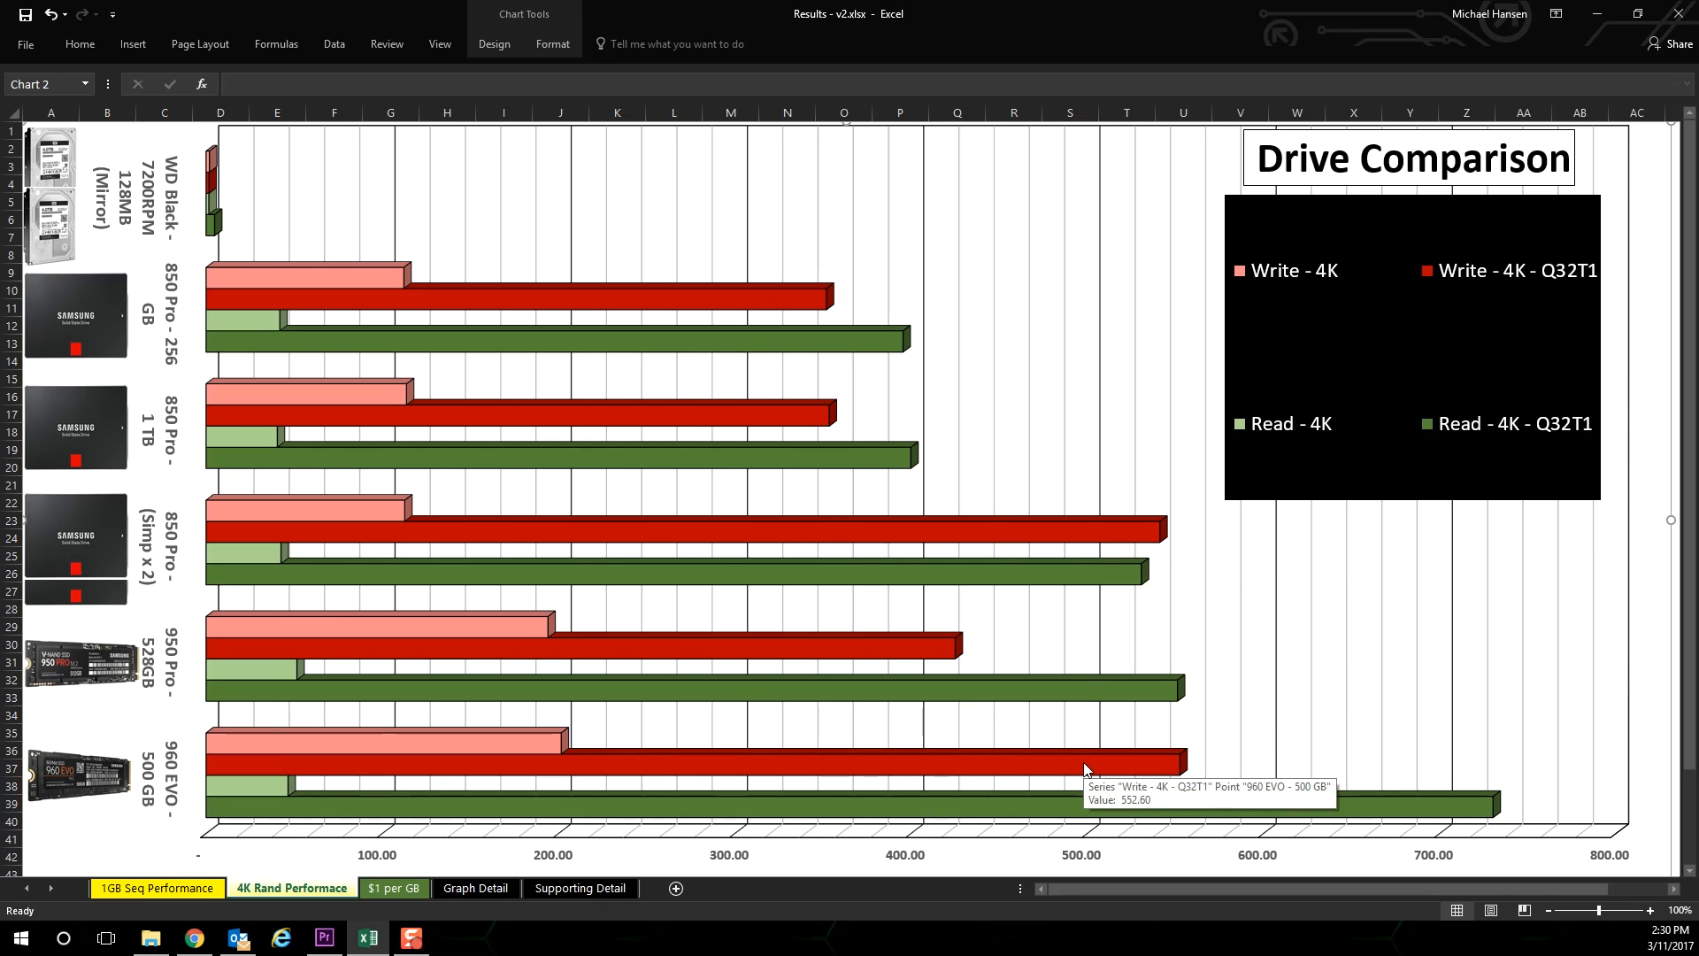
mouse_move(988, 652)
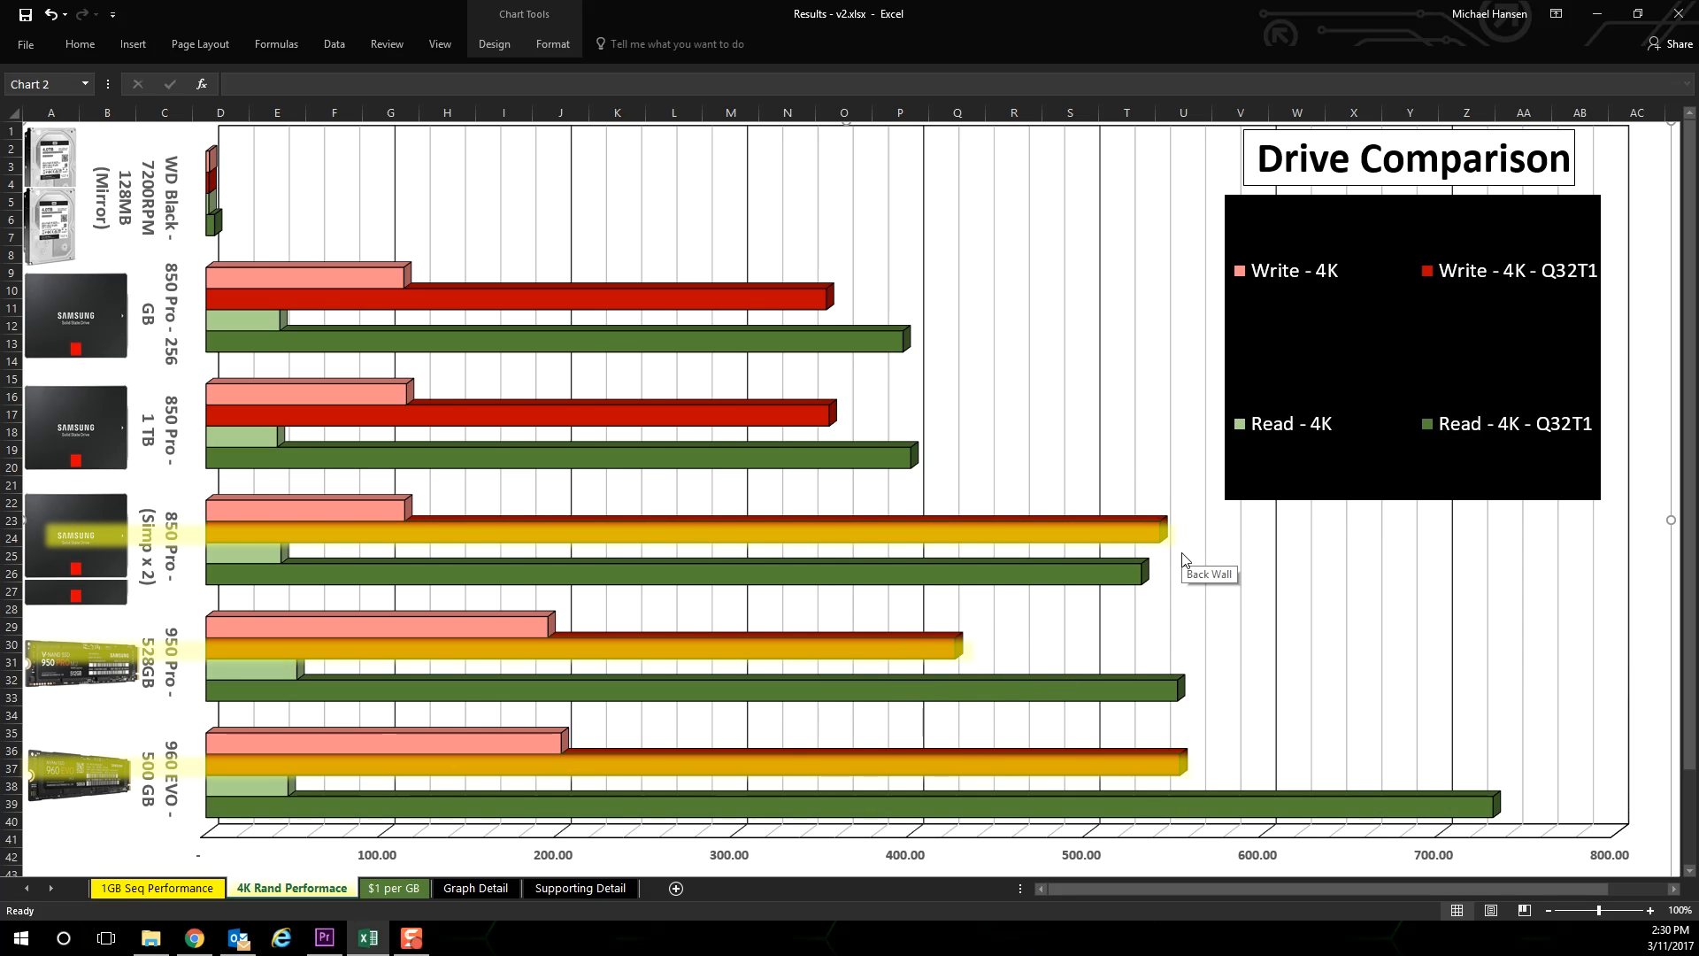
mouse_move(1209, 761)
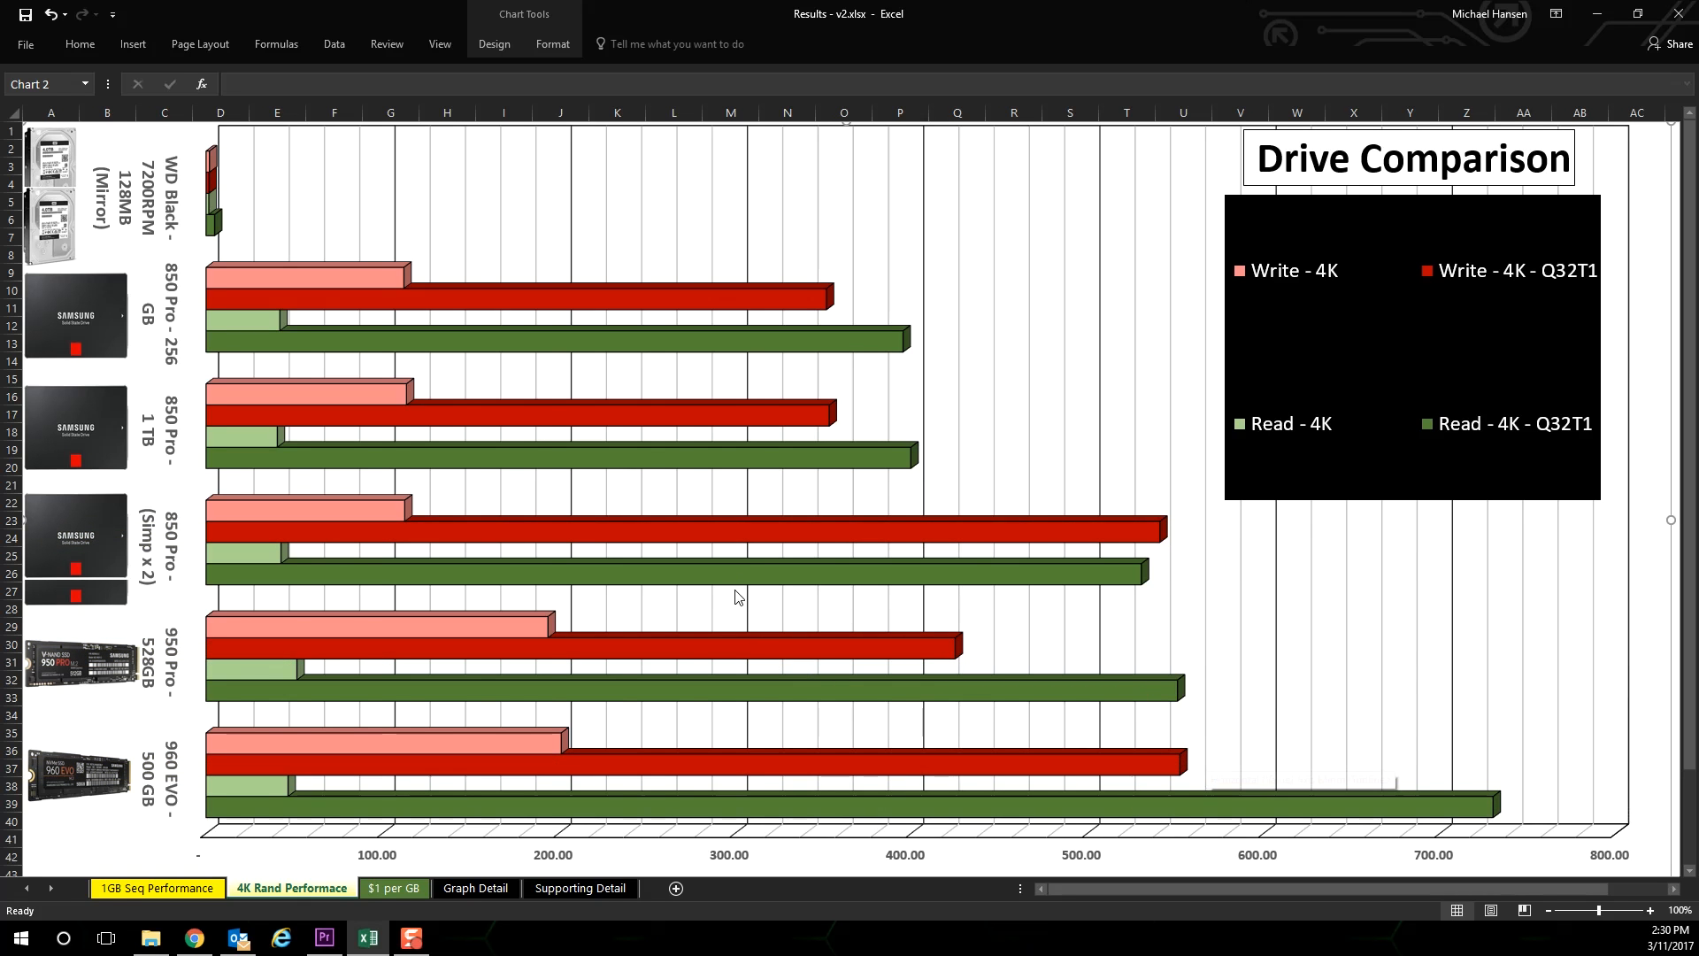
left_click(393, 887)
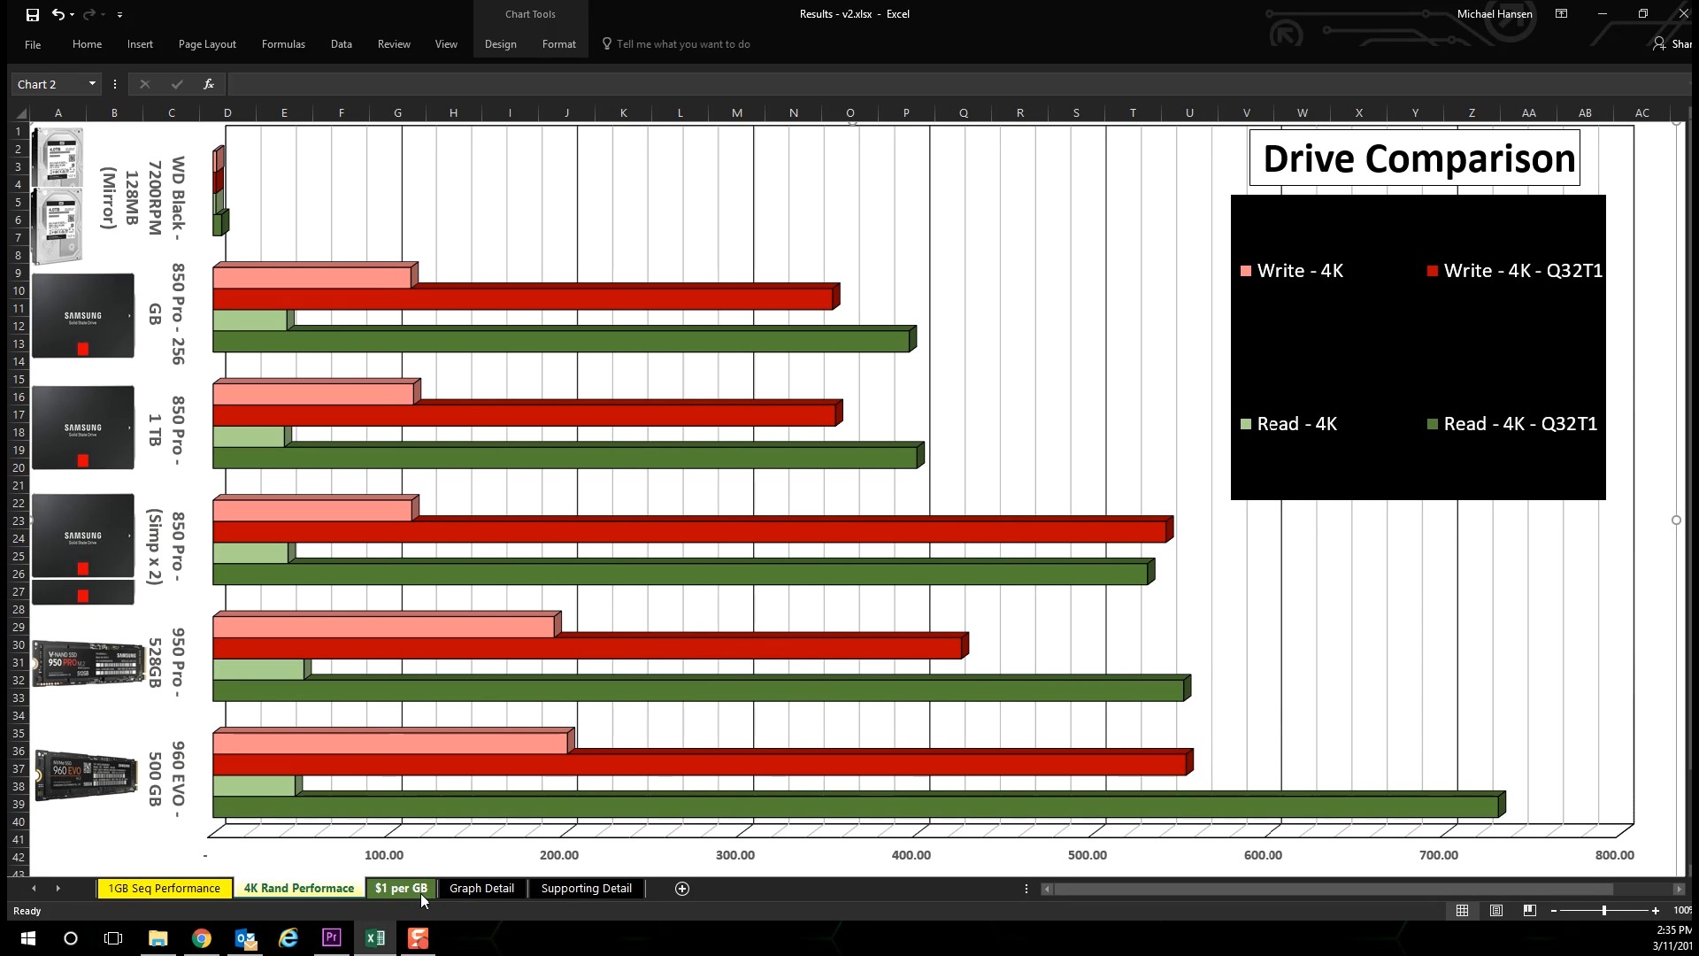
- Switch to the '$1 per GB' sheet and check the 950 Pro bar's 1.34 GB-for-$ value
left_click(402, 886)
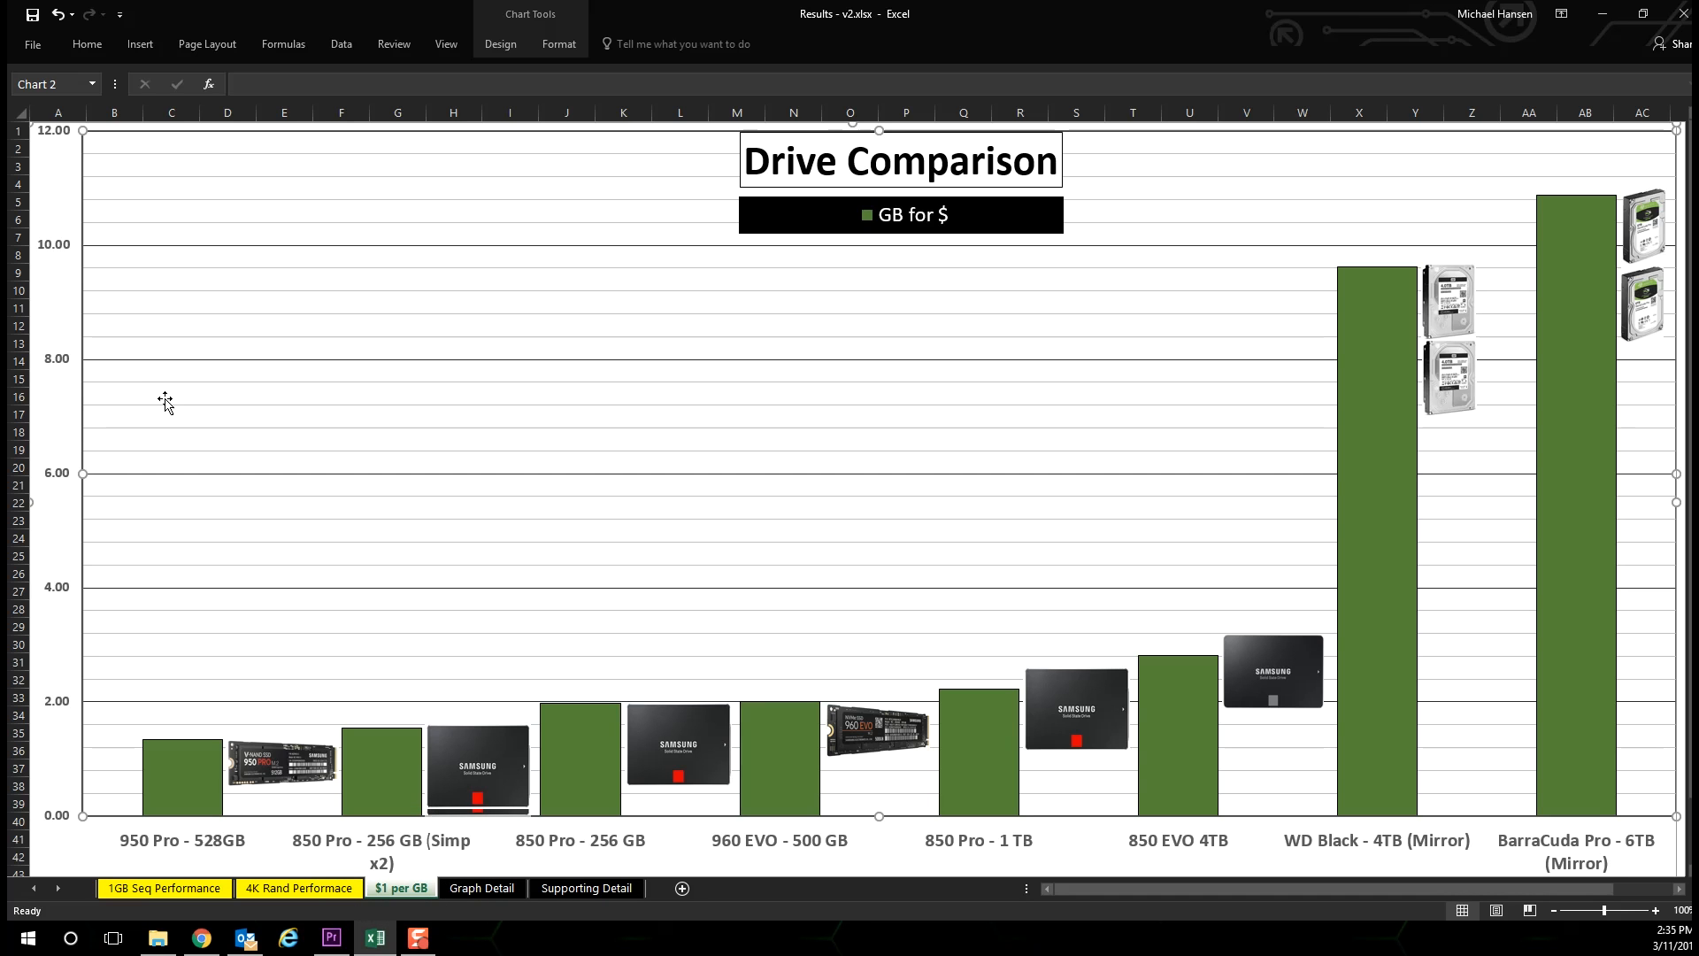
mouse_move(61, 311)
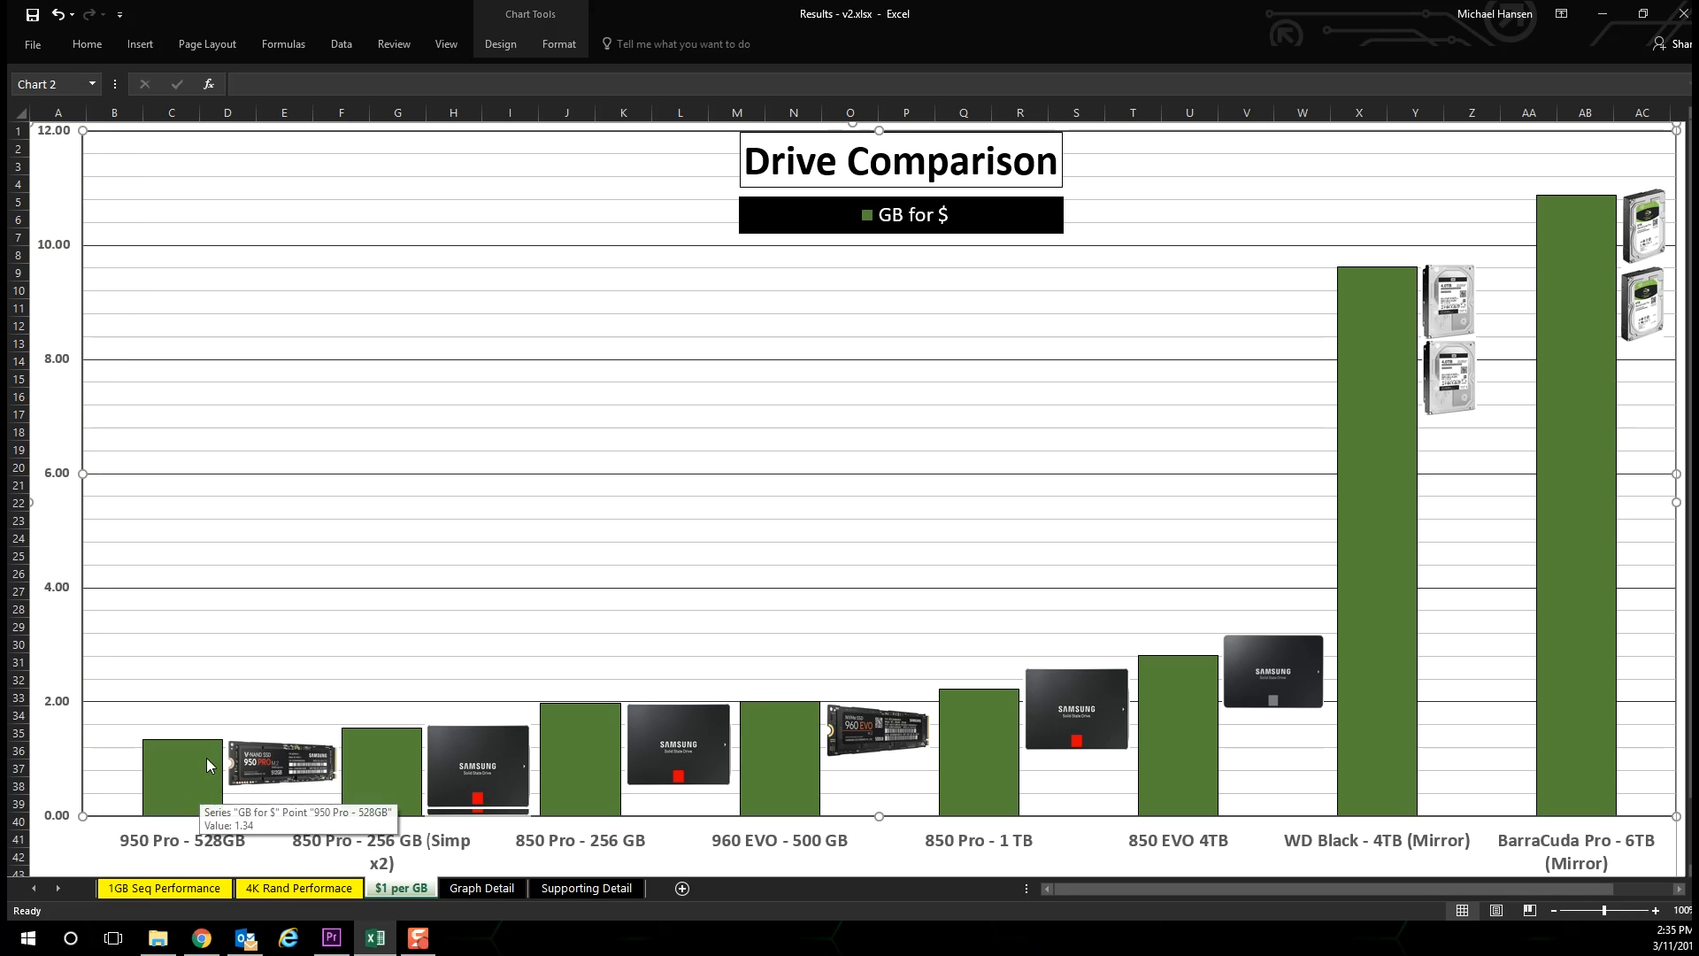
mouse_move(287, 791)
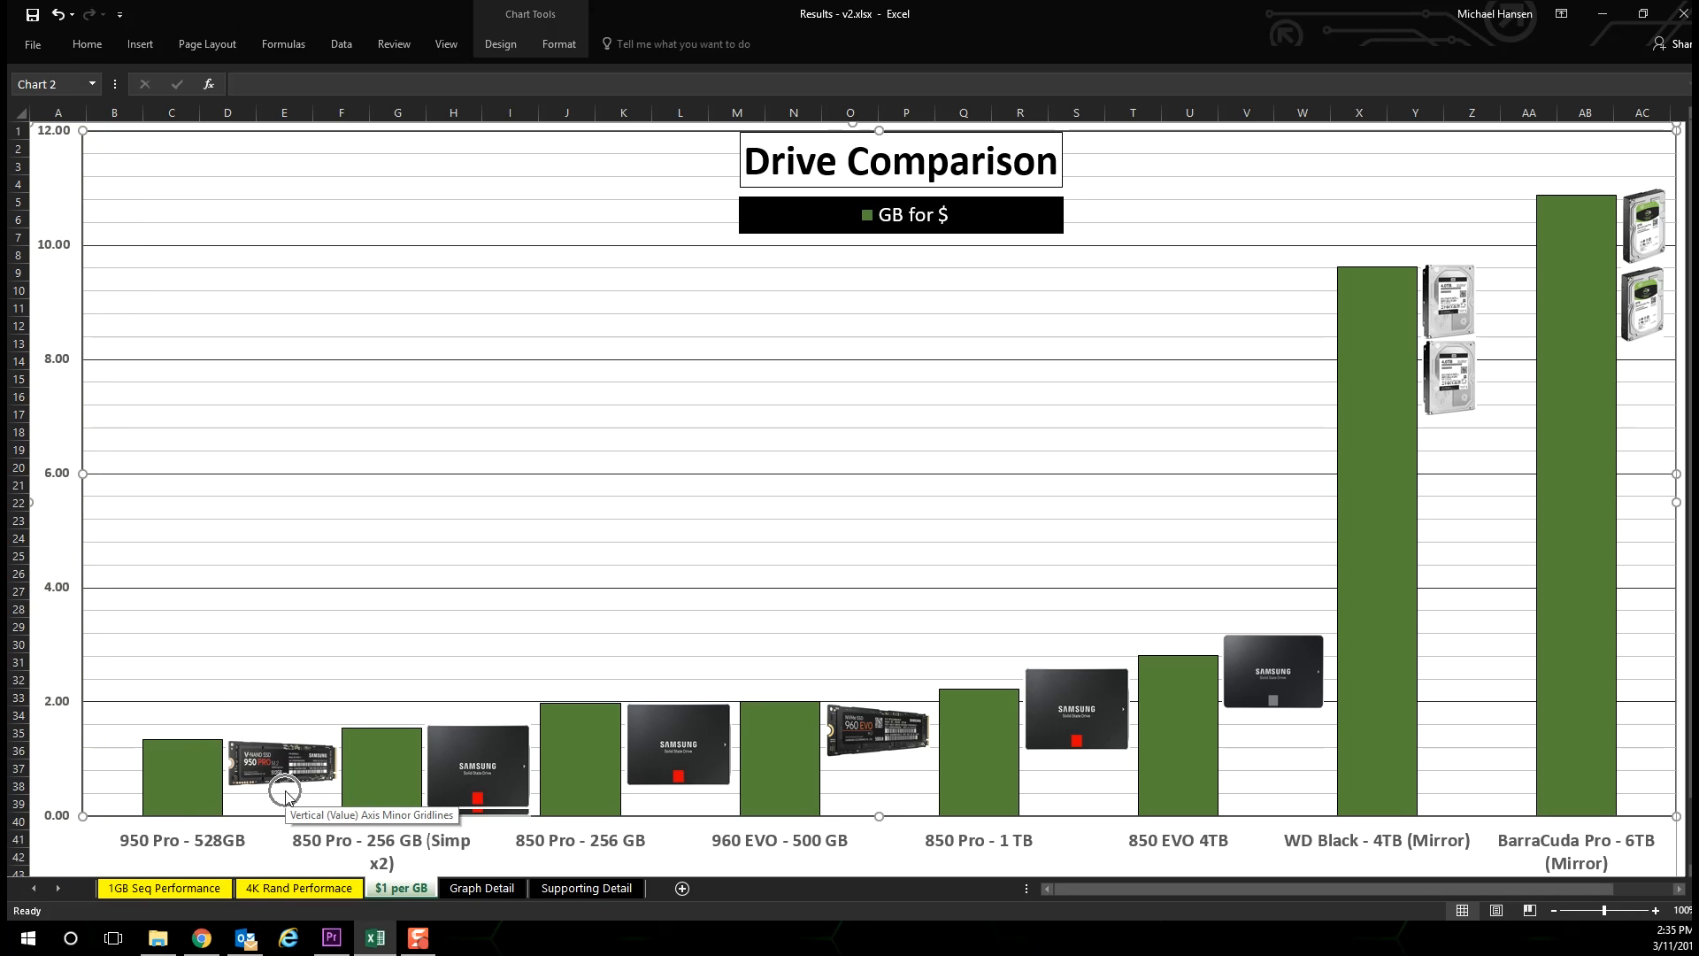
mouse_move(1452, 457)
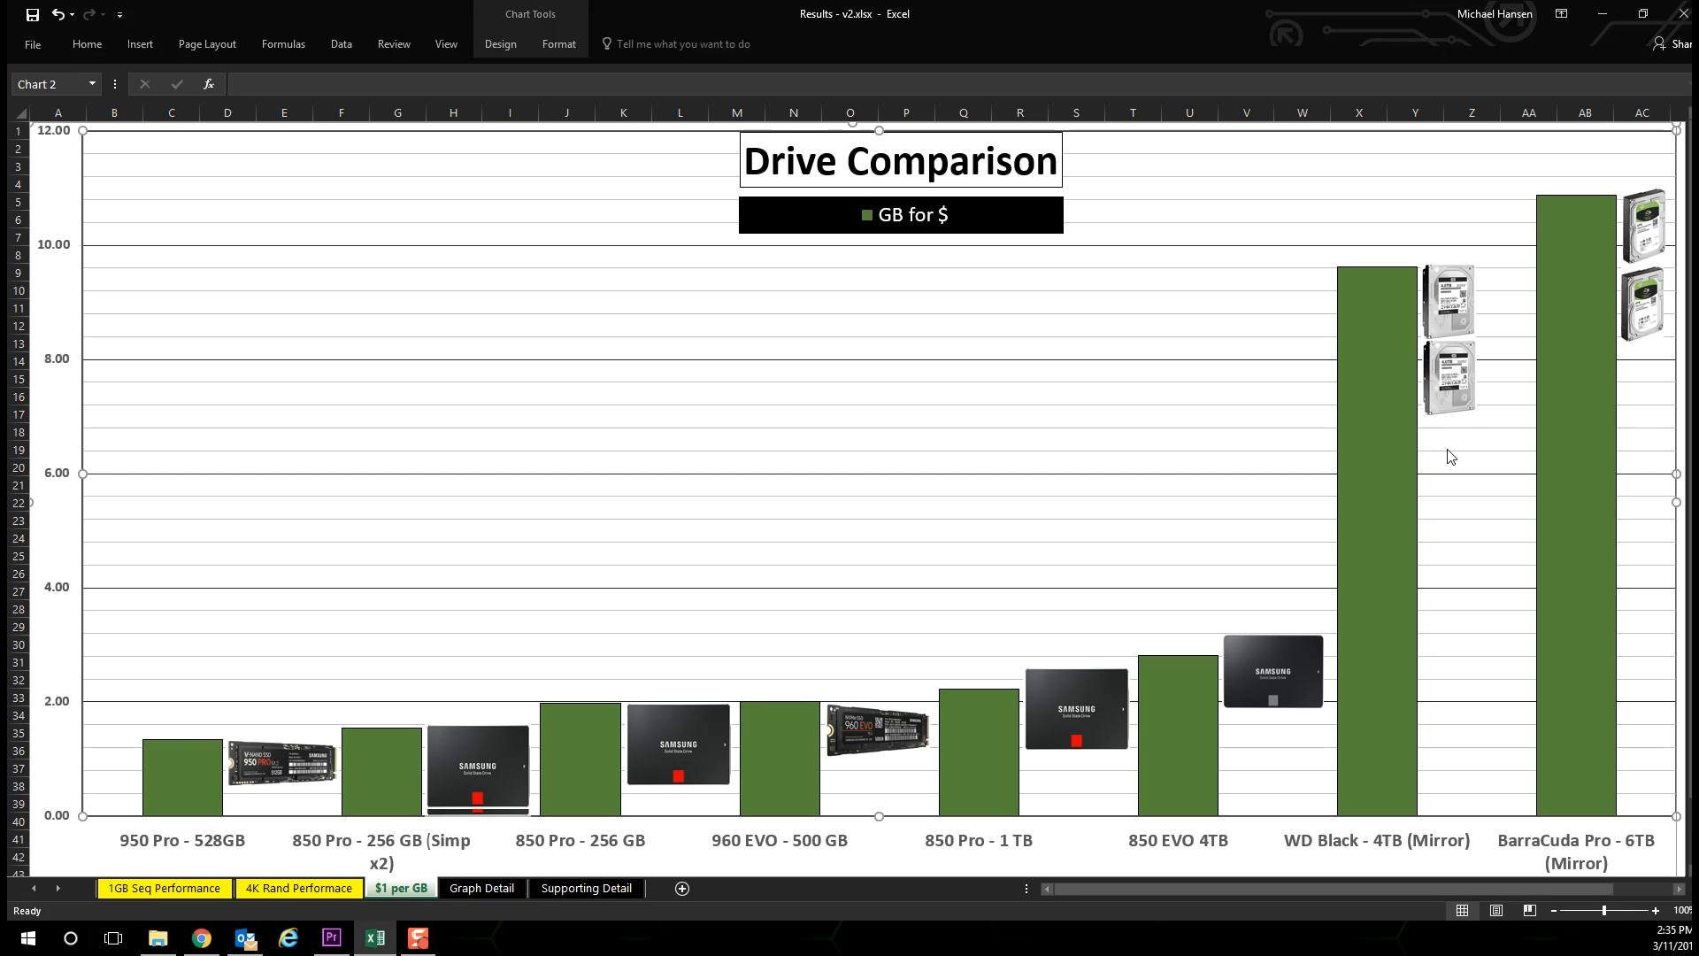
mouse_move(1451, 442)
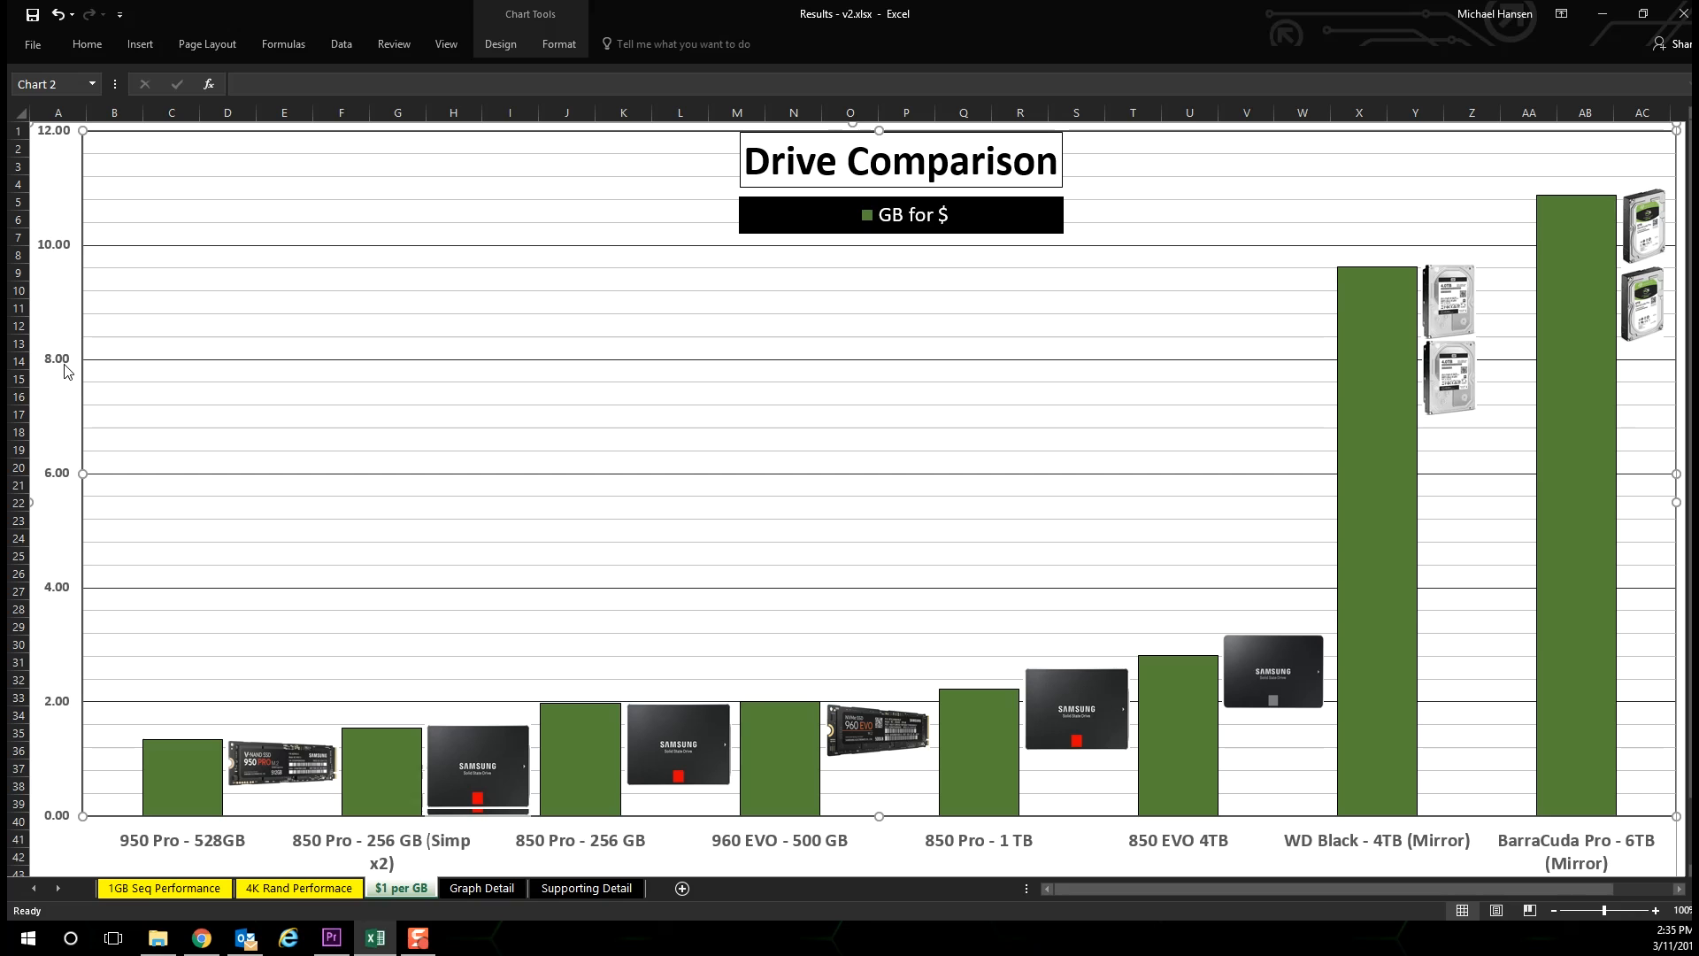
mouse_move(63, 368)
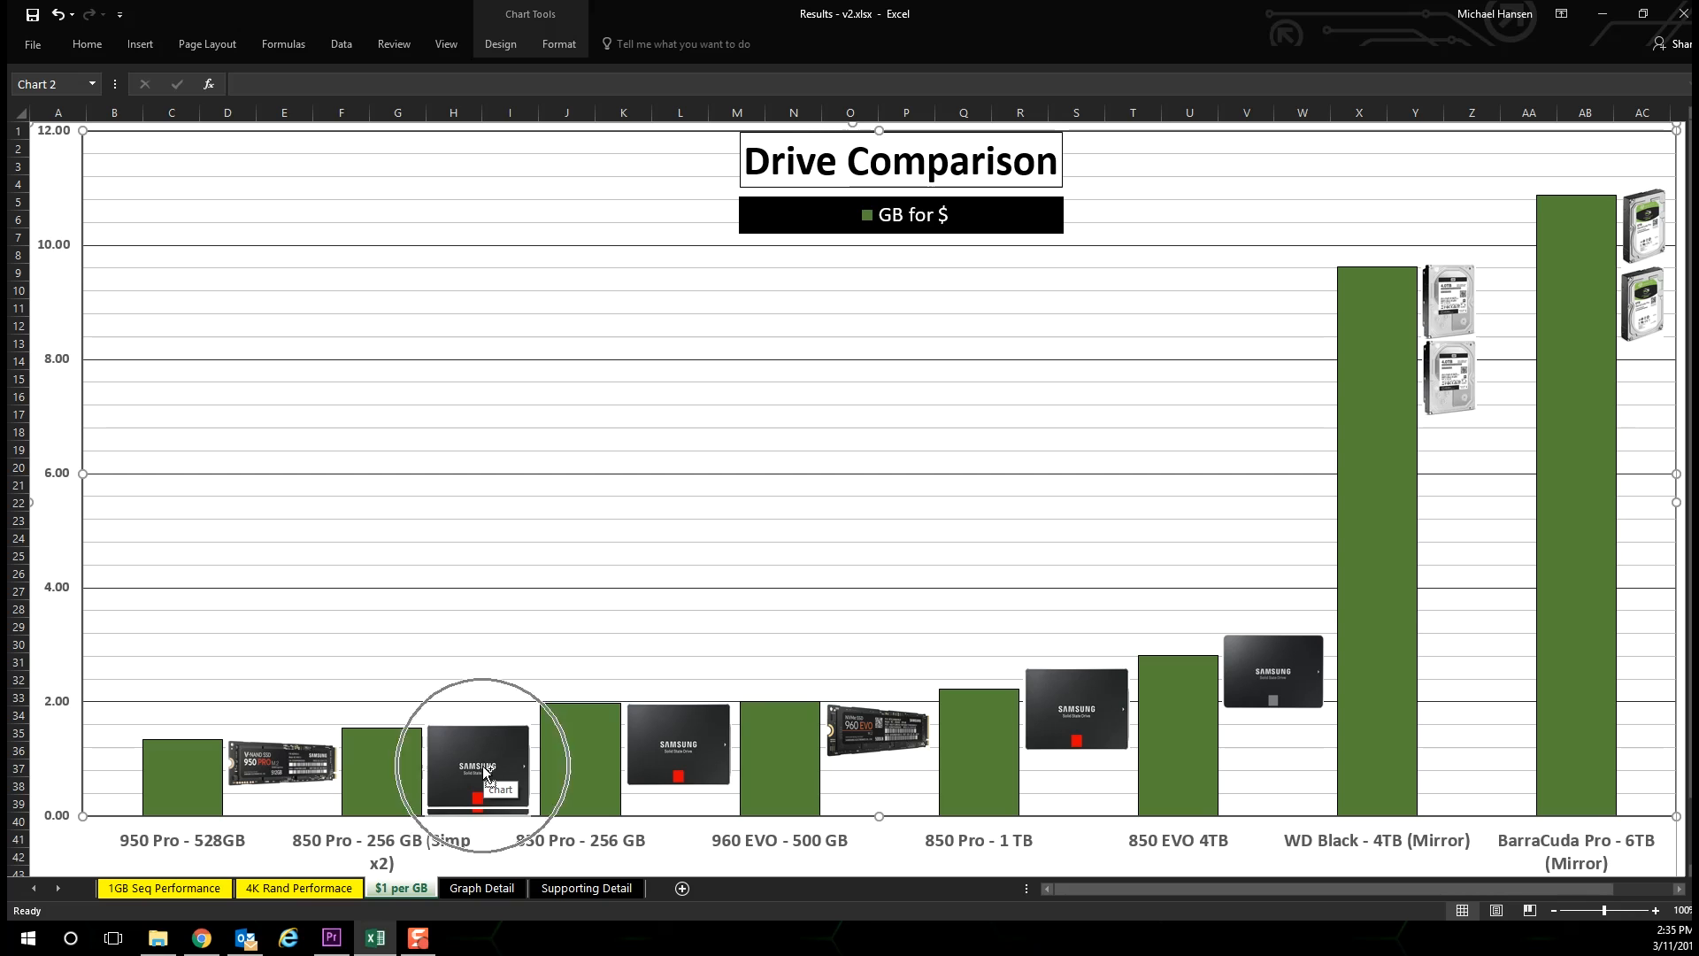
left_click(476, 759)
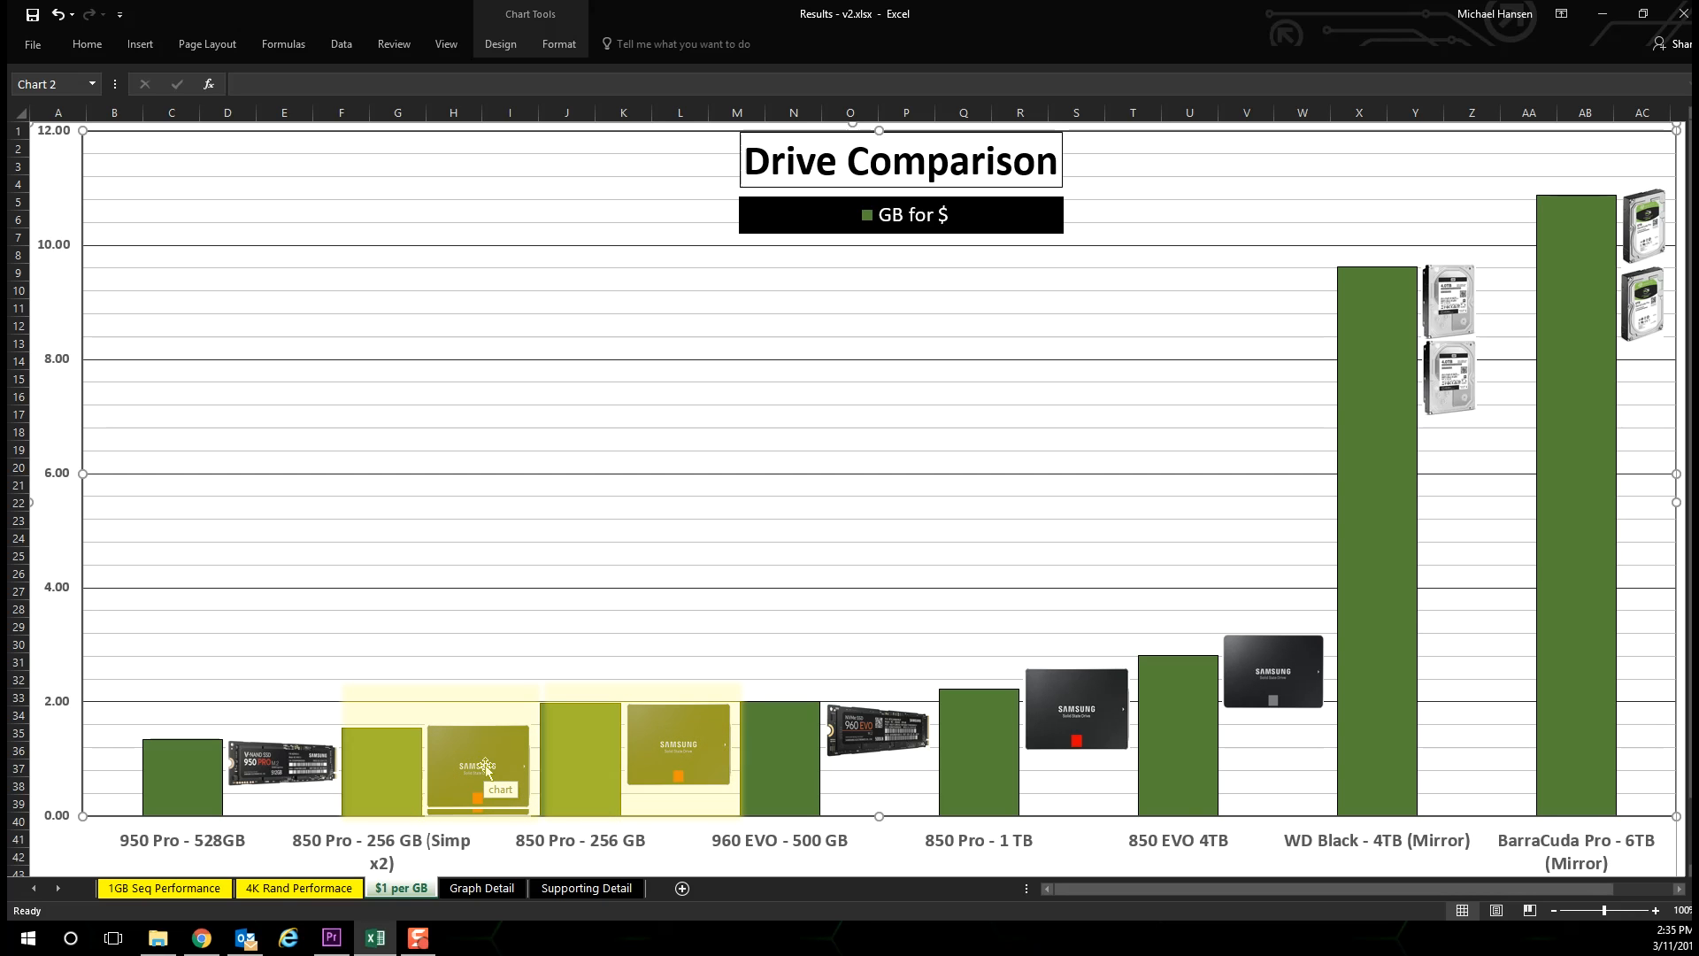